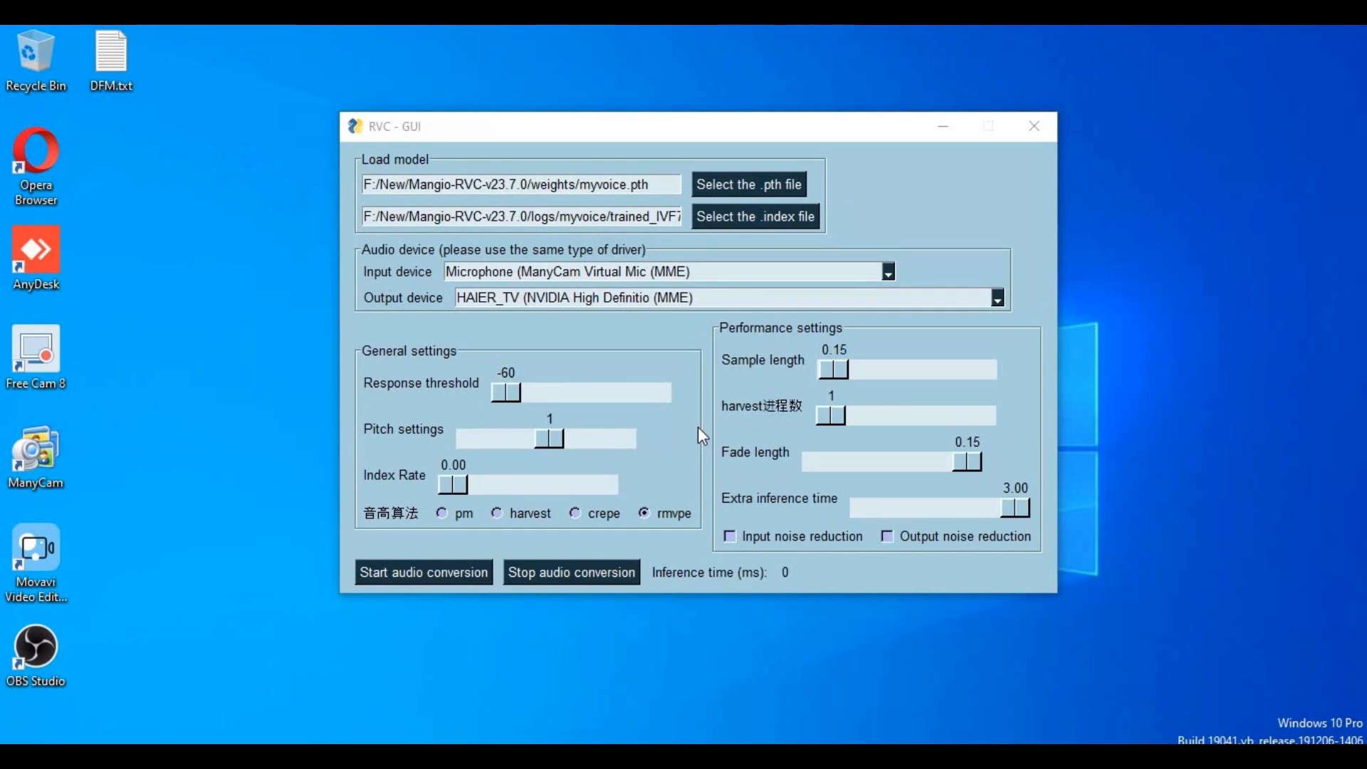
pyautogui.moveTo(671, 424)
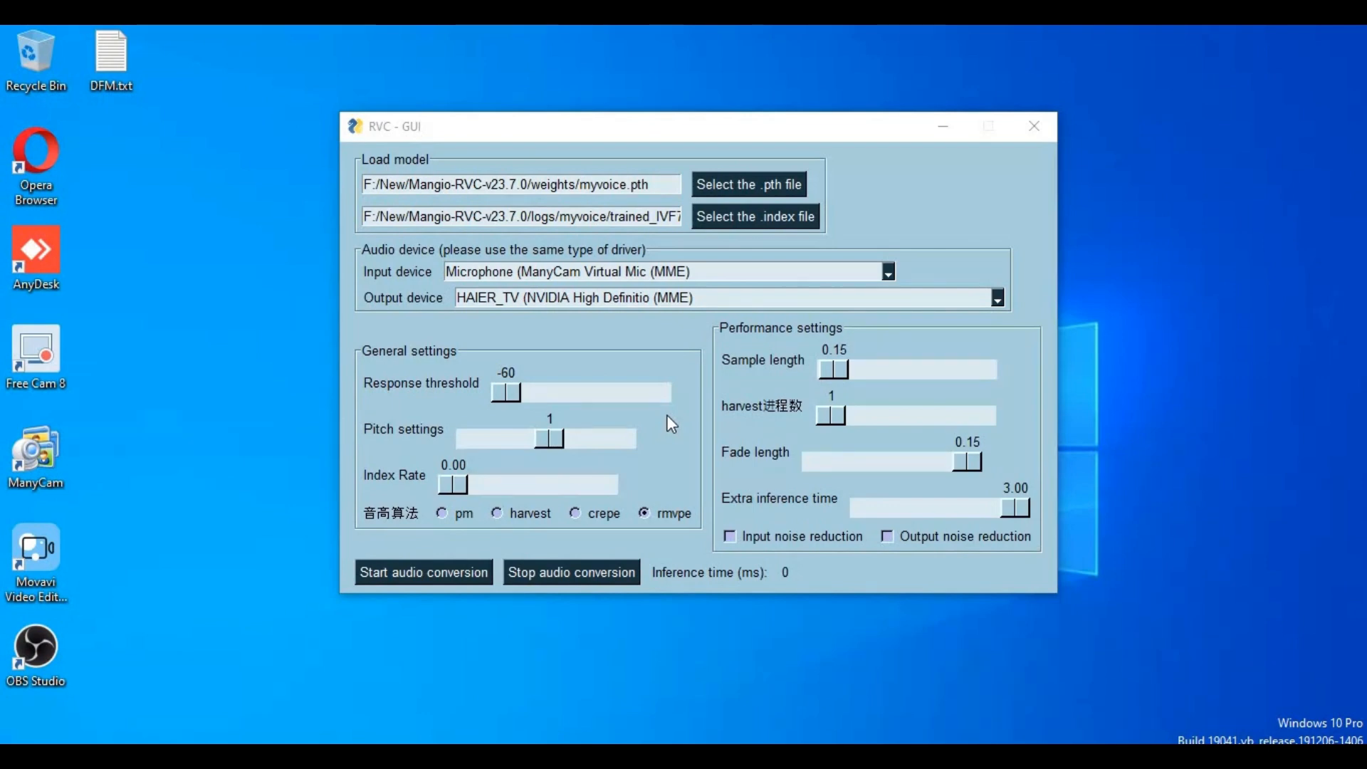
pyautogui.moveTo(626, 299)
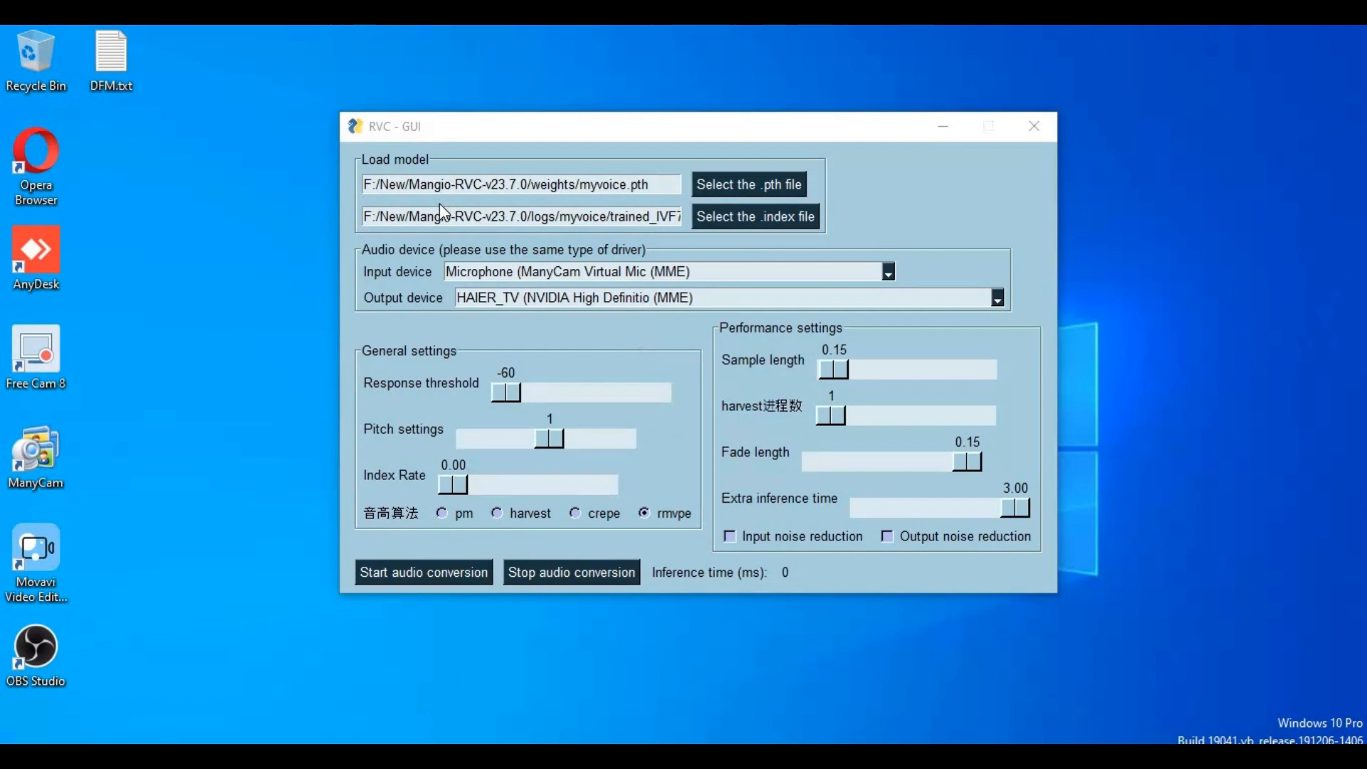
pyautogui.moveTo(759, 426)
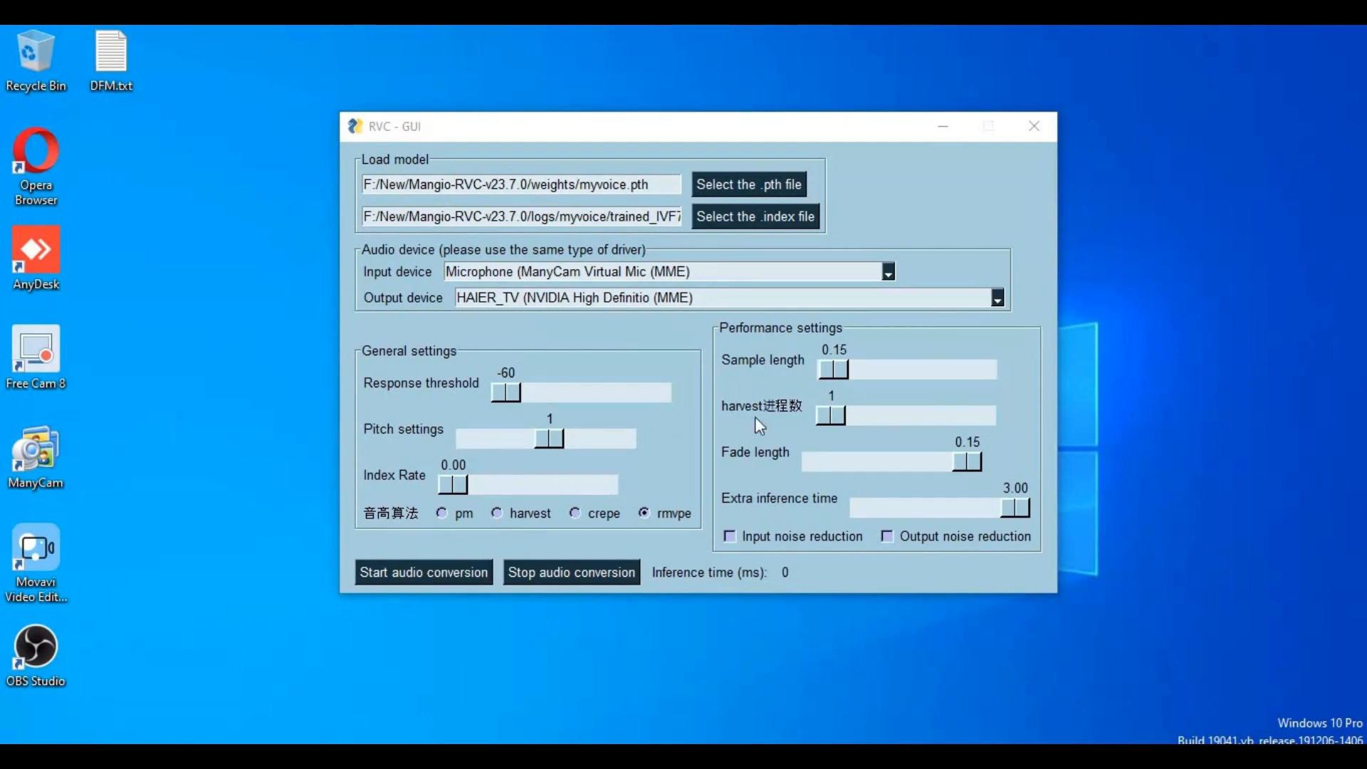
pyautogui.moveTo(855, 363)
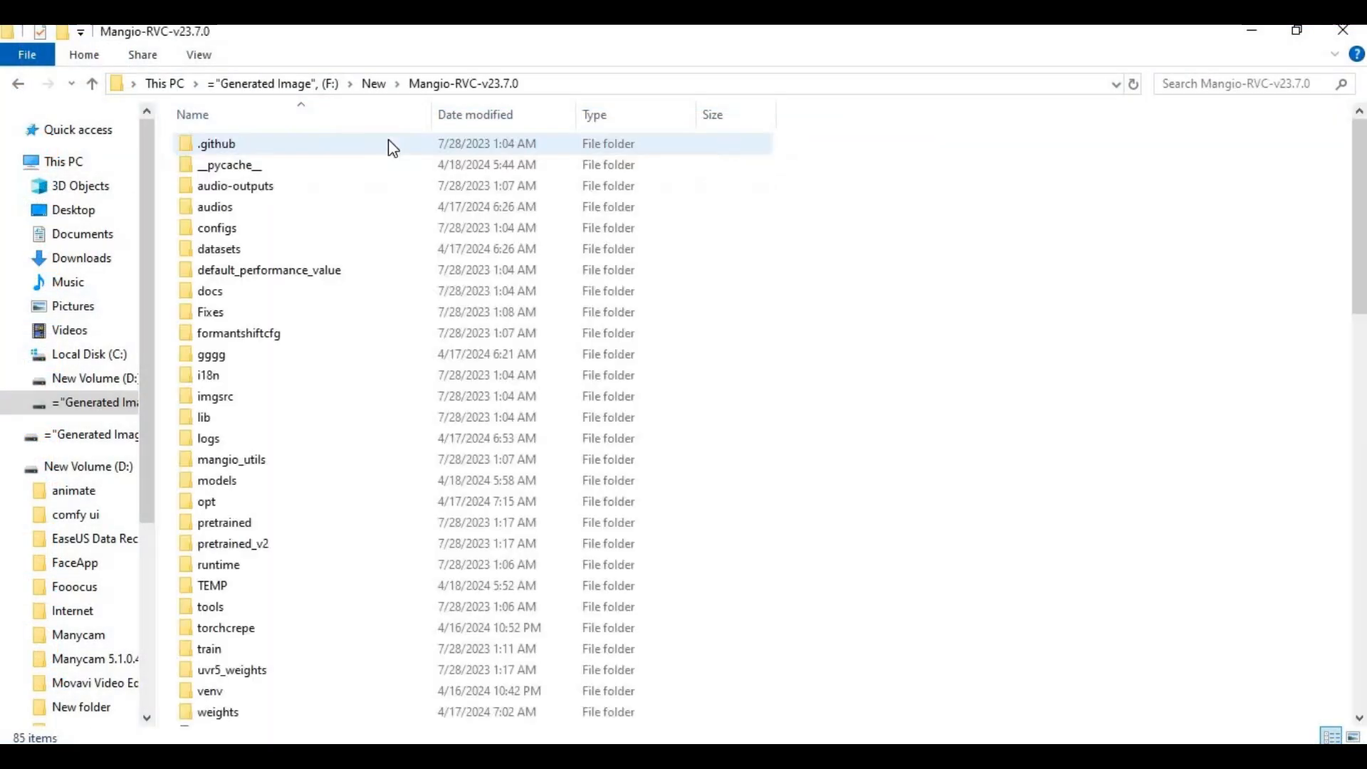
# Browse the Mangio-RVC folder, briefly launch and close the real-time voice conversion GUI
pyautogui.scroll(-3)
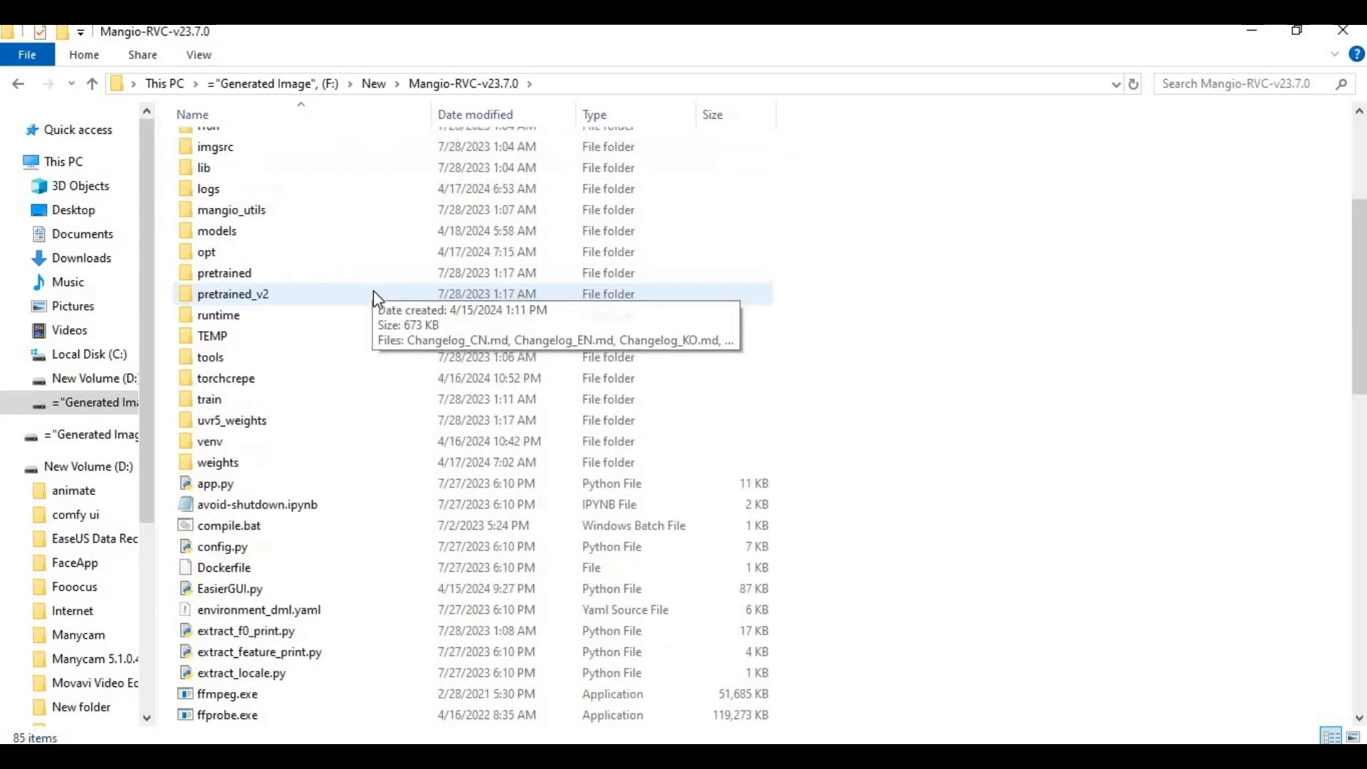
pyautogui.scroll(-3)
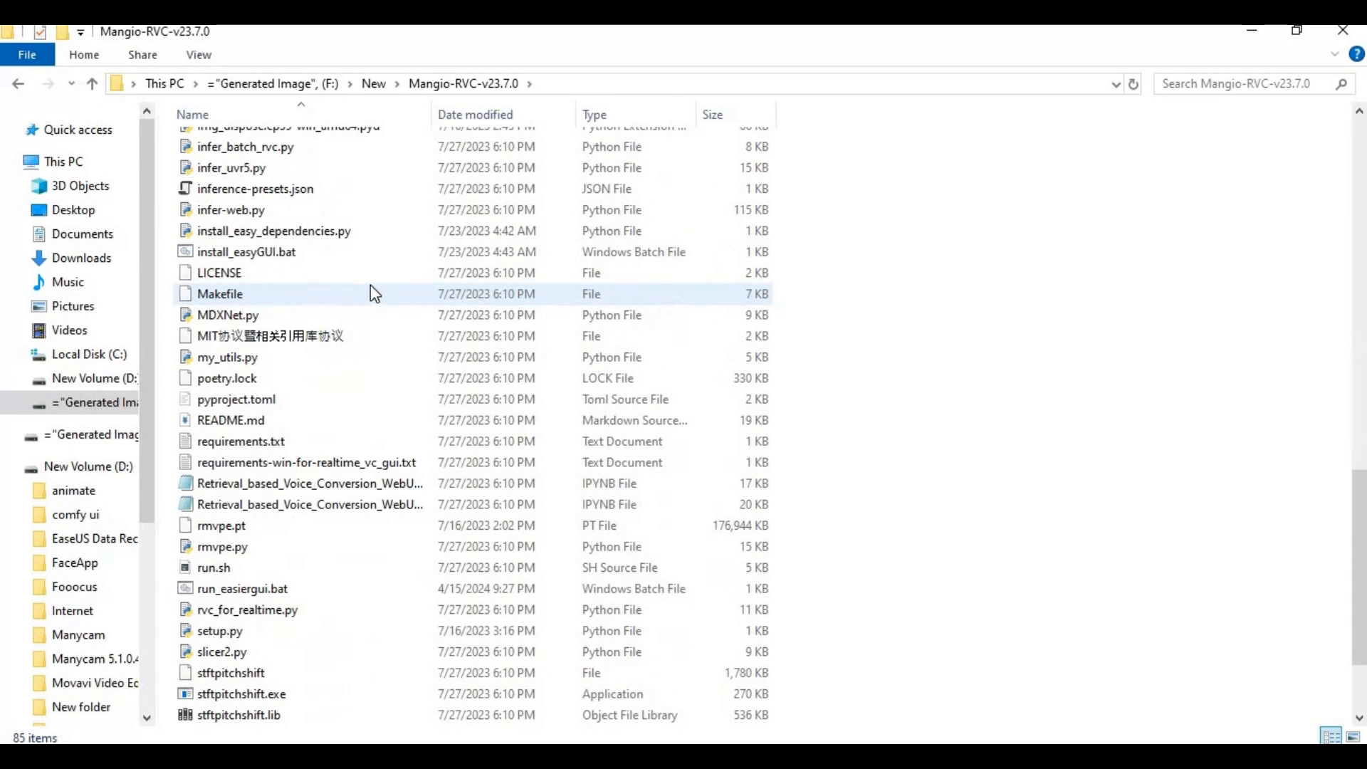
pyautogui.scroll(-3)
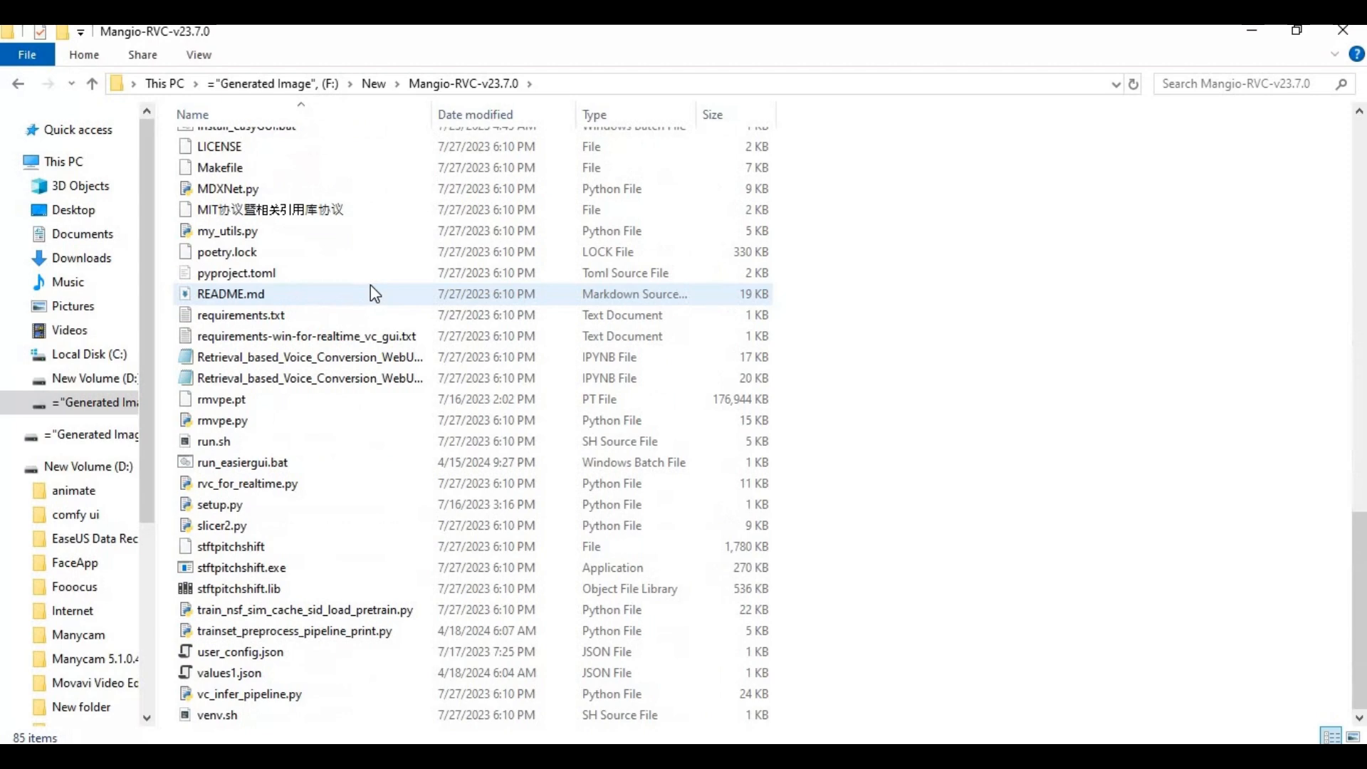
pyautogui.scroll(3)
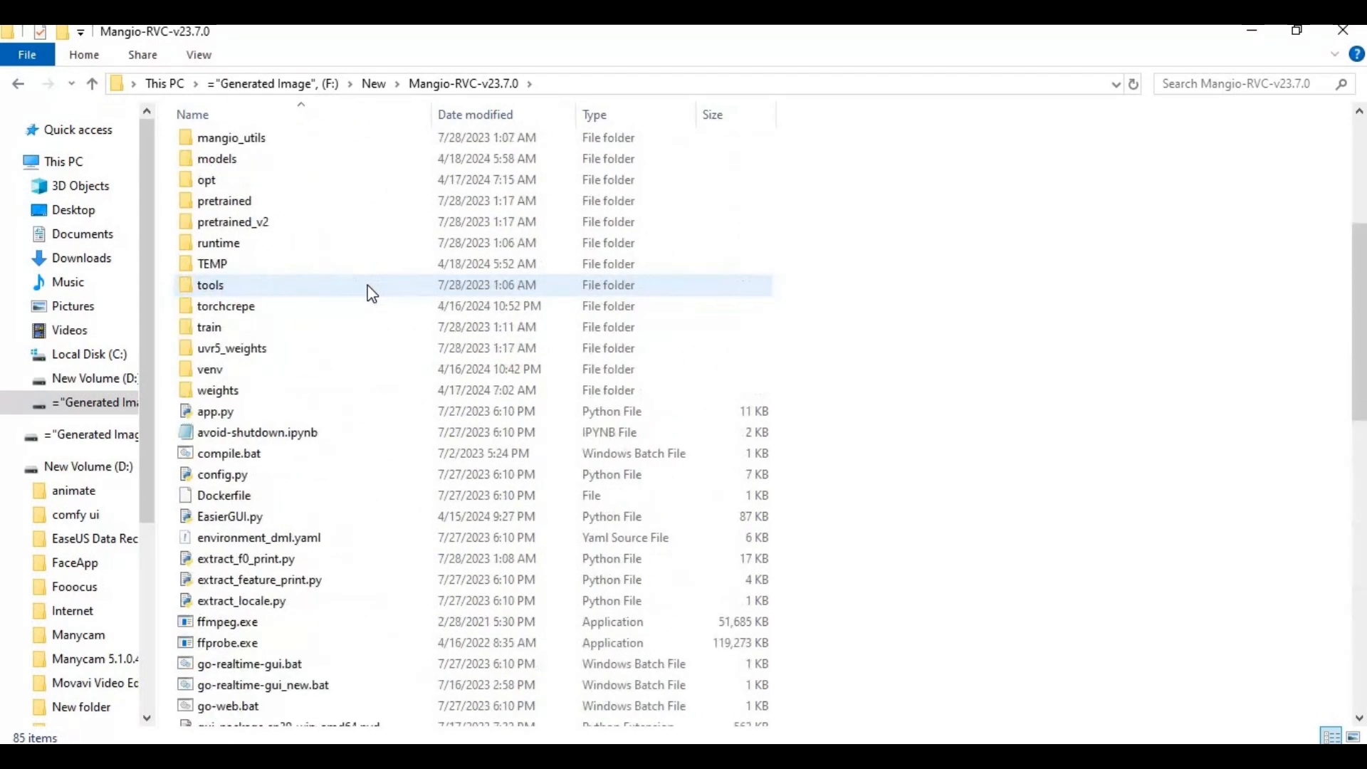
pyautogui.scroll(3)
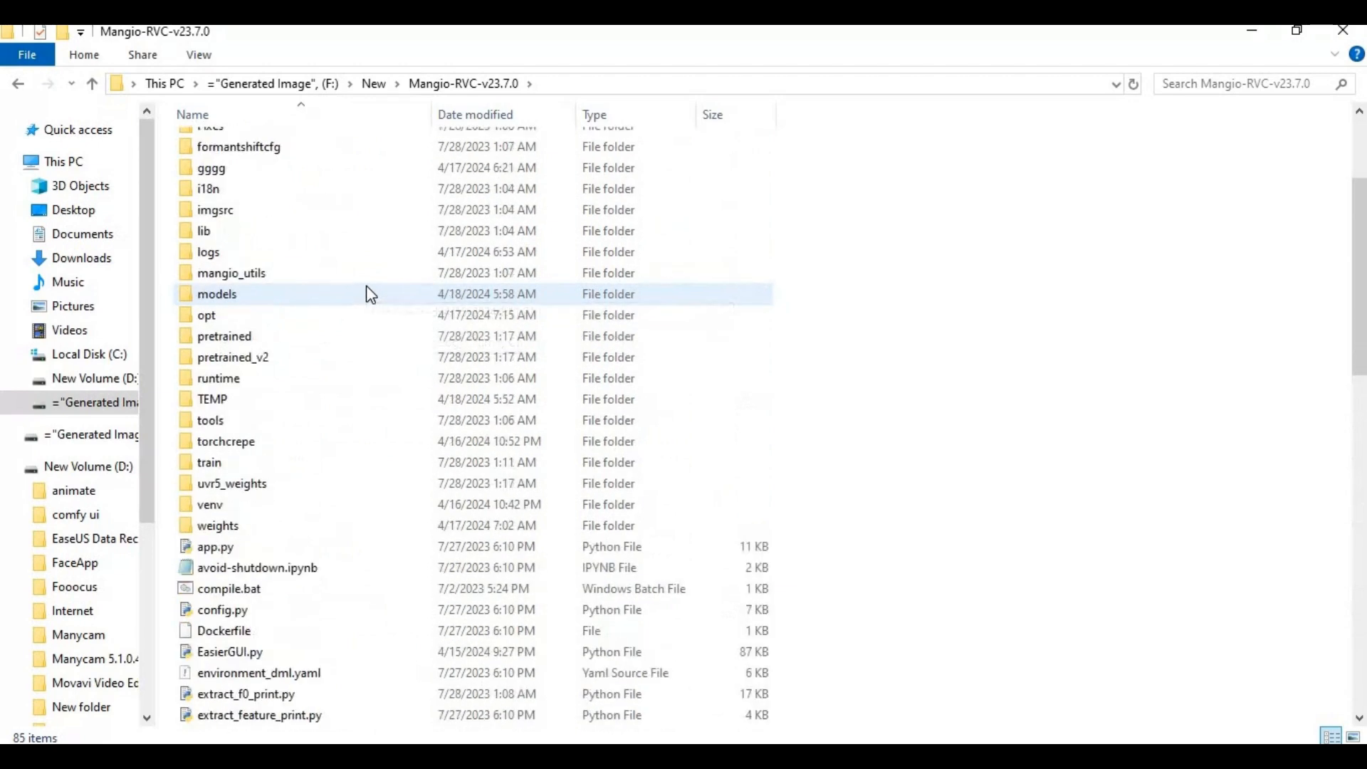
pyautogui.scroll(-3)
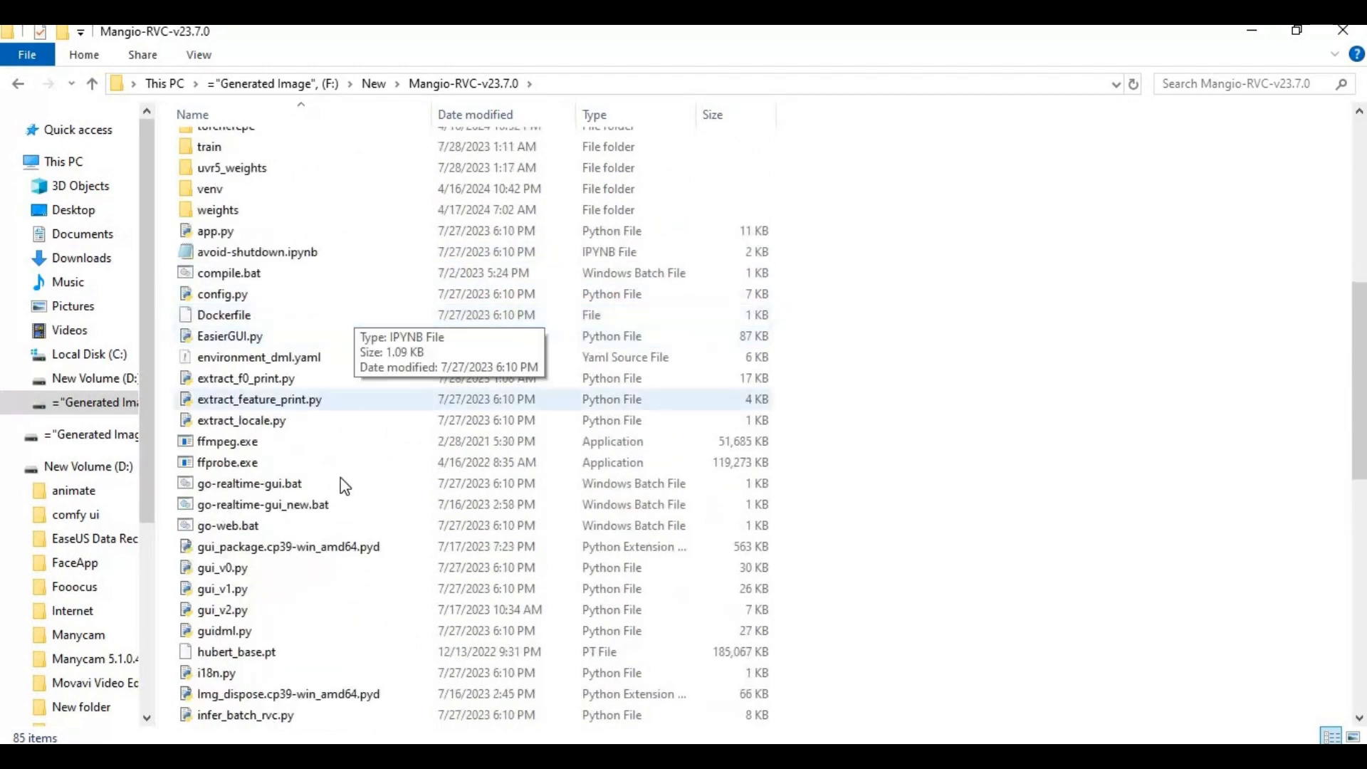
pyautogui.click(227, 526)
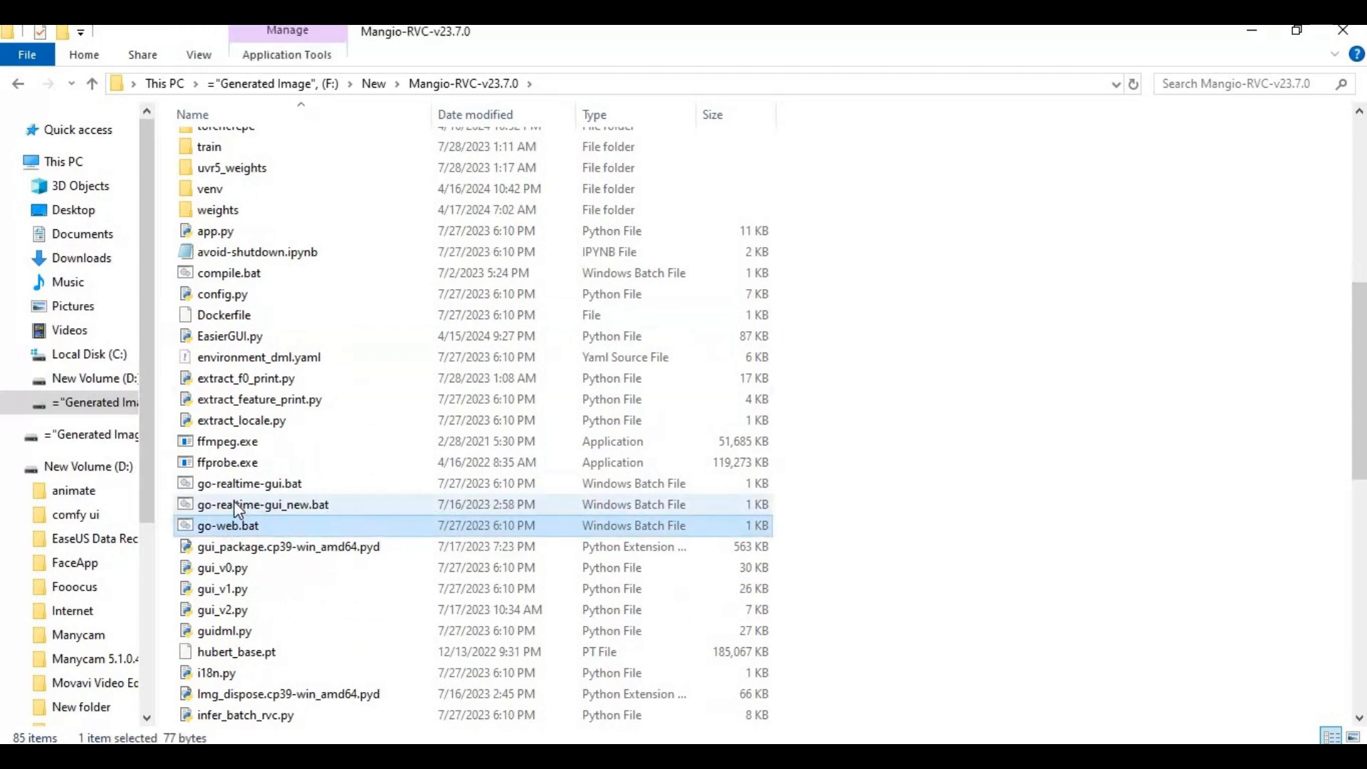
pyautogui.click(248, 482)
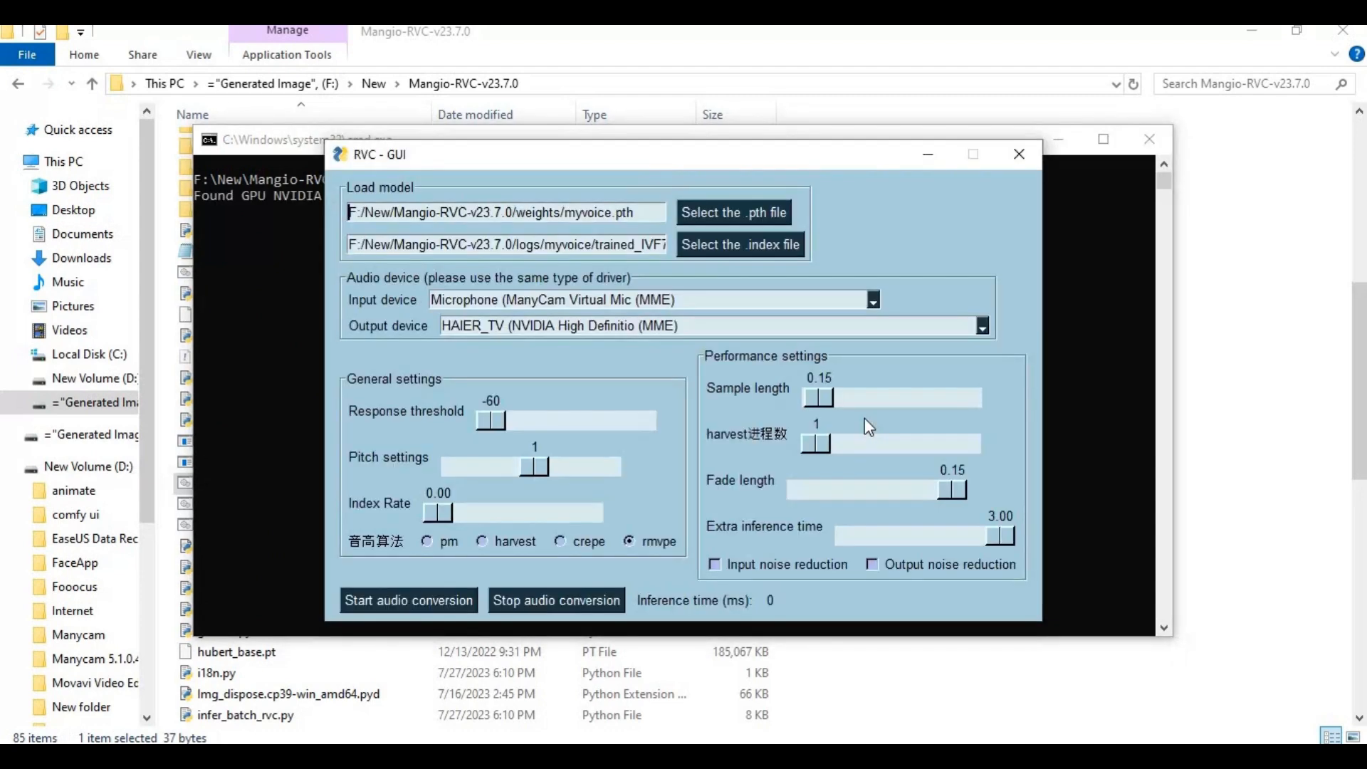
pyautogui.moveTo(566, 461)
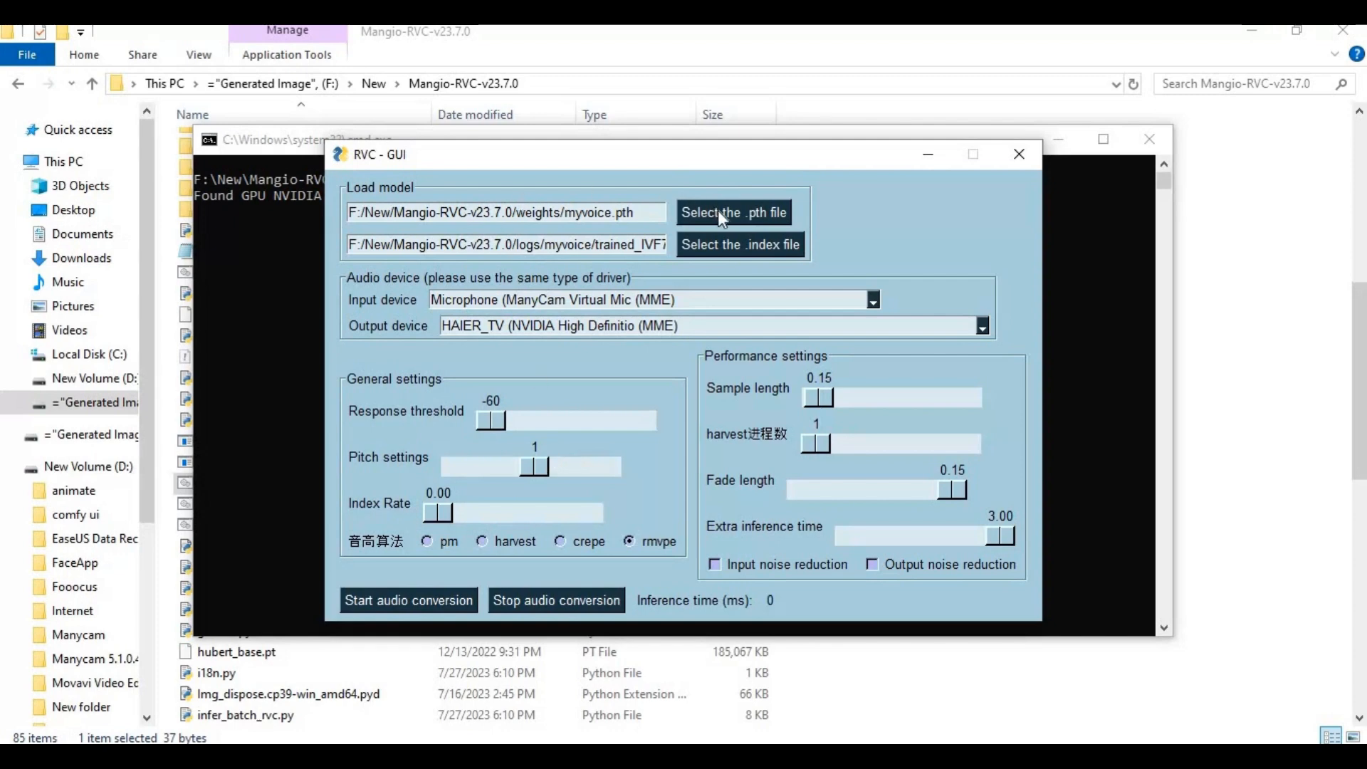
pyautogui.moveTo(728, 235)
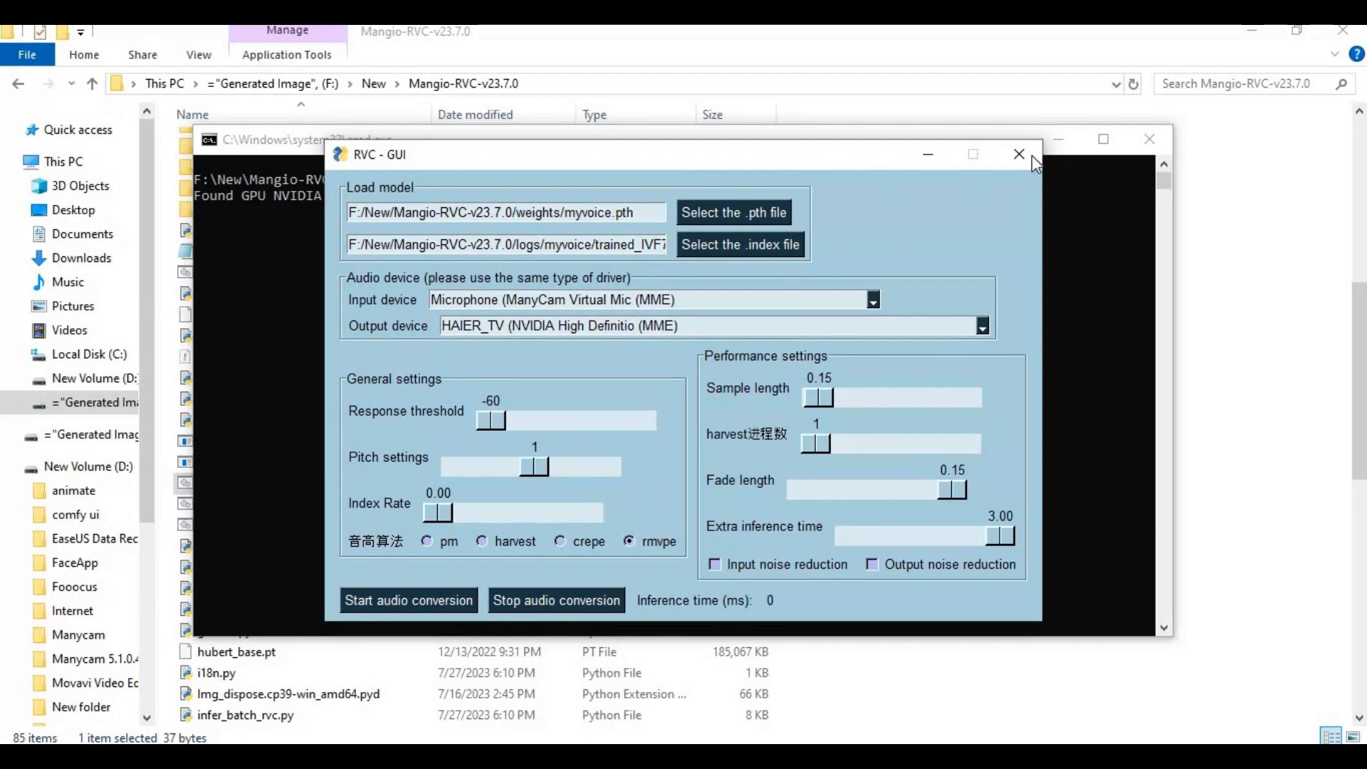
pyautogui.click(1016, 153)
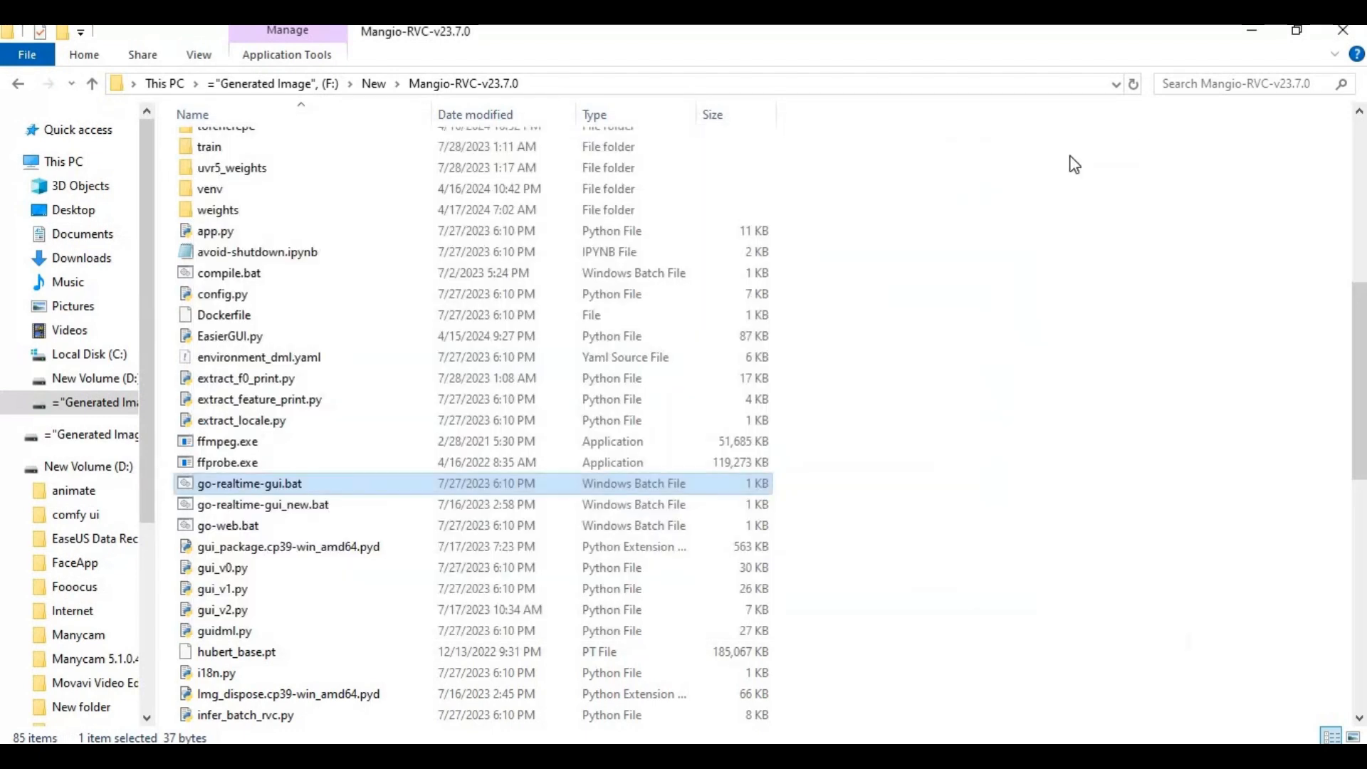
pyautogui.moveTo(235, 526)
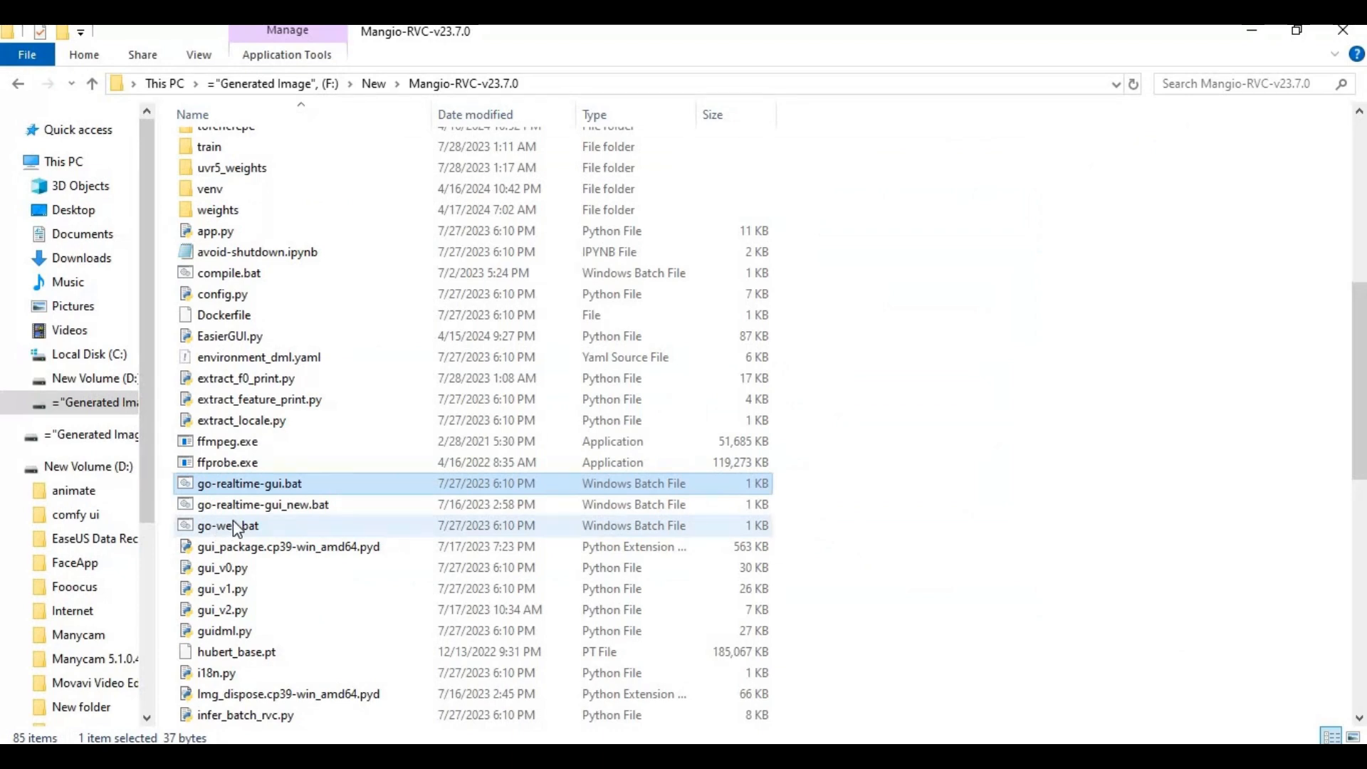
# Launch go-web.bat so the Mangio-RVC web UI shows its Model Inference page
pyautogui.doubleClick(228, 525)
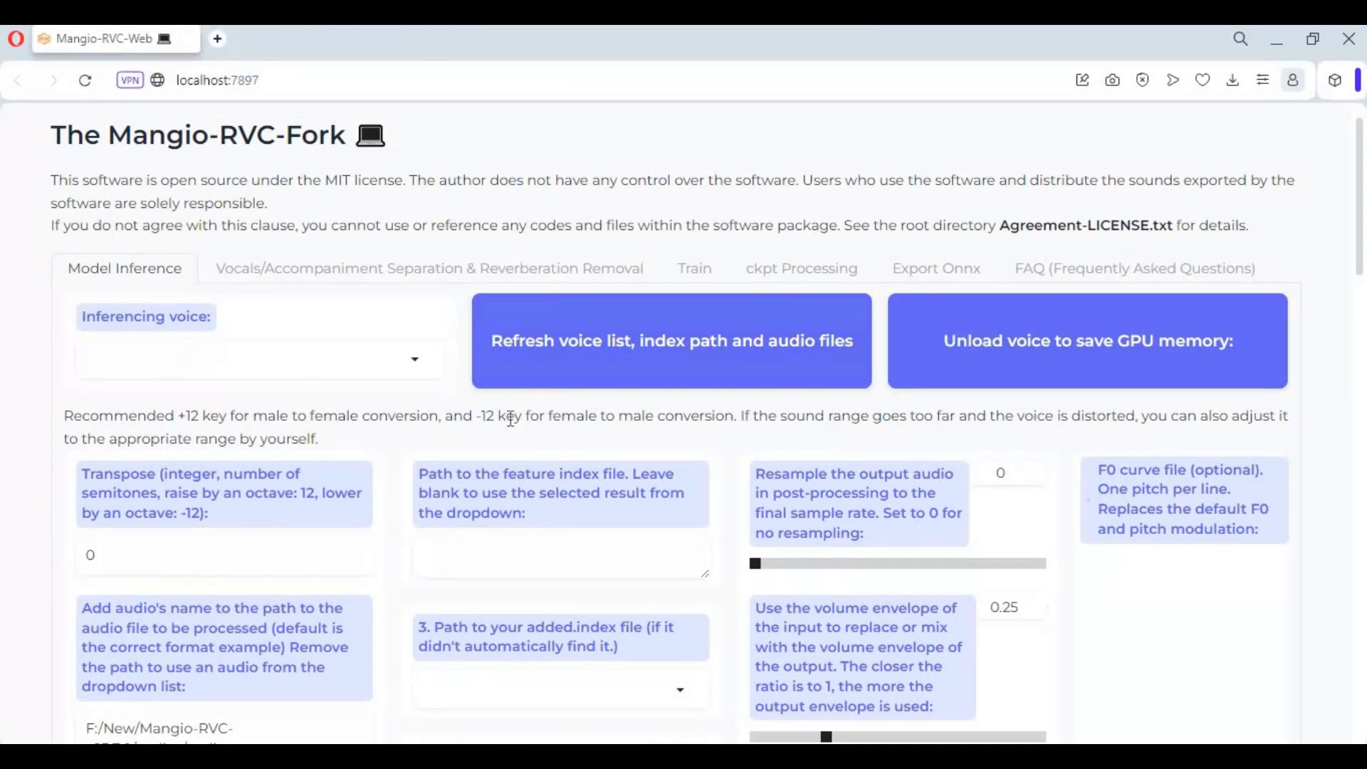
pyautogui.scroll(-3)
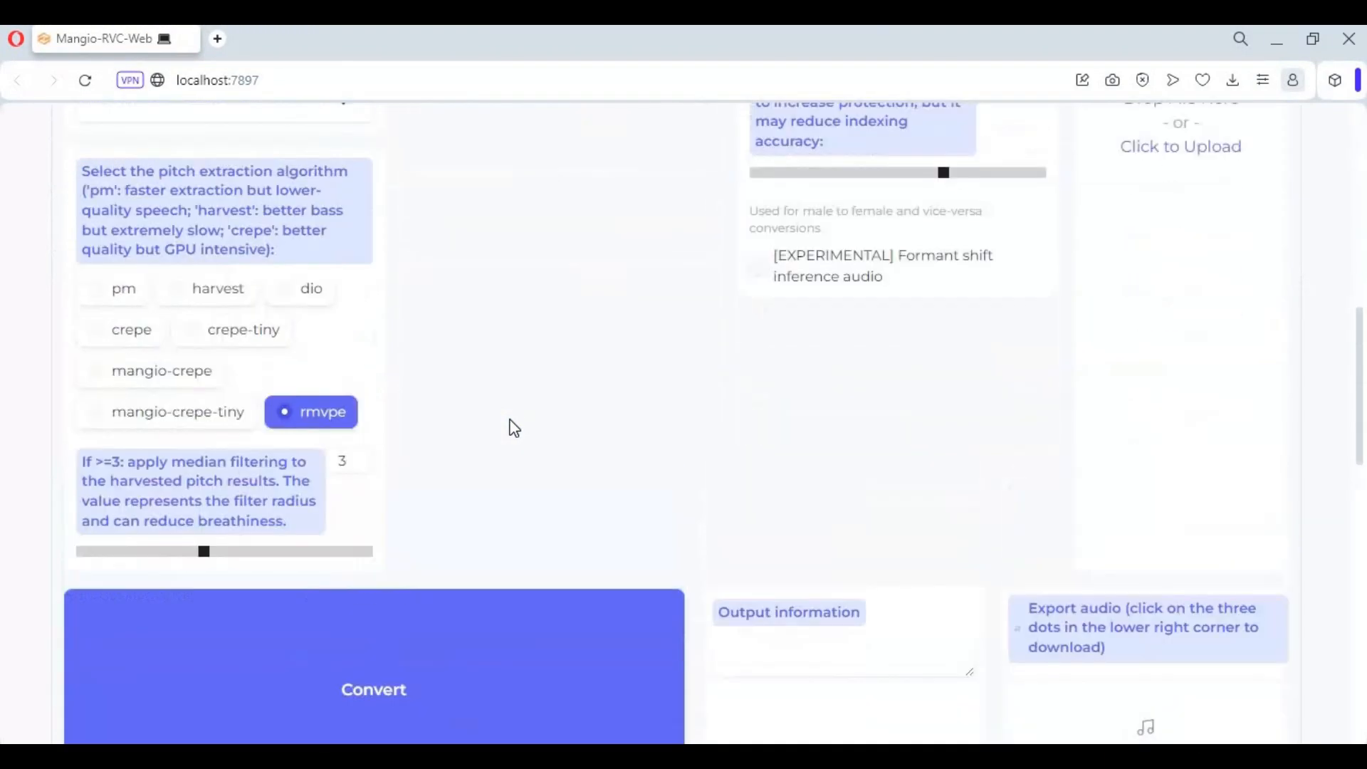
pyautogui.scroll(3)
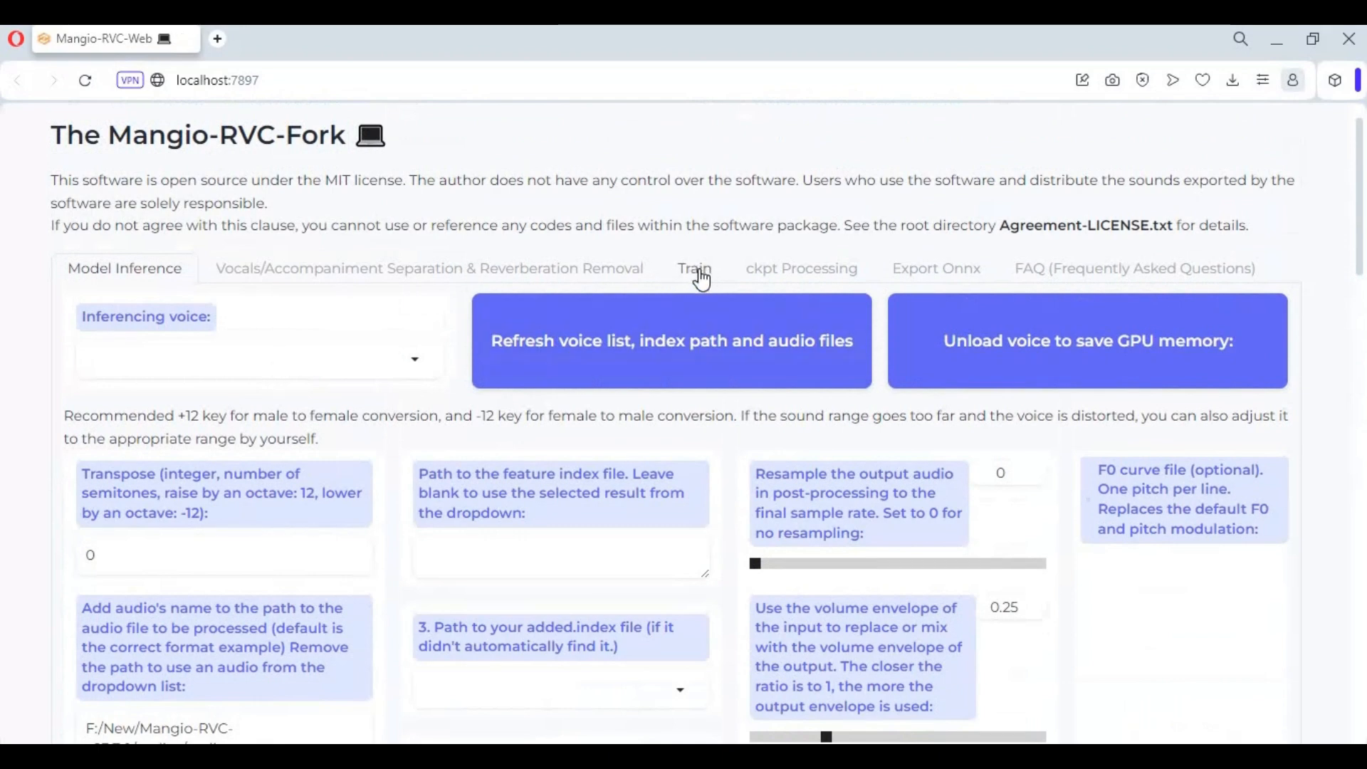
# In the Train section, name the experiment 'realtim' and set the model version to v2
pyautogui.click(694, 269)
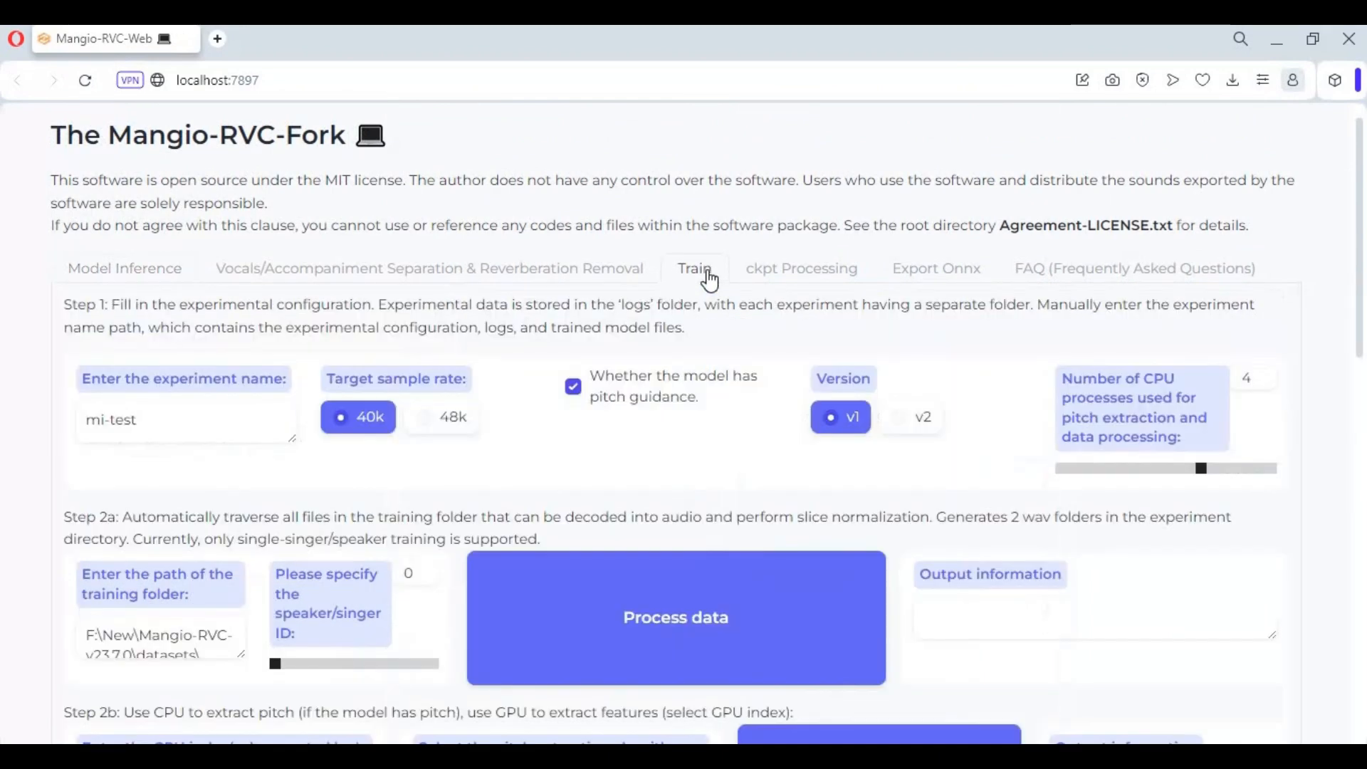
pyautogui.moveTo(687, 410)
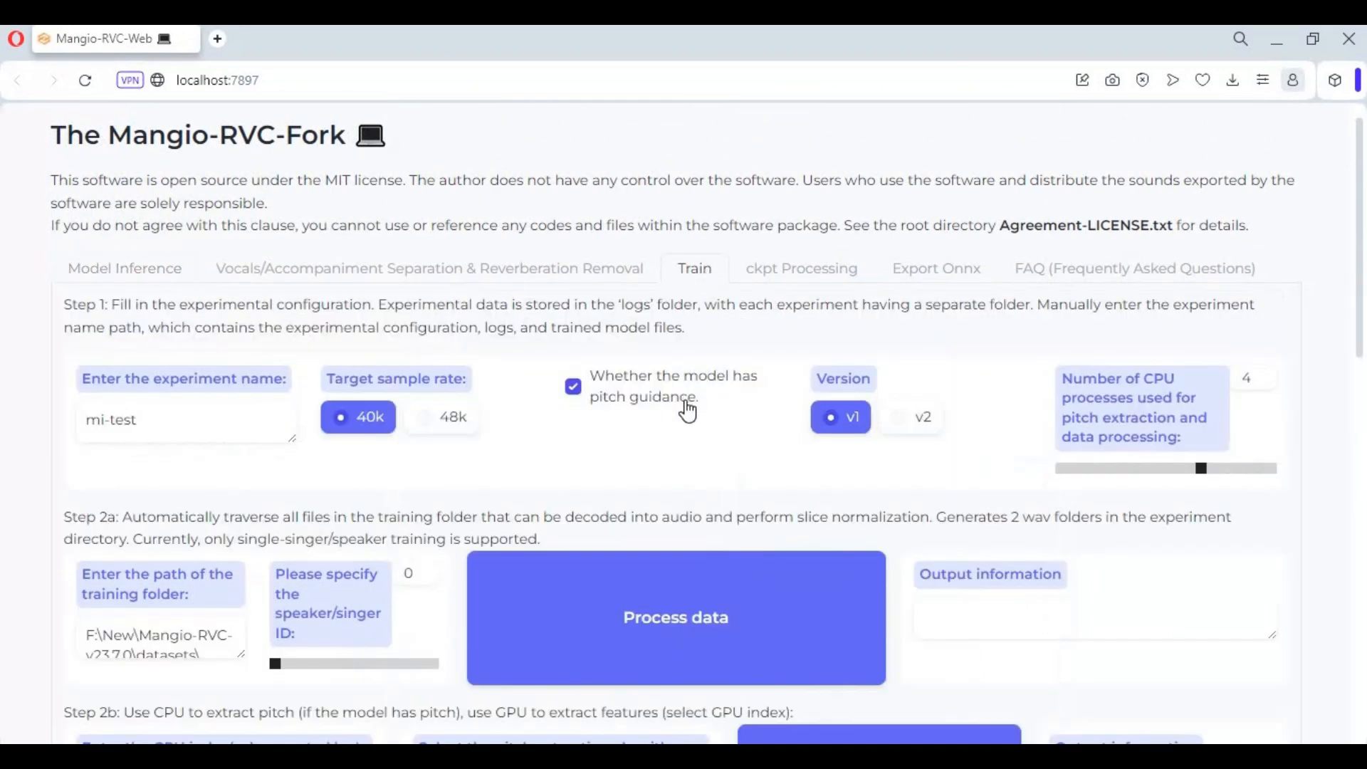
pyautogui.scroll(-3)
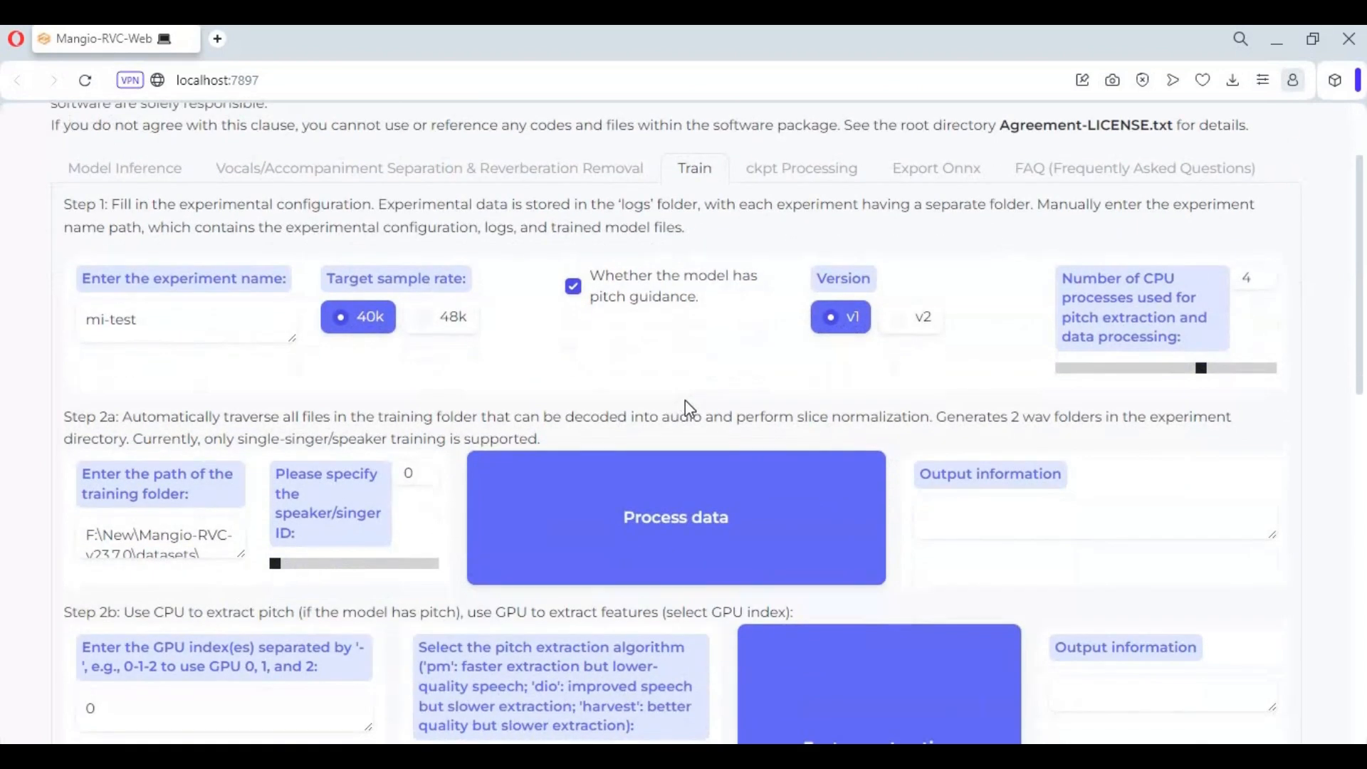
pyautogui.click(174, 319)
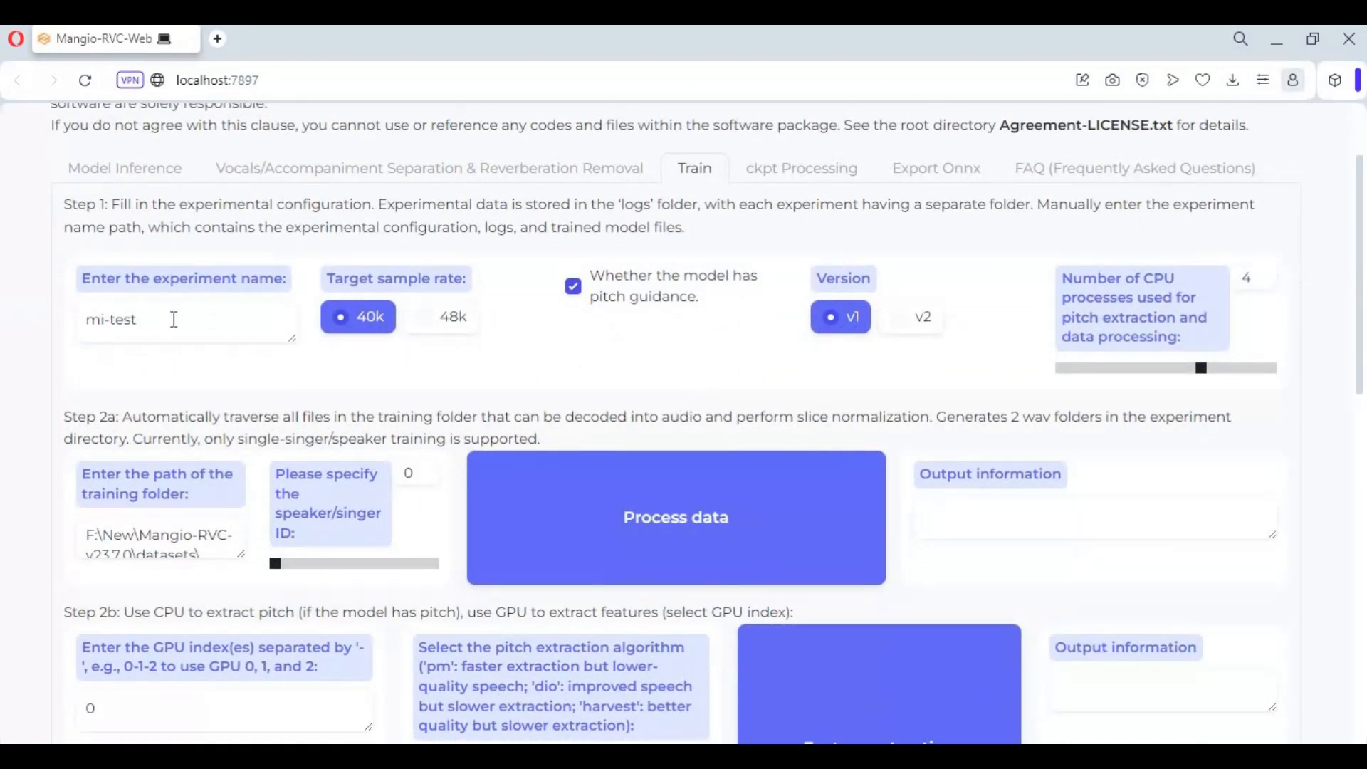
pyautogui.tripleClick(111, 319)
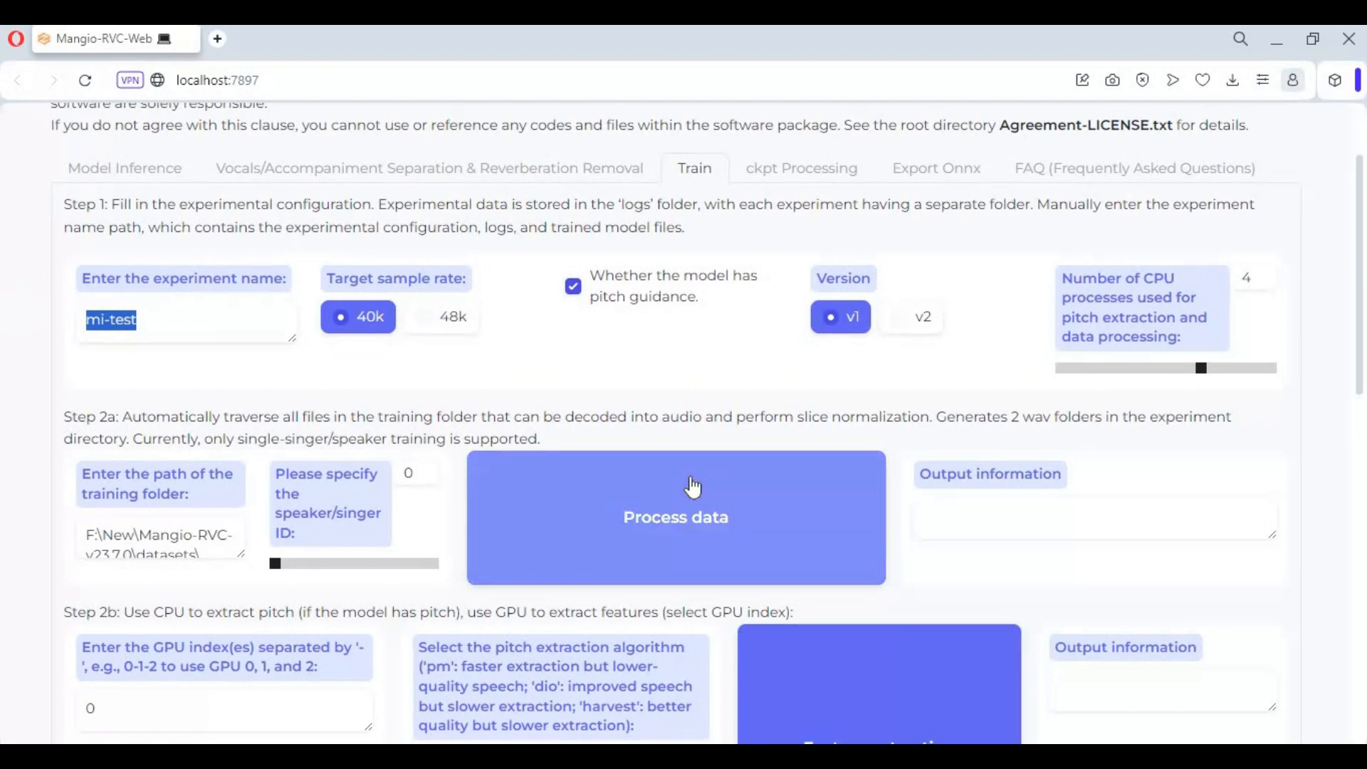
pyautogui.write('realtime')
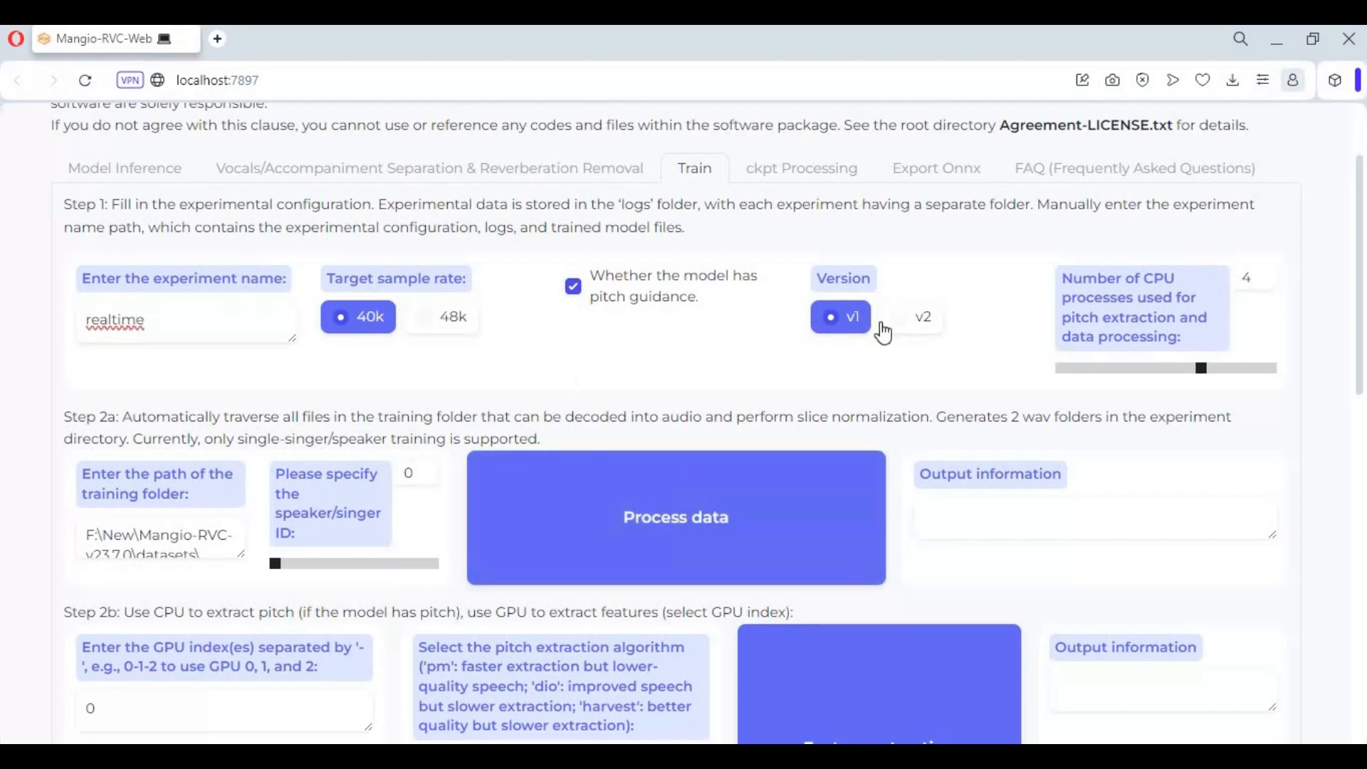
pyautogui.click(922, 316)
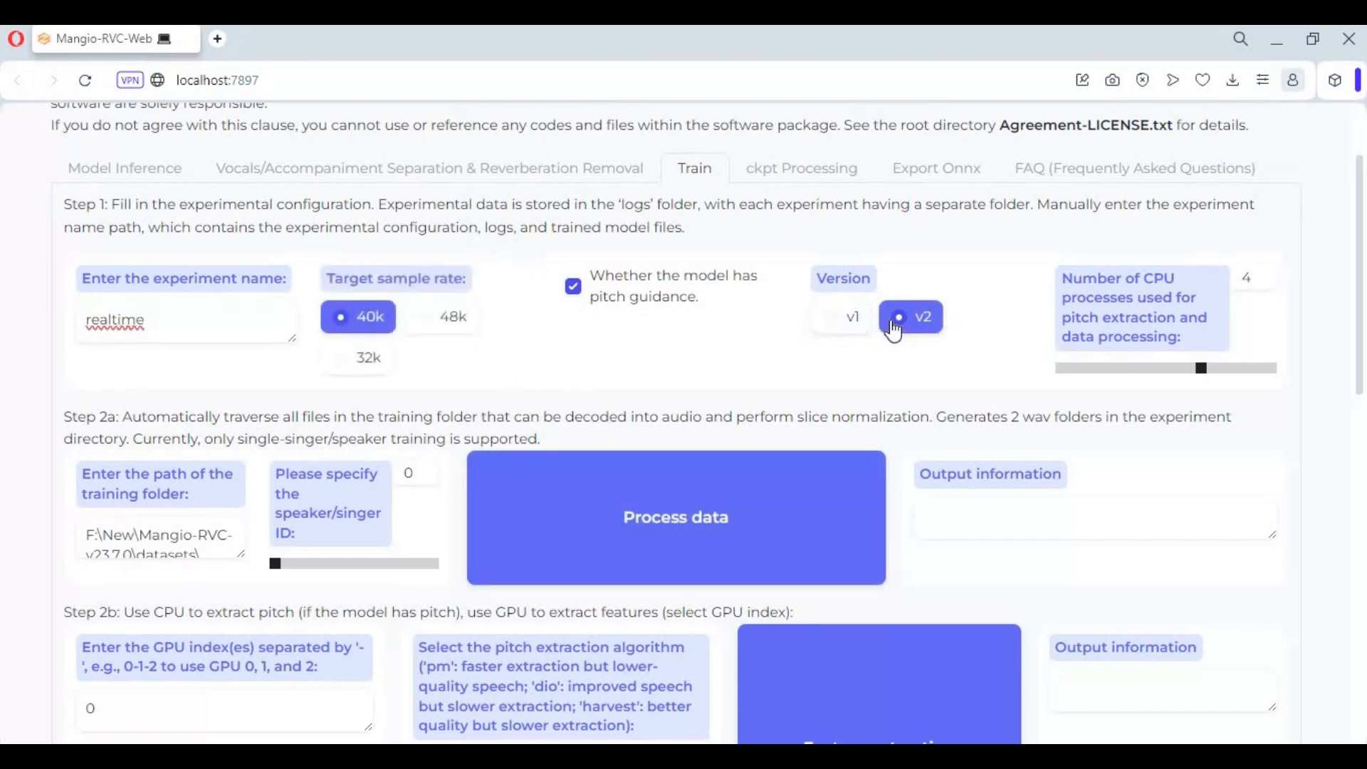
pyautogui.moveTo(514, 402)
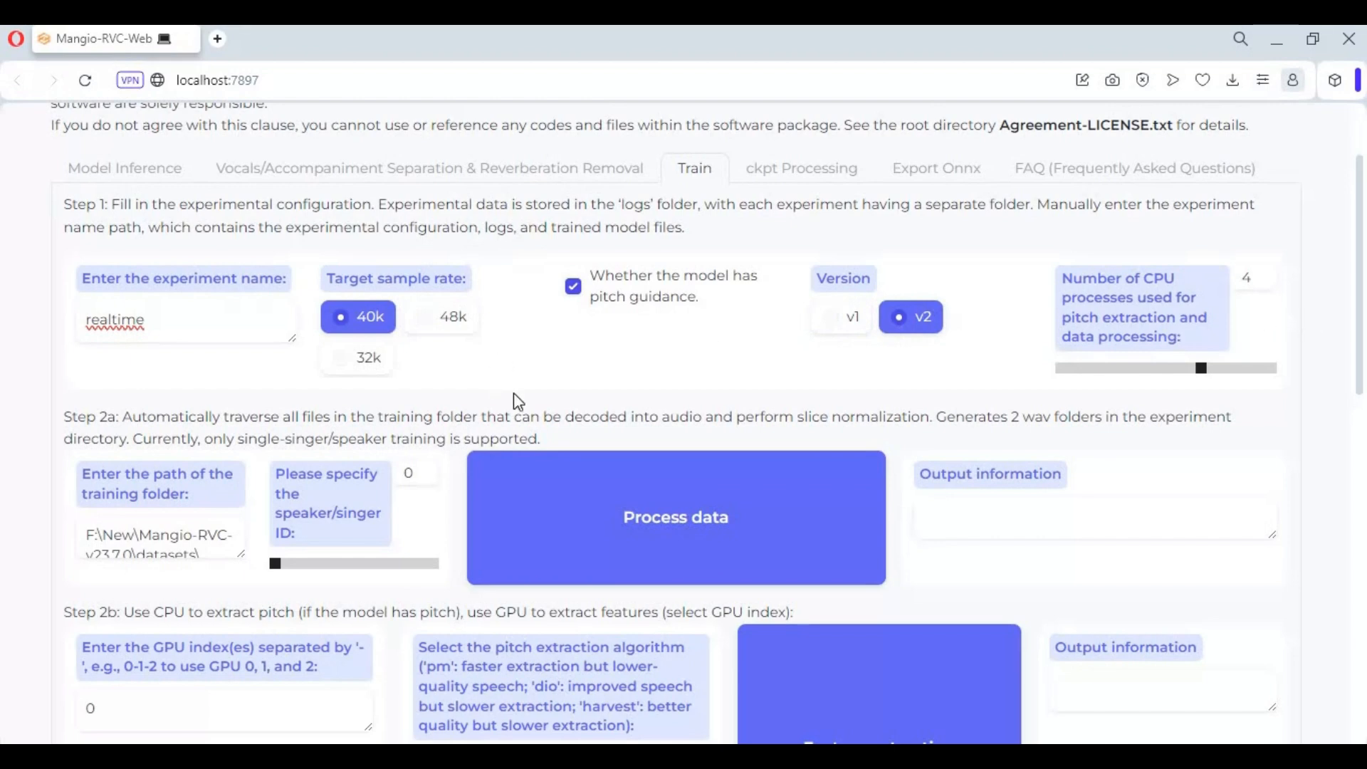
# Process the datasets folder until the output log reports end preprocess
pyautogui.scroll(-3)
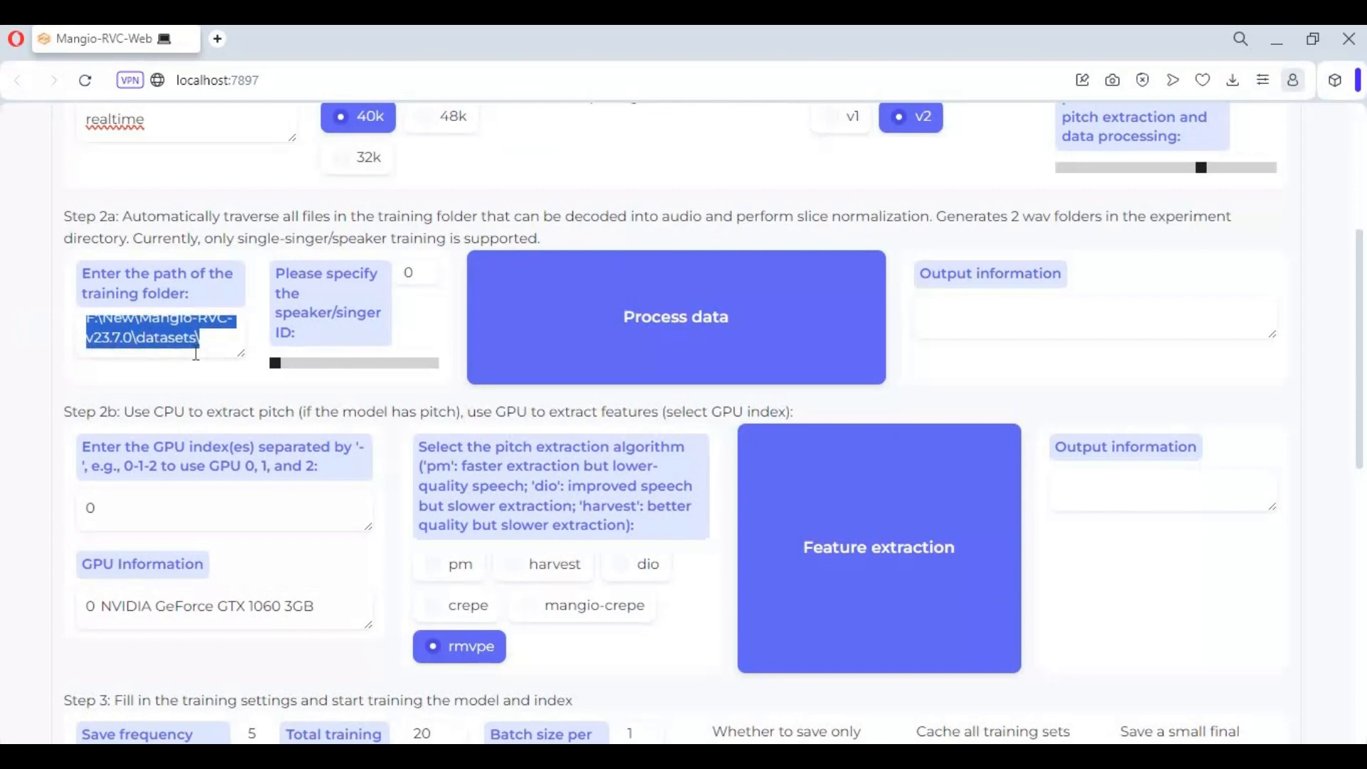
pyautogui.moveTo(675, 340)
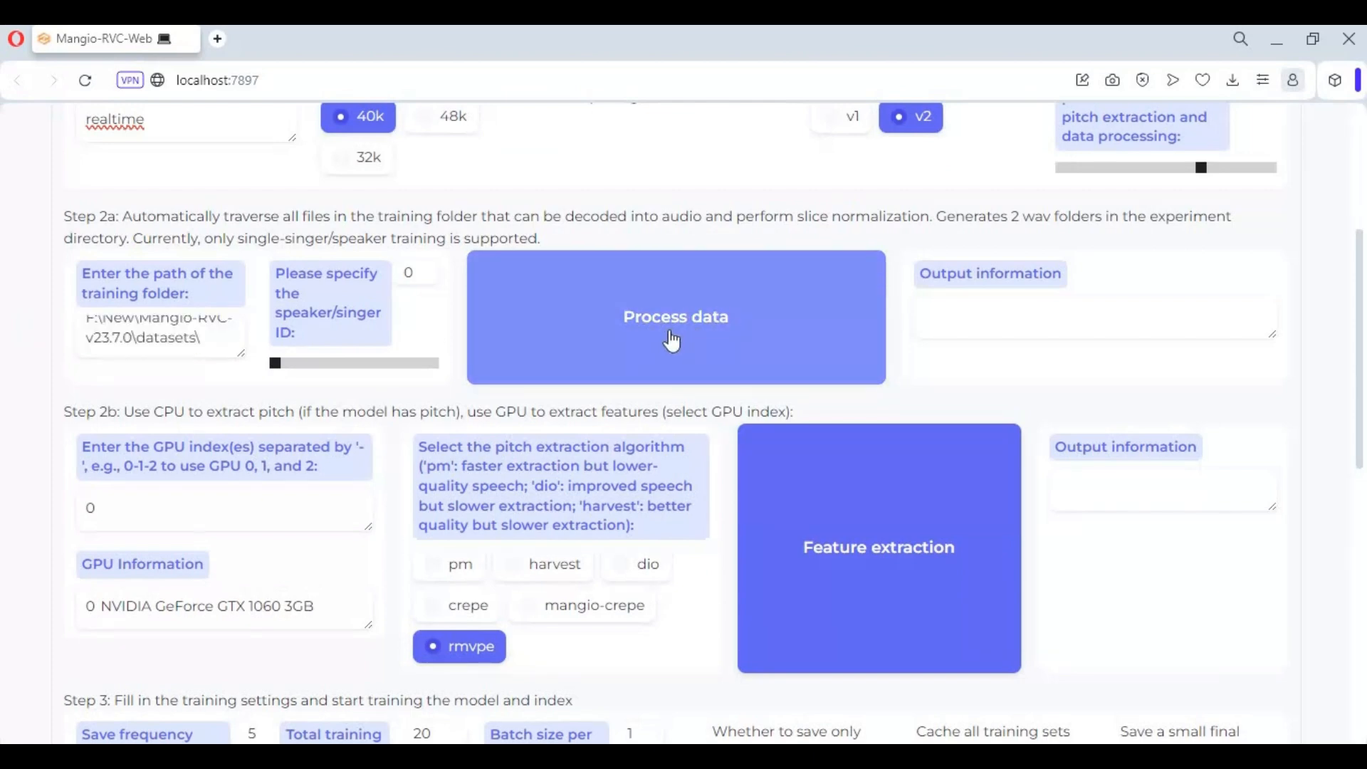
pyautogui.click(675, 316)
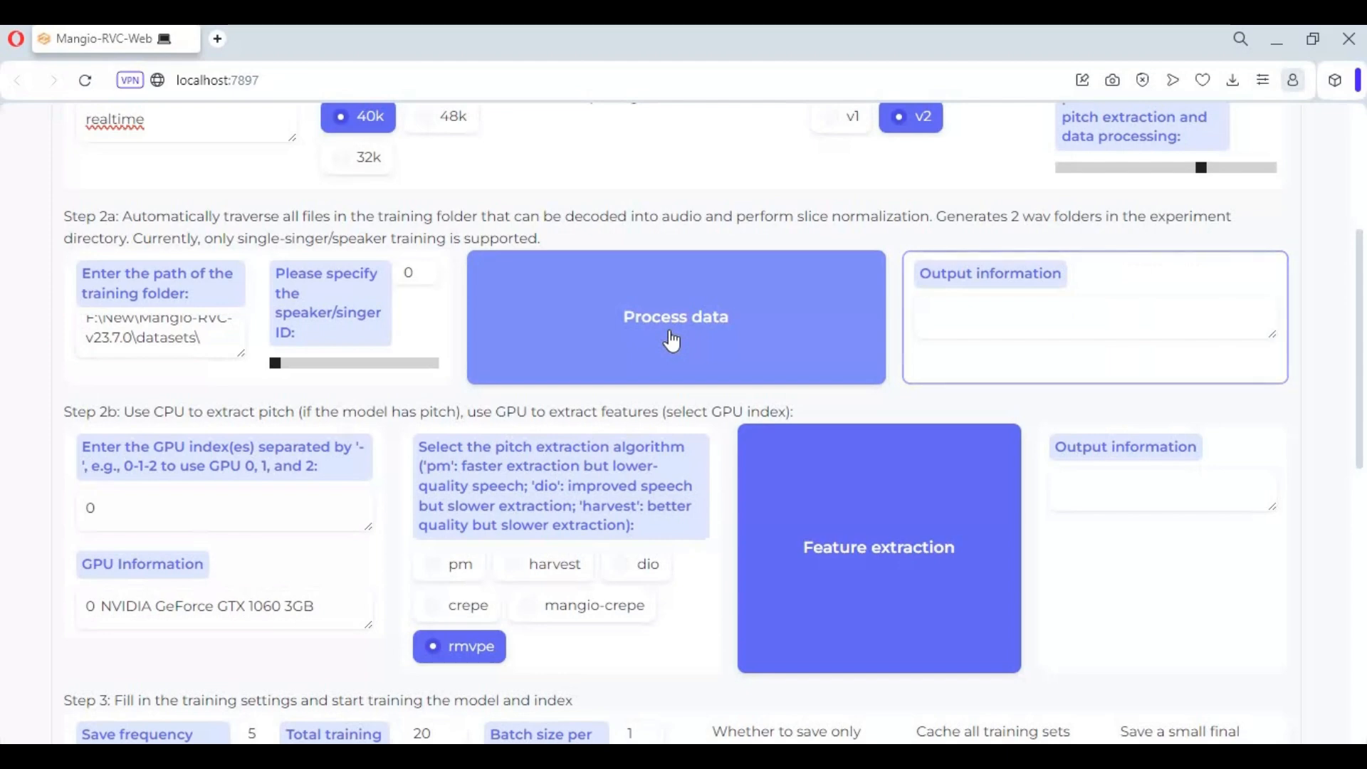
pyautogui.click(675, 316)
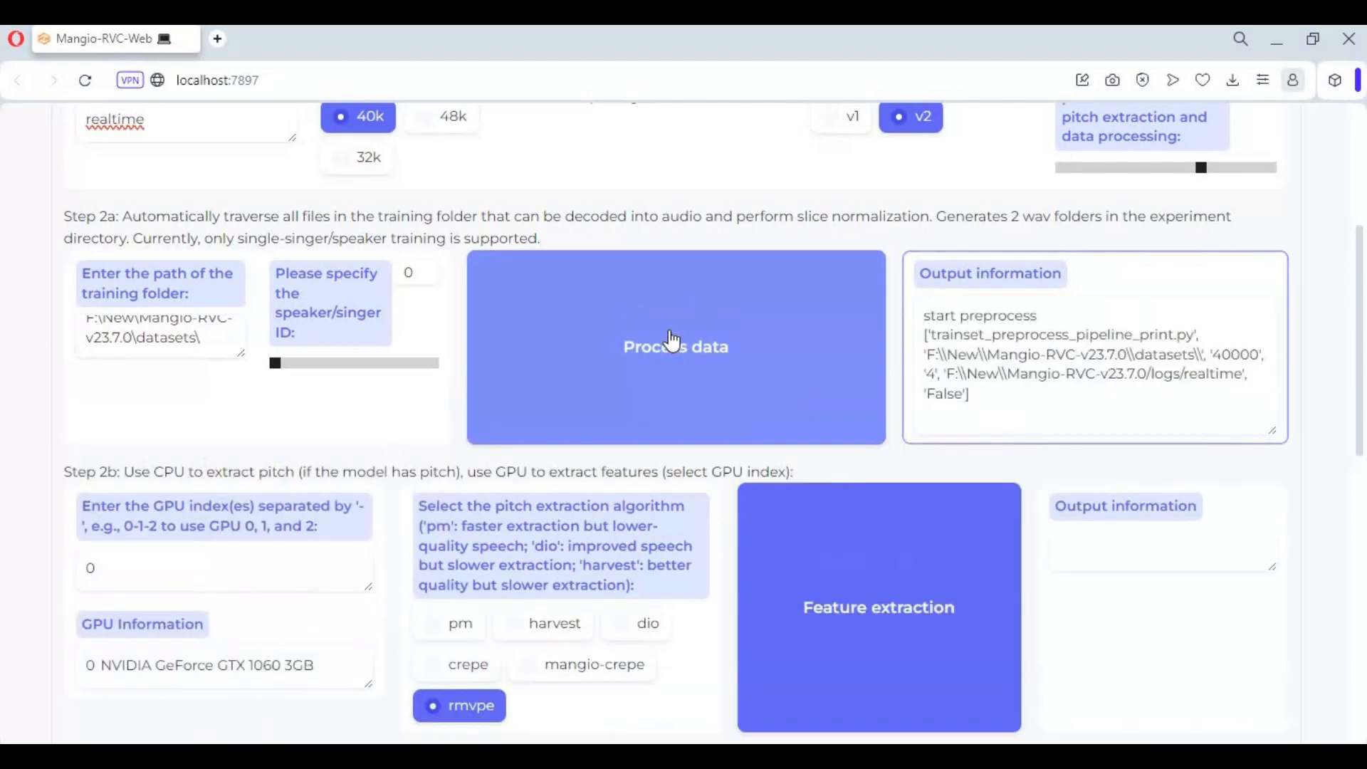
pyautogui.click(675, 346)
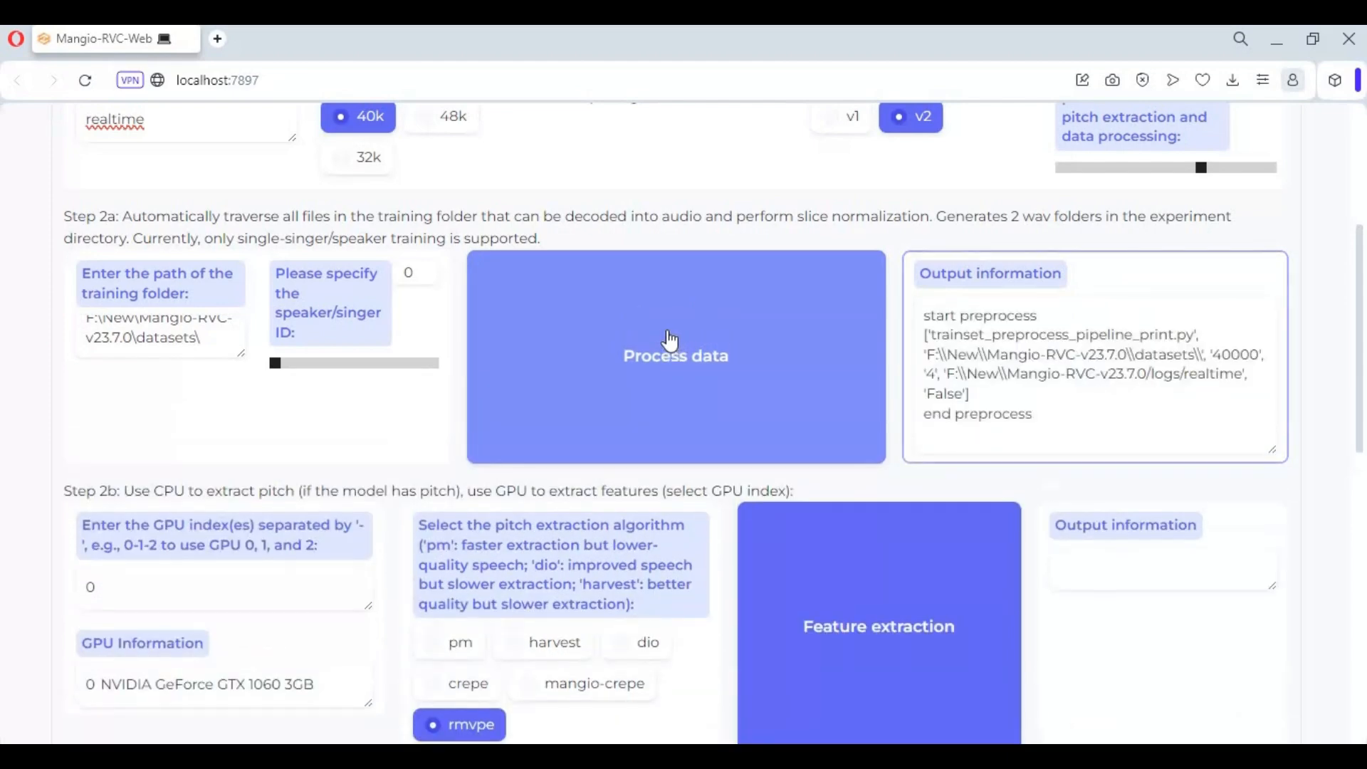
# Run rmvpe pitch and feature extraction until the log reports all-feature-done
pyautogui.doubleClick(976, 415)
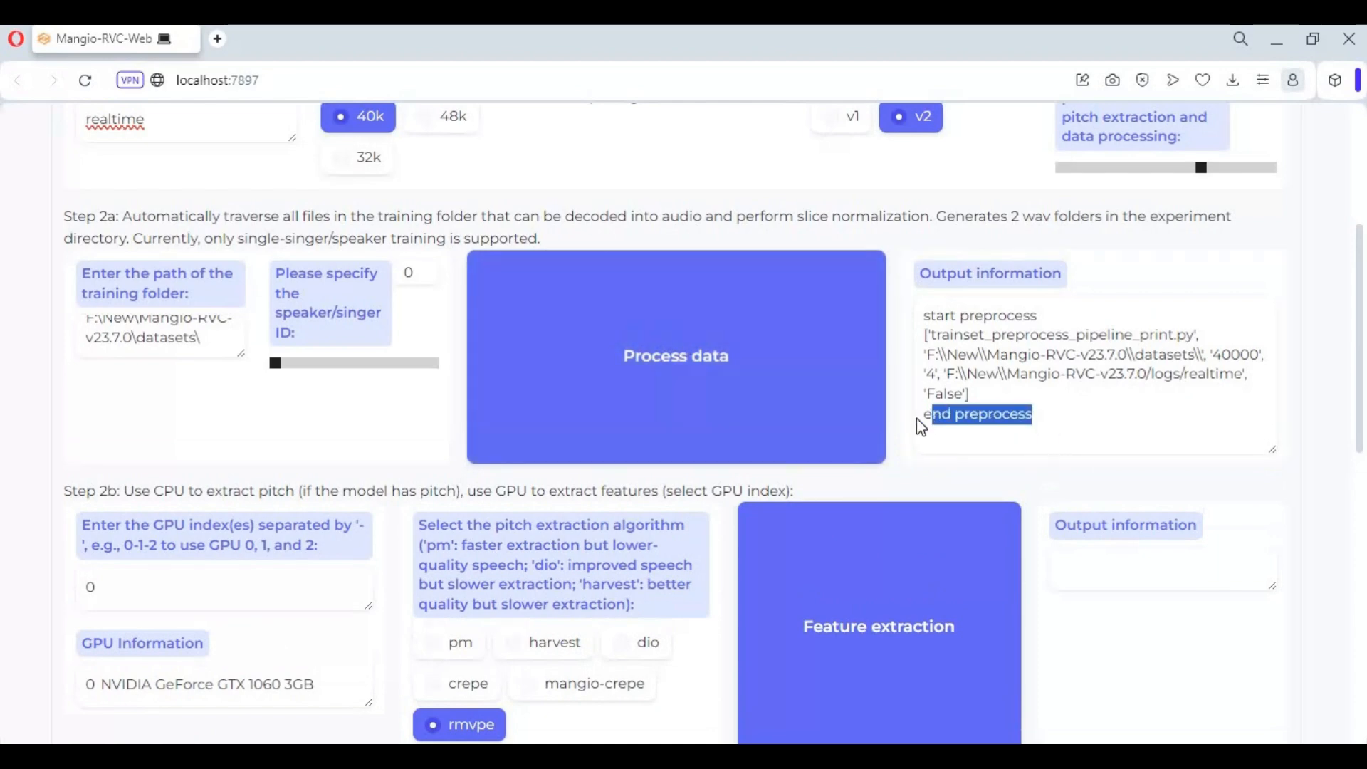
pyautogui.scroll(-3)
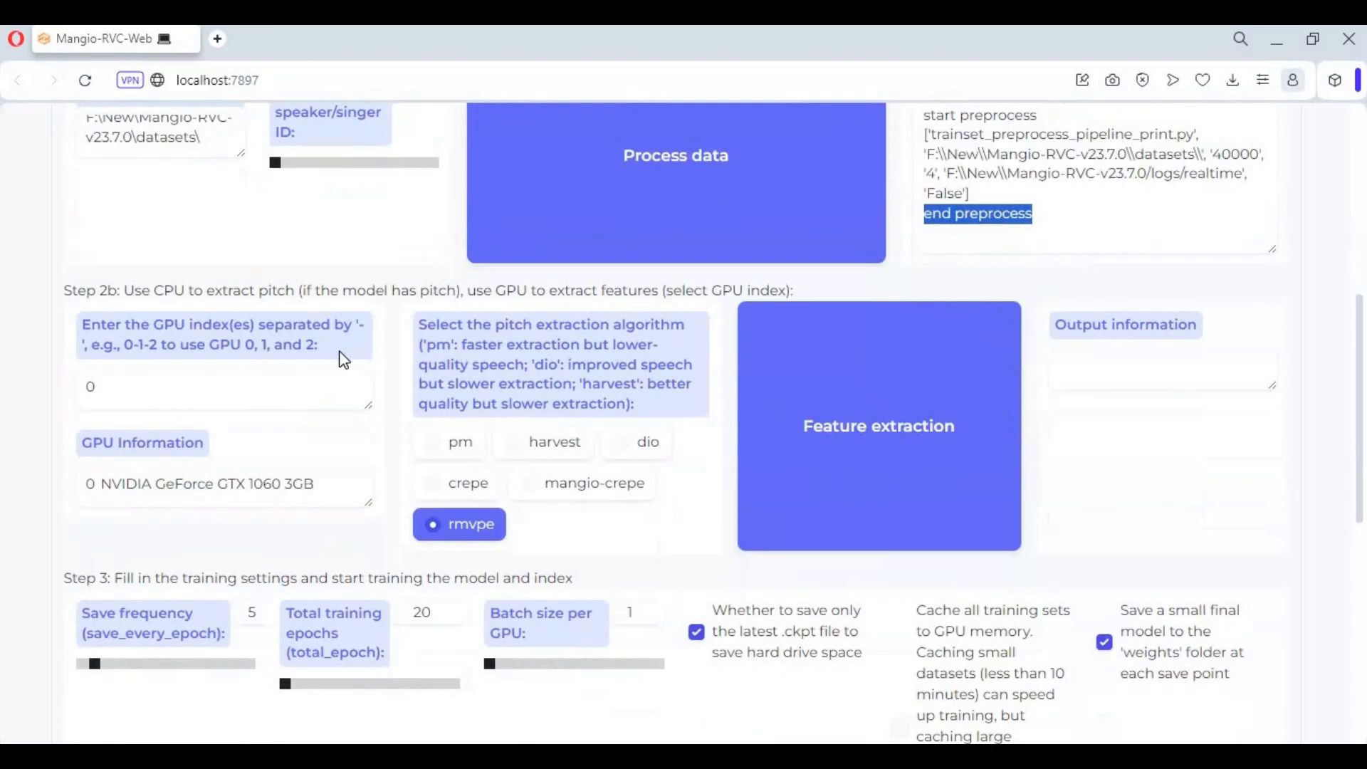
pyautogui.scroll(-3)
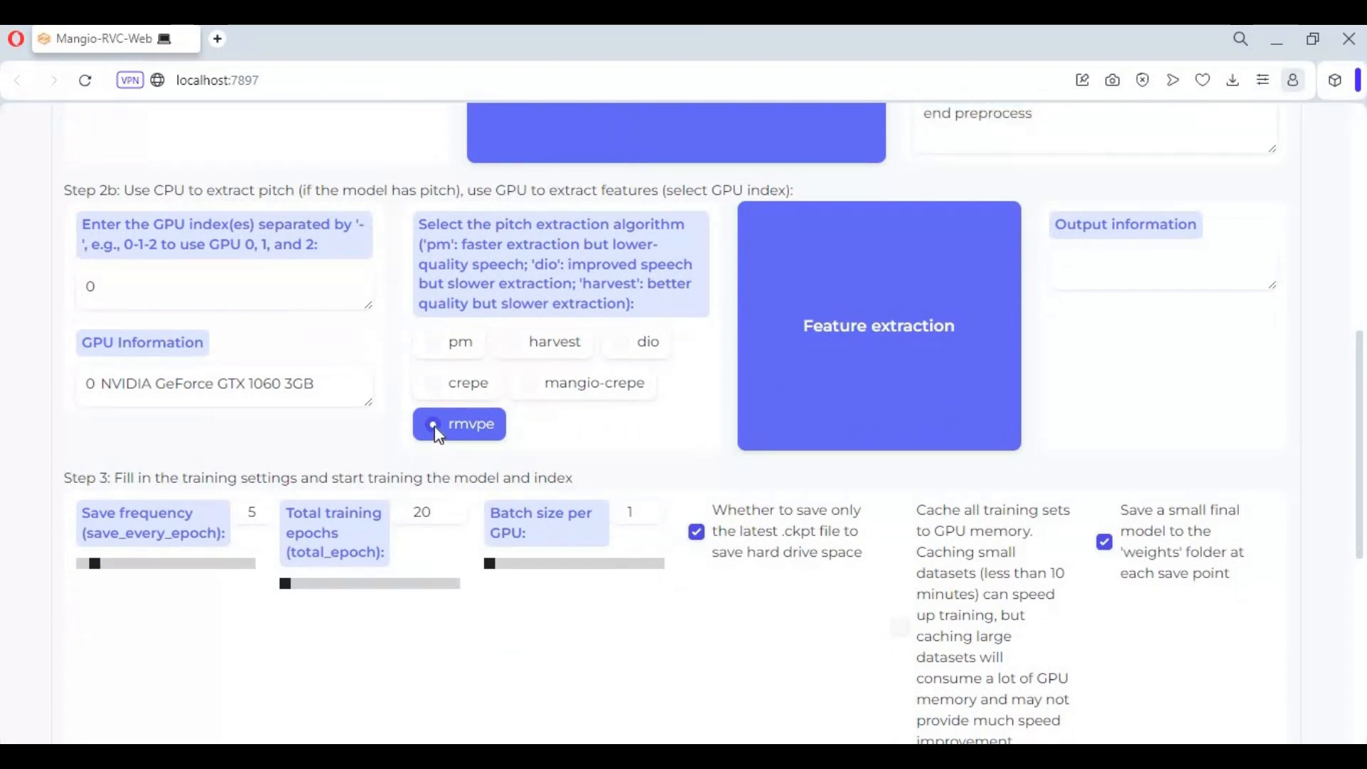
pyautogui.moveTo(119, 320)
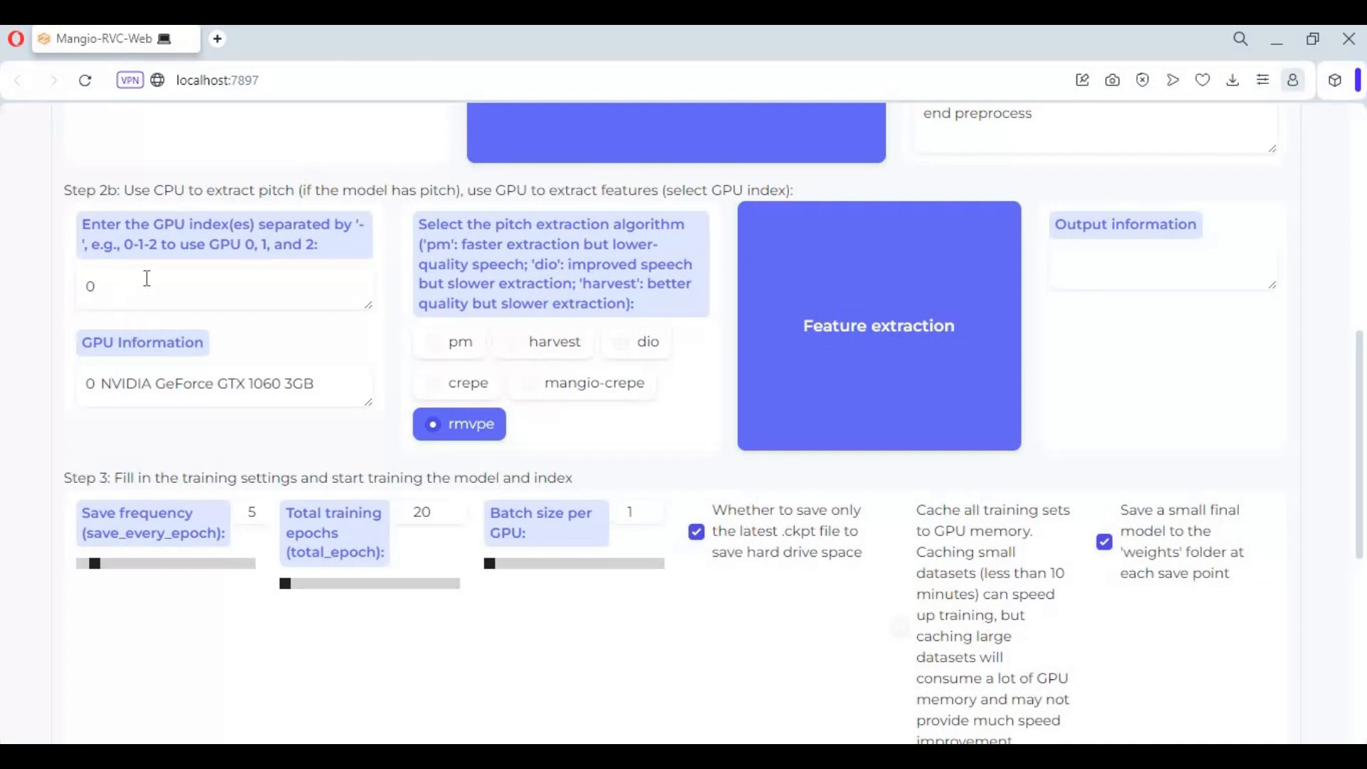
pyautogui.moveTo(898, 357)
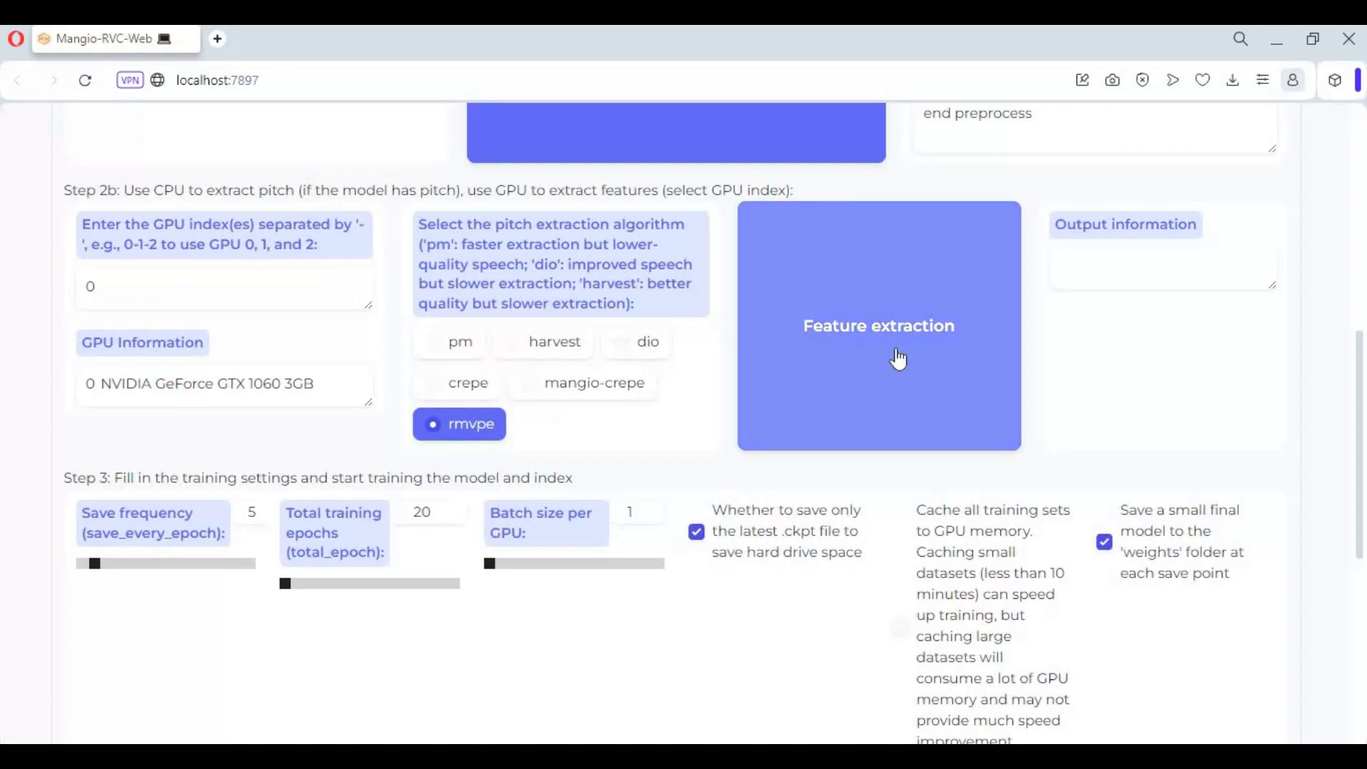
pyautogui.click(879, 325)
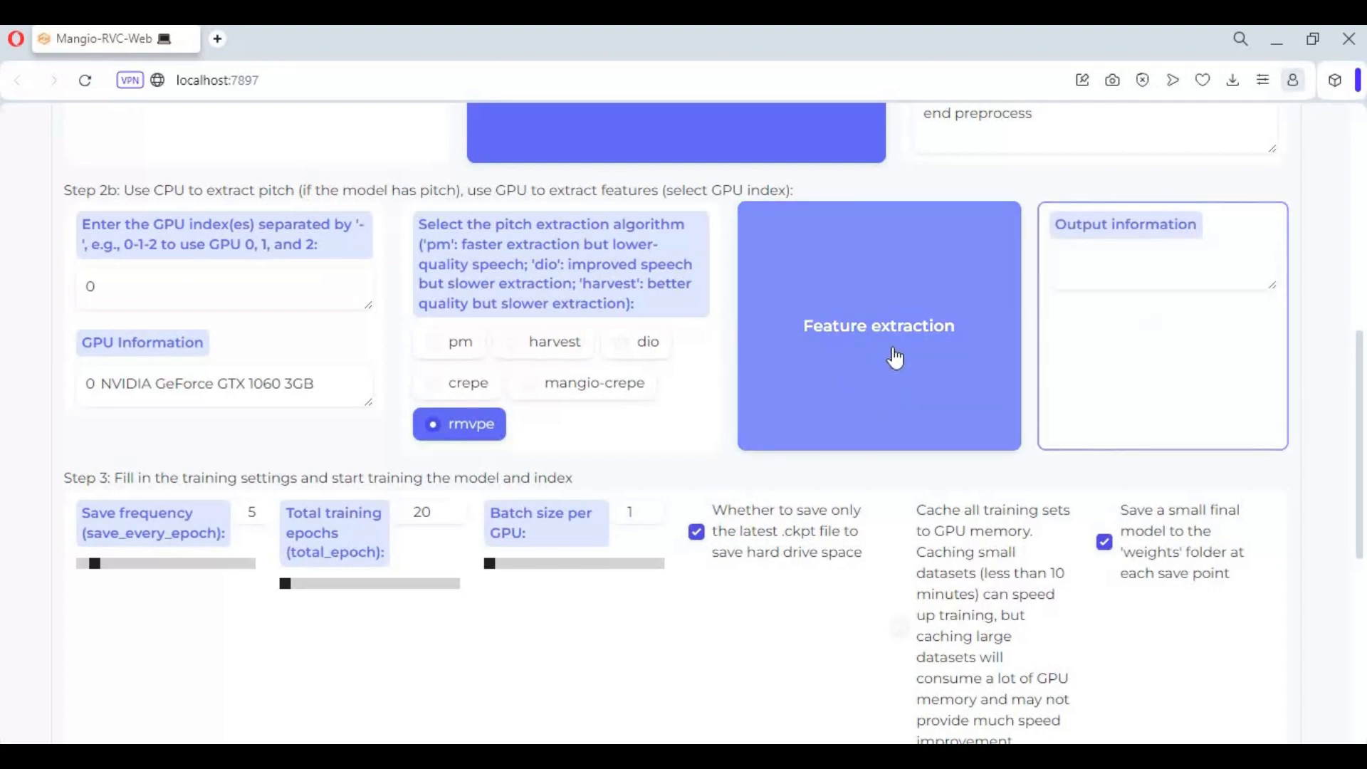
pyautogui.click(878, 325)
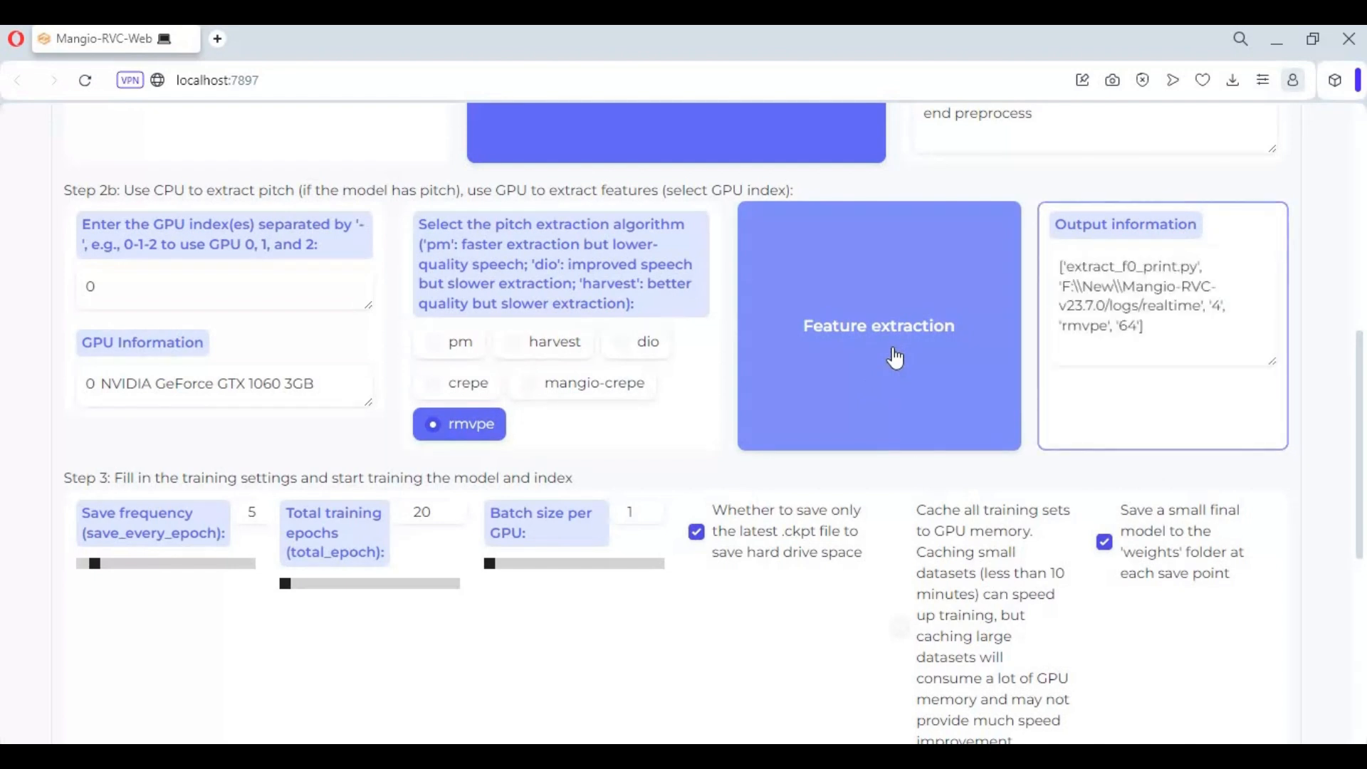
pyautogui.click(878, 324)
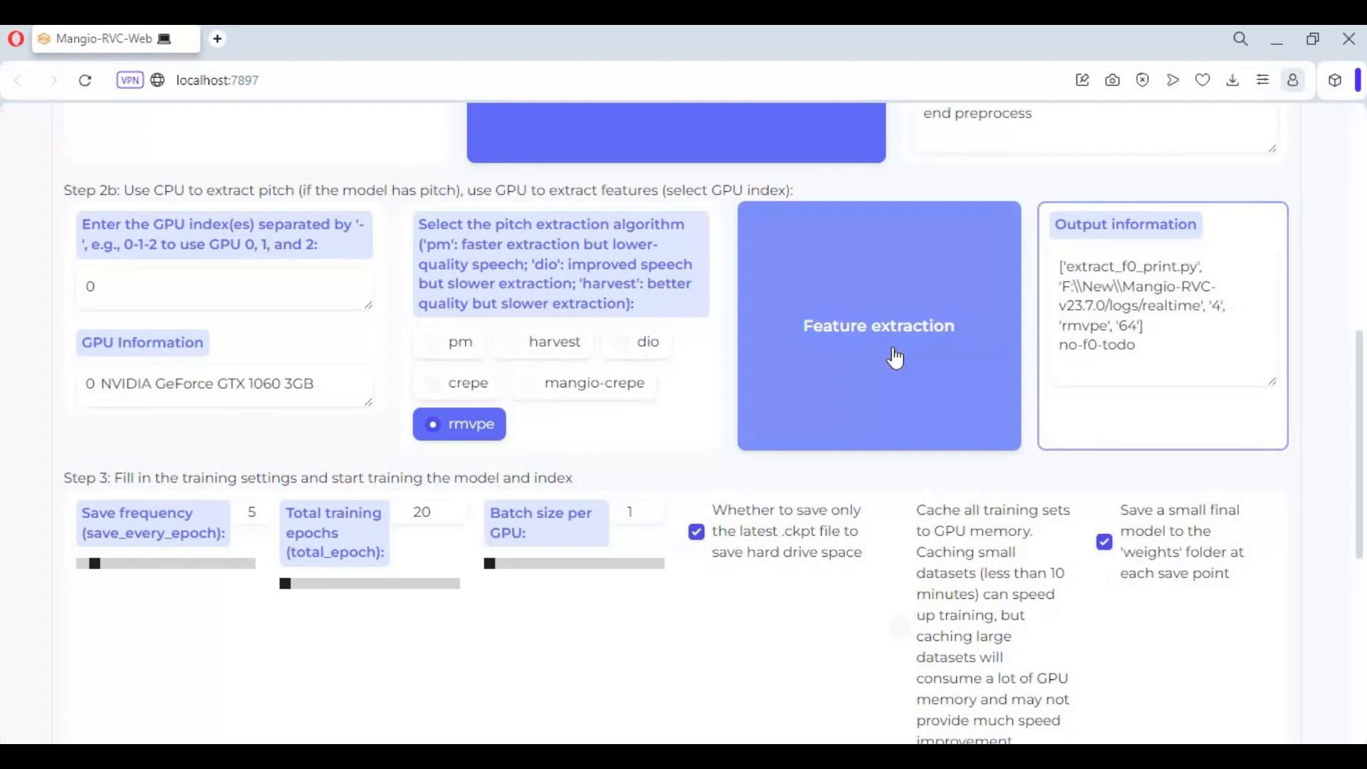
pyautogui.click(878, 324)
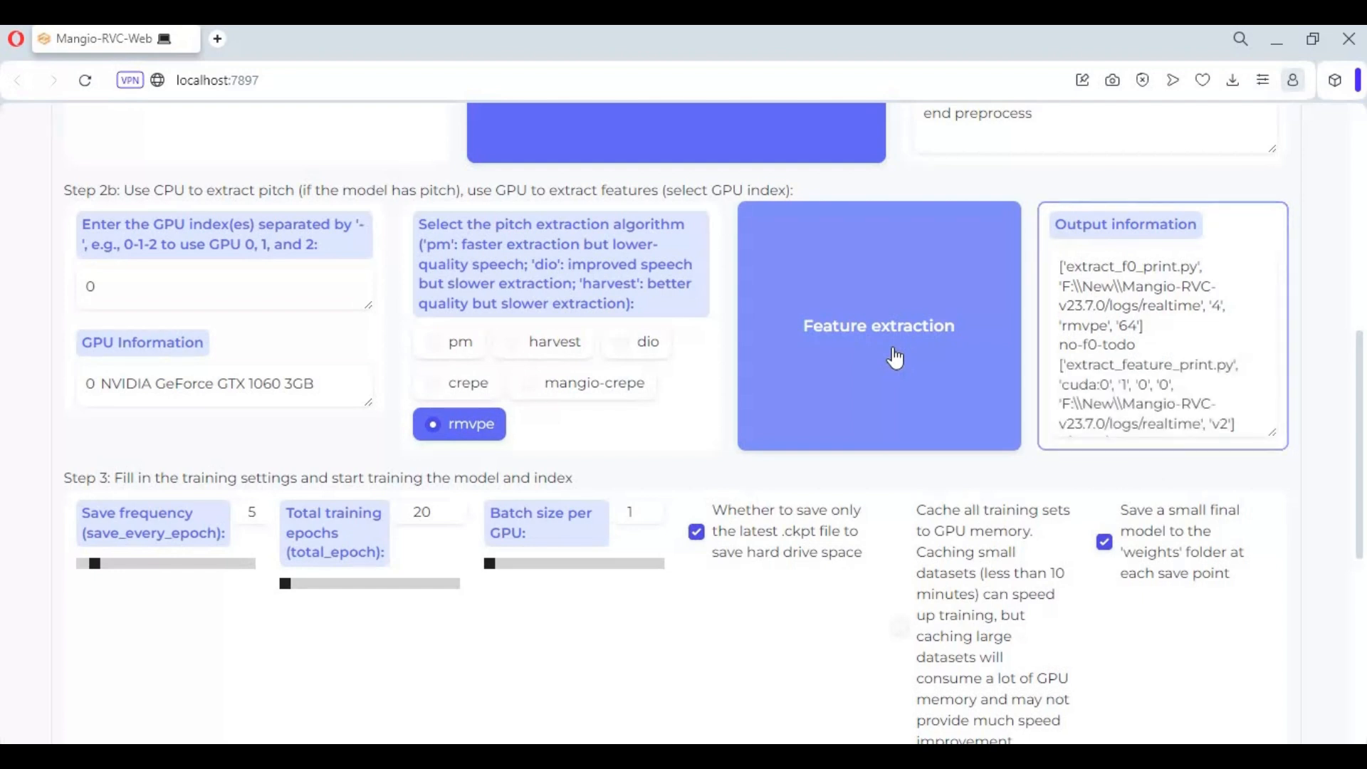
pyautogui.click(878, 325)
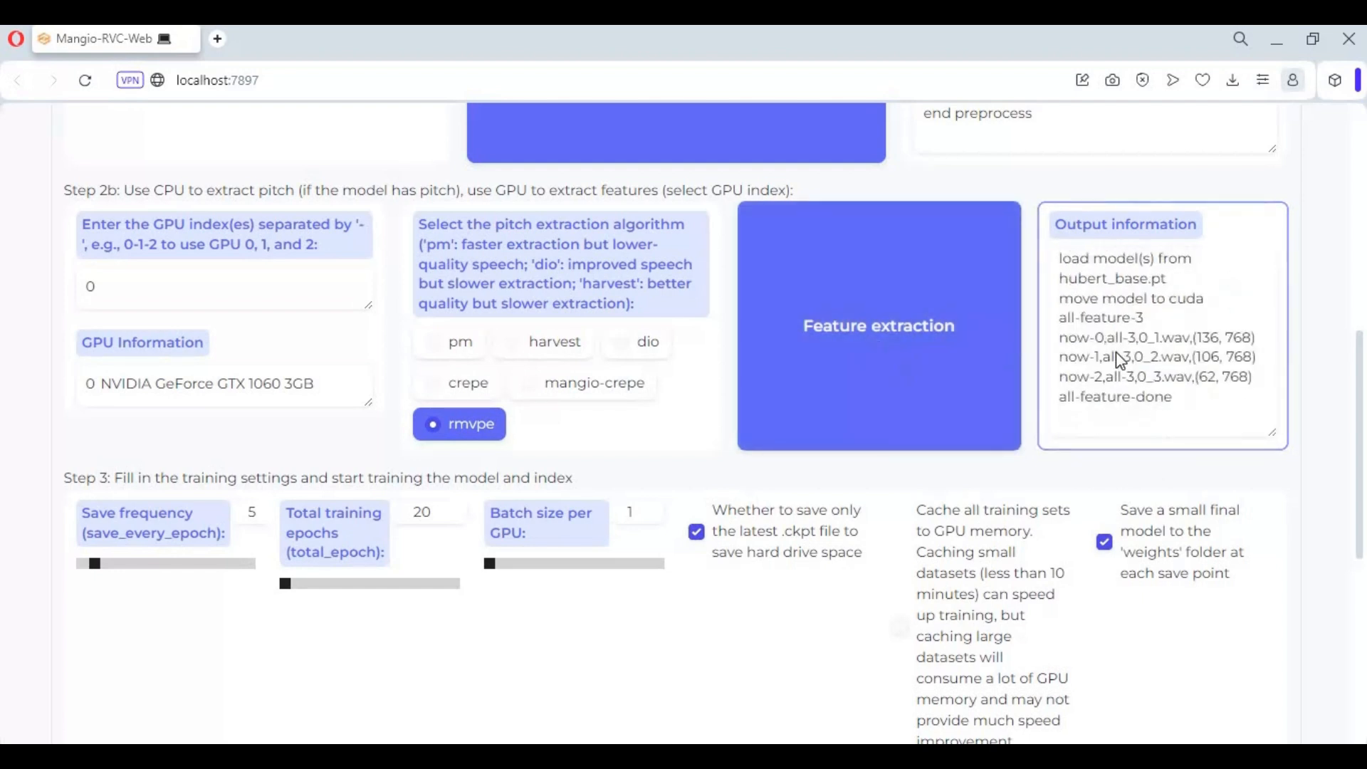
pyautogui.doubleClick(1113, 397)
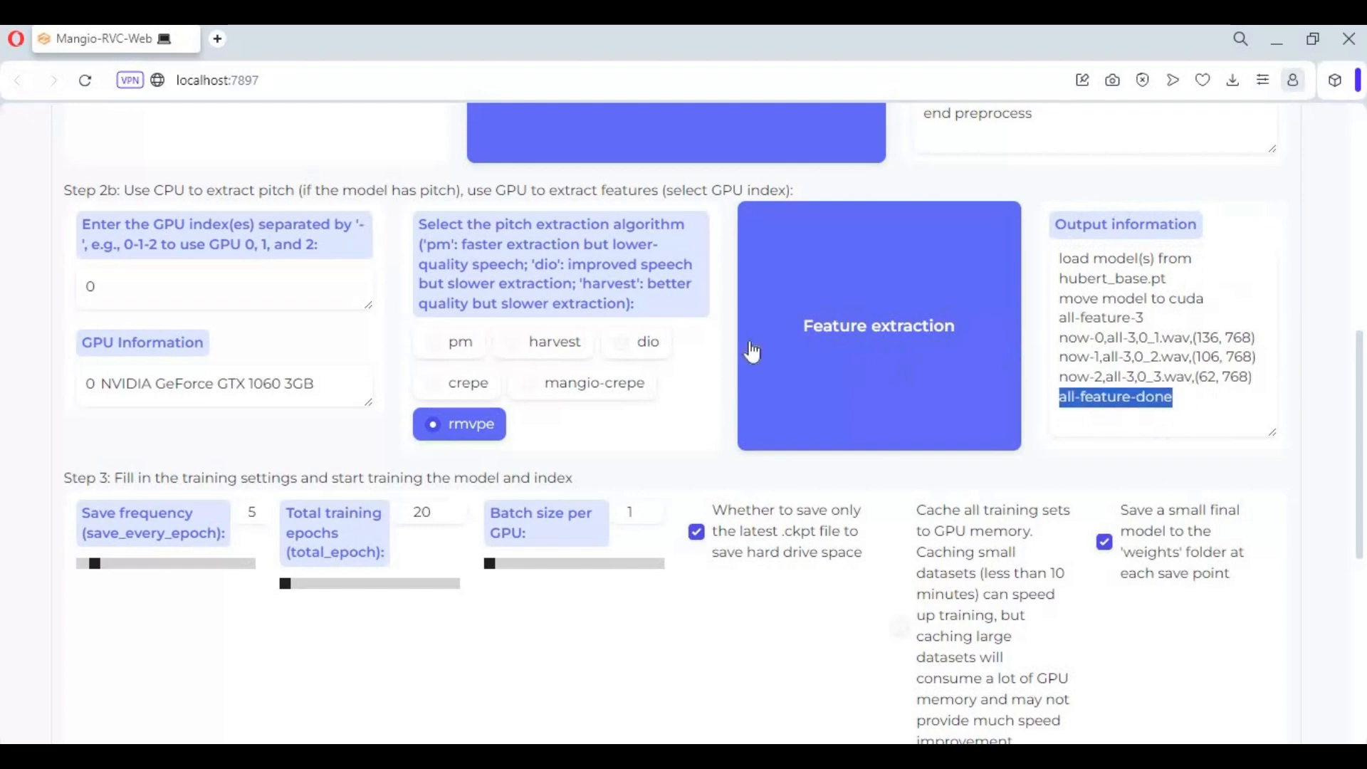
pyautogui.scroll(-3)
pyautogui.write('20')
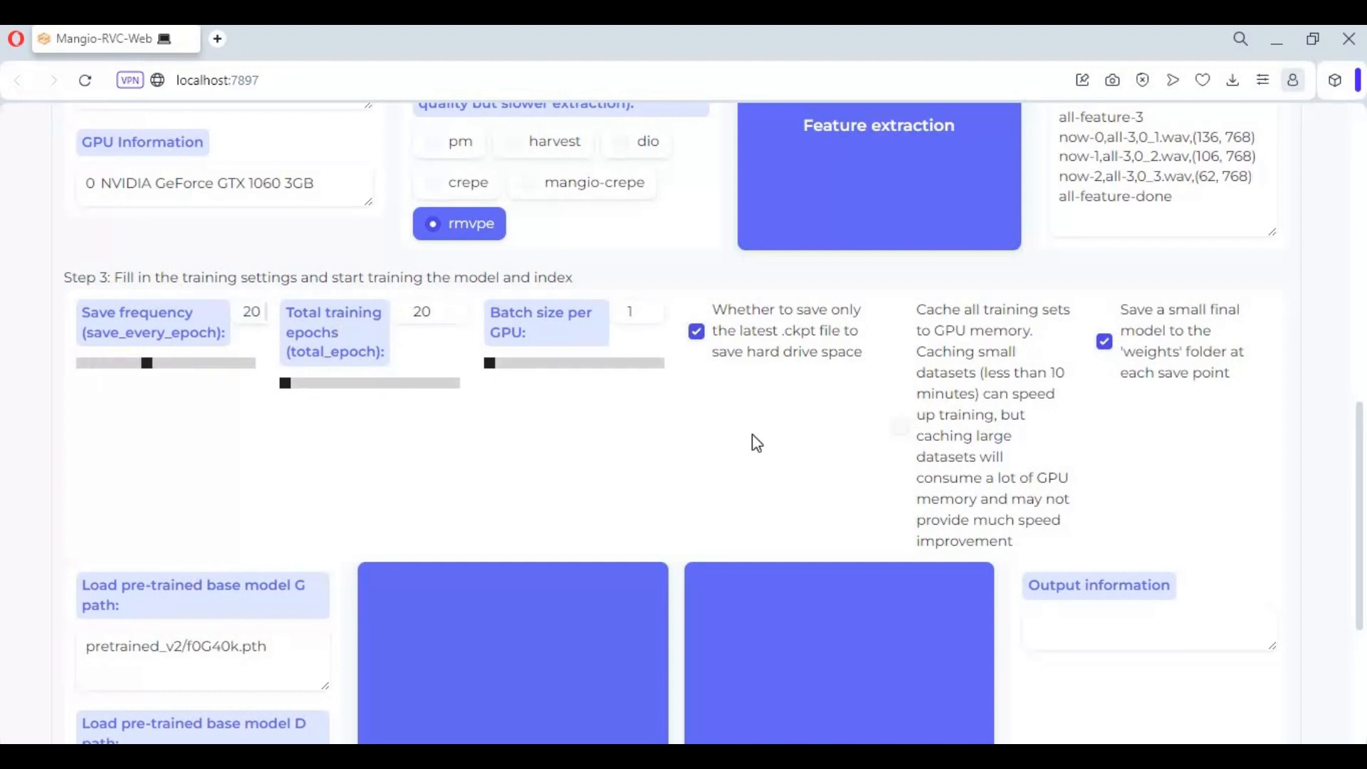
pyautogui.moveTo(605, 384)
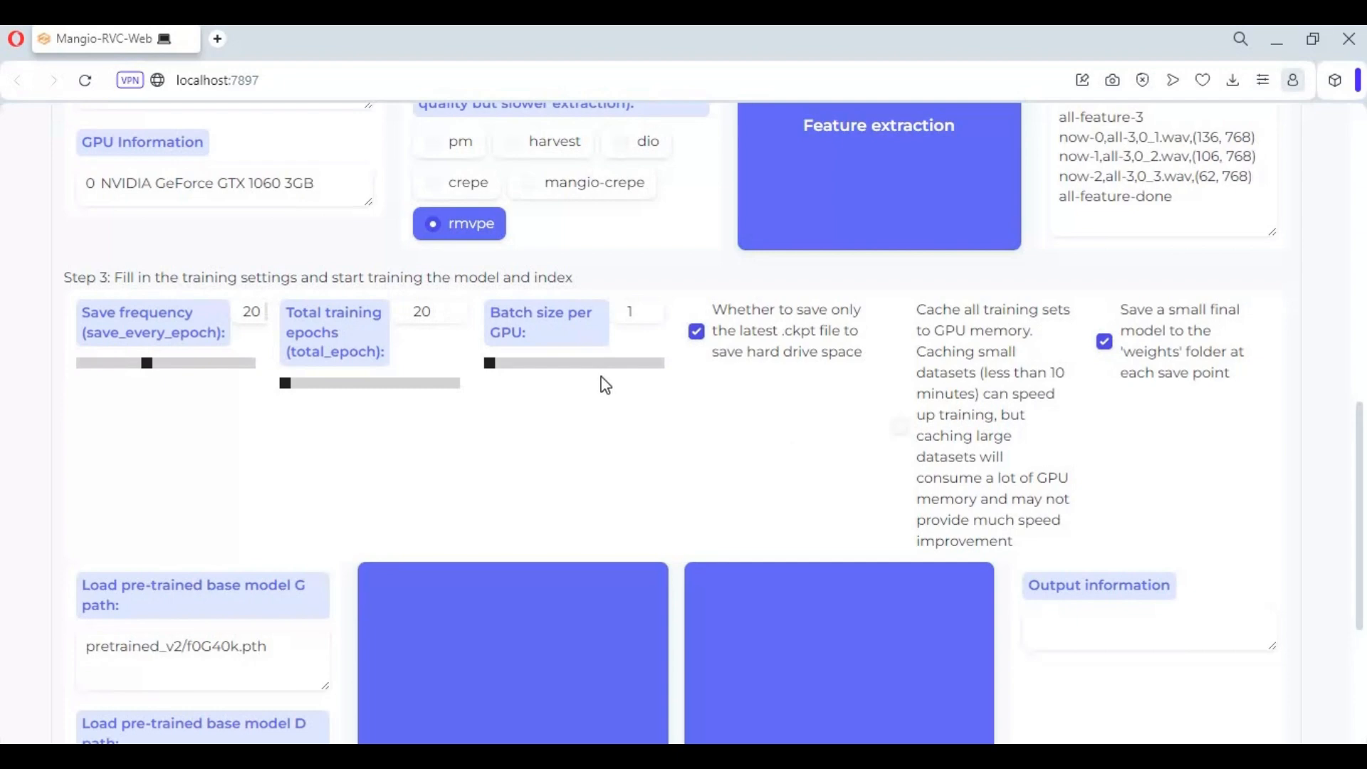
# Scroll down to the Train model and Train feature index buttons
pyautogui.scroll(-3)
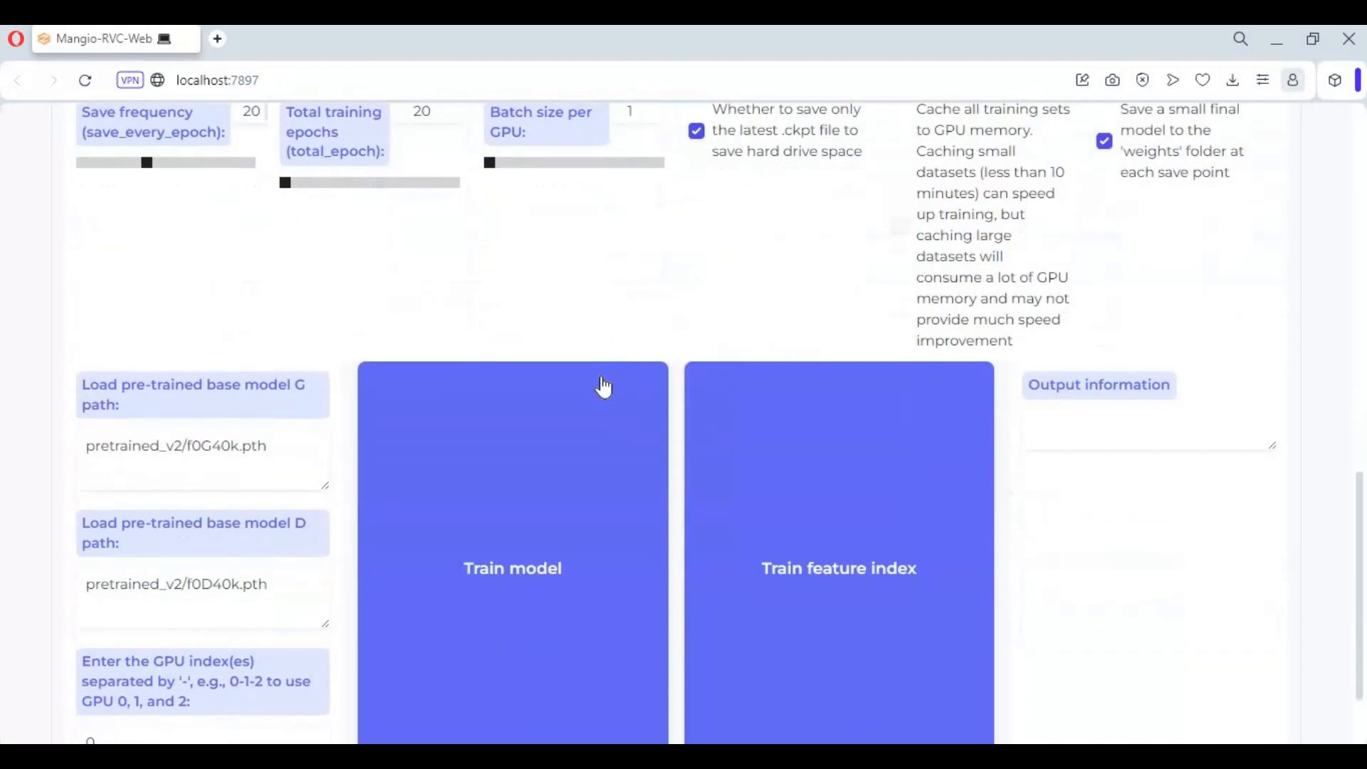
pyautogui.scroll(-3)
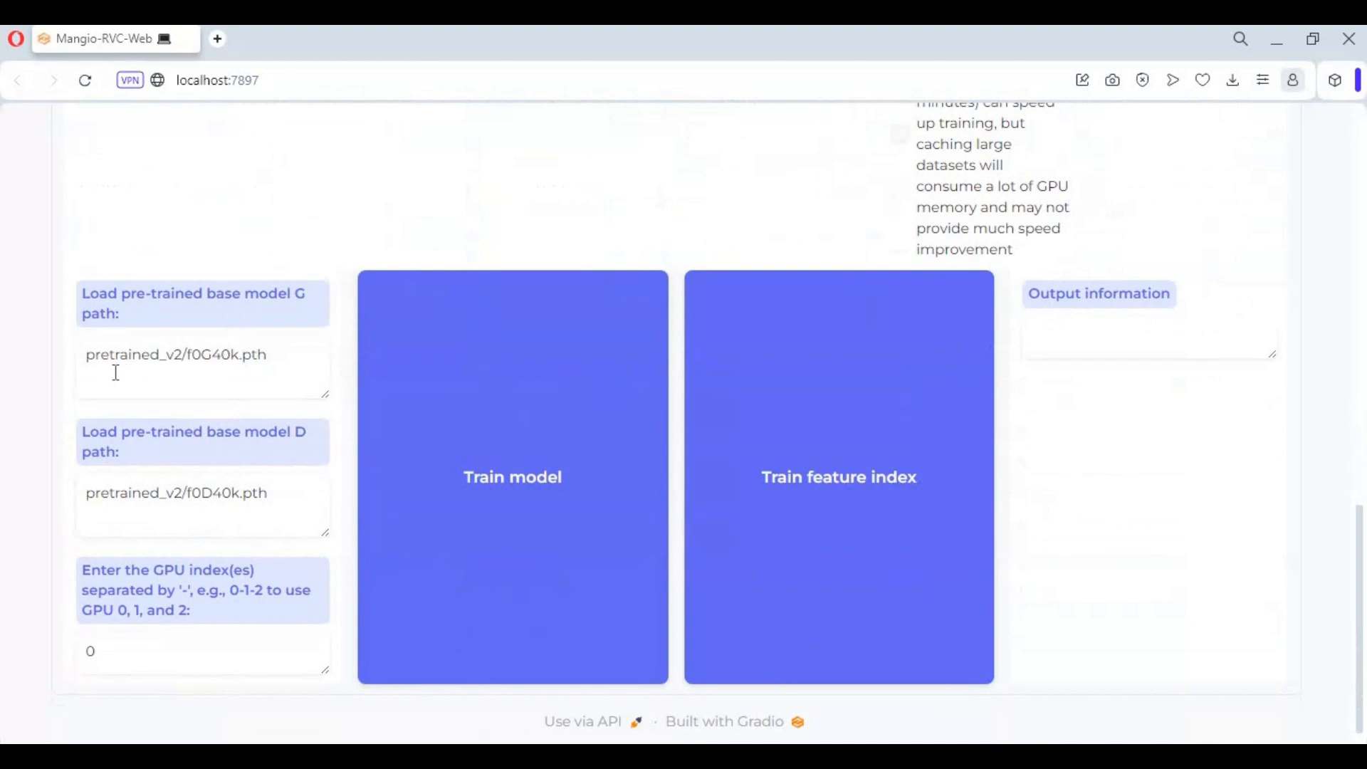
pyautogui.moveTo(886, 366)
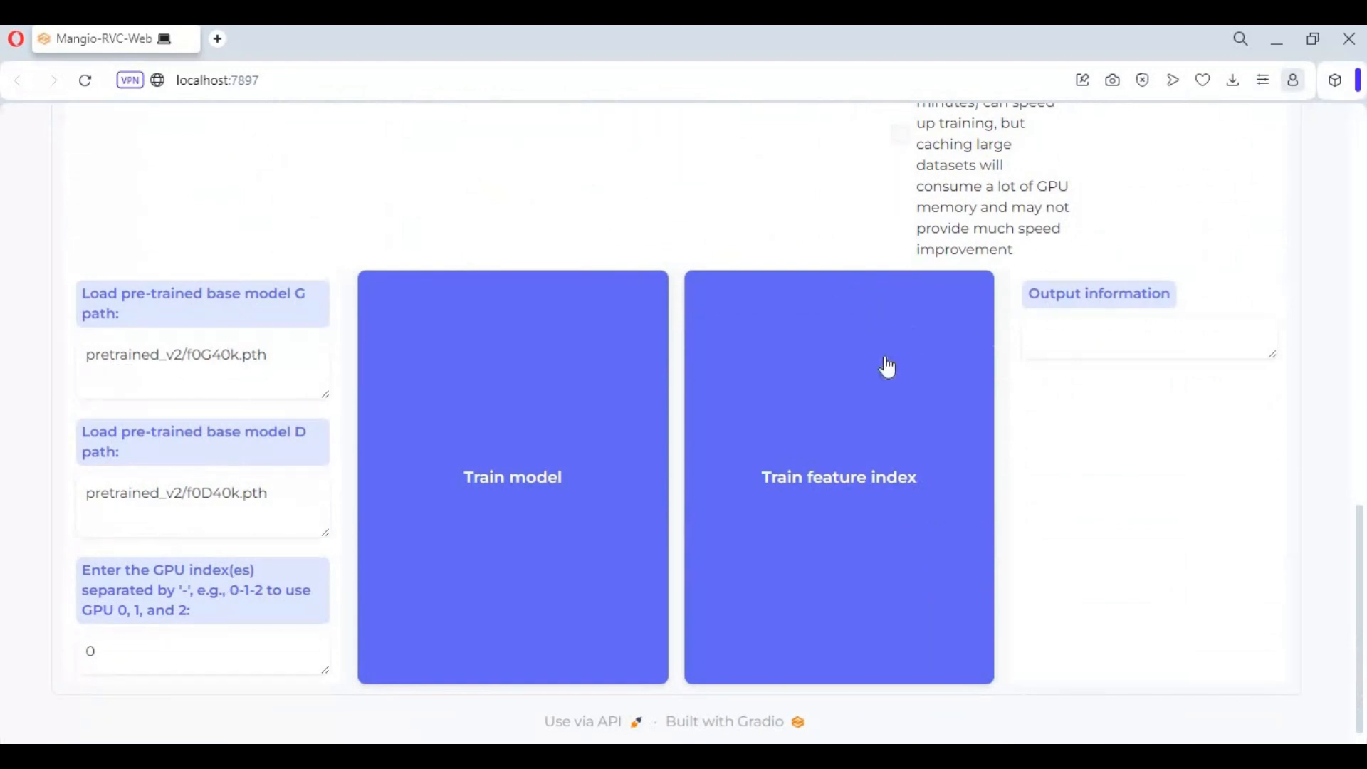
pyautogui.moveTo(462, 422)
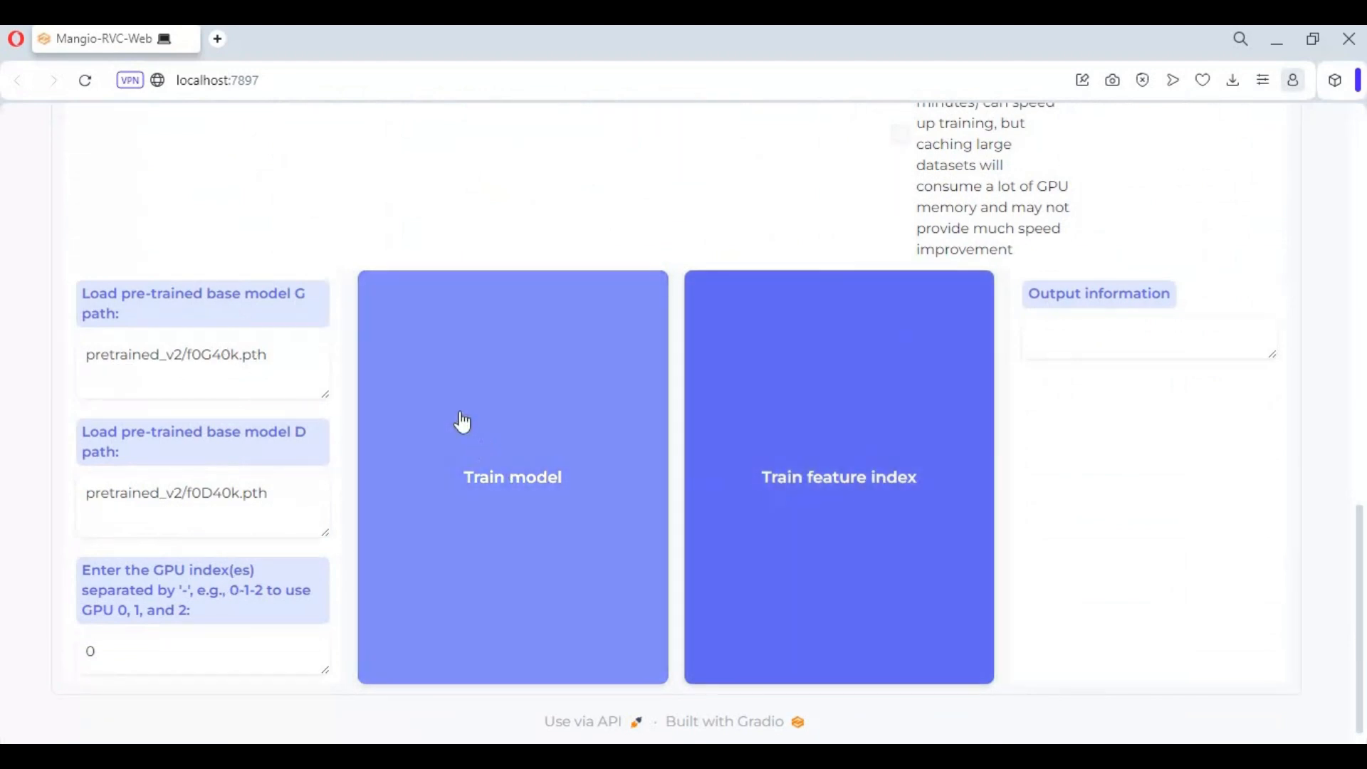
pyautogui.moveTo(519, 512)
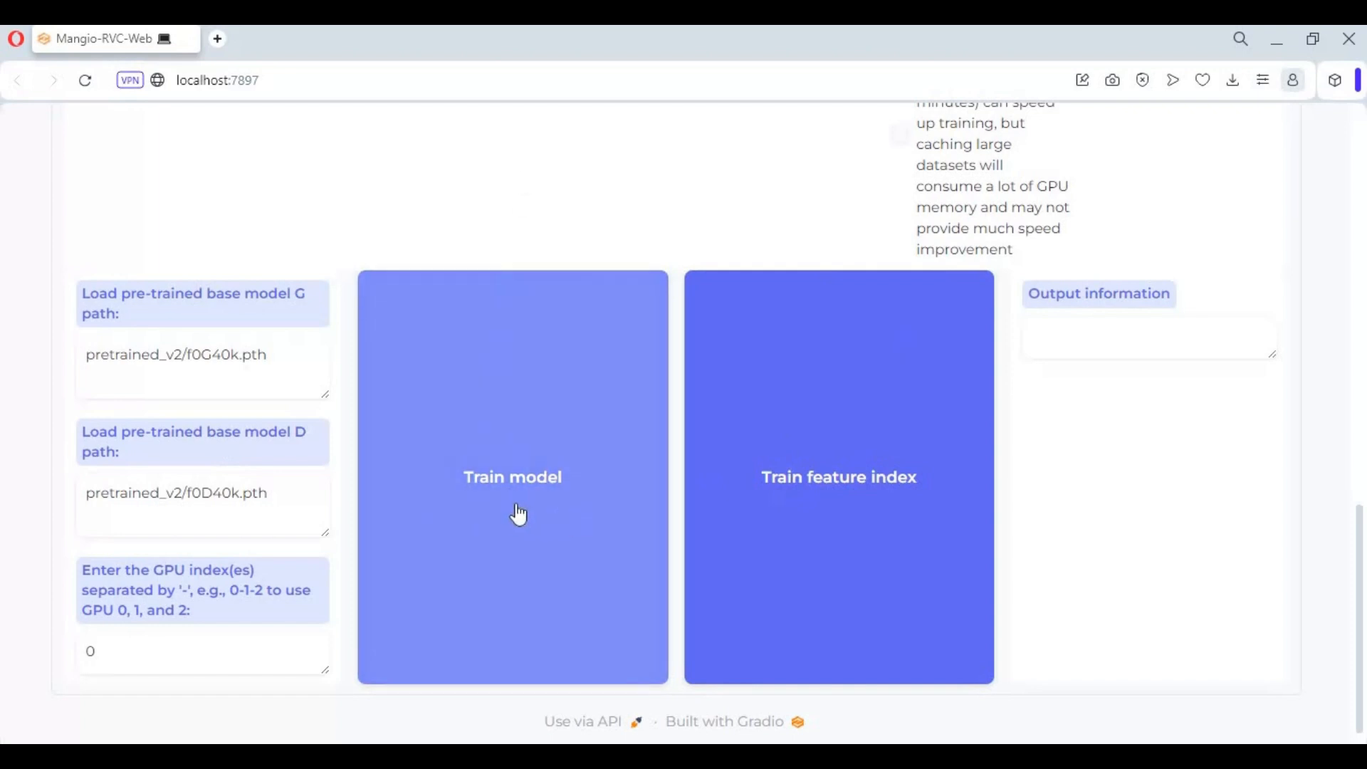
# Train the realtime voice model through epoch 20 and return to the web UI
pyautogui.click(511, 476)
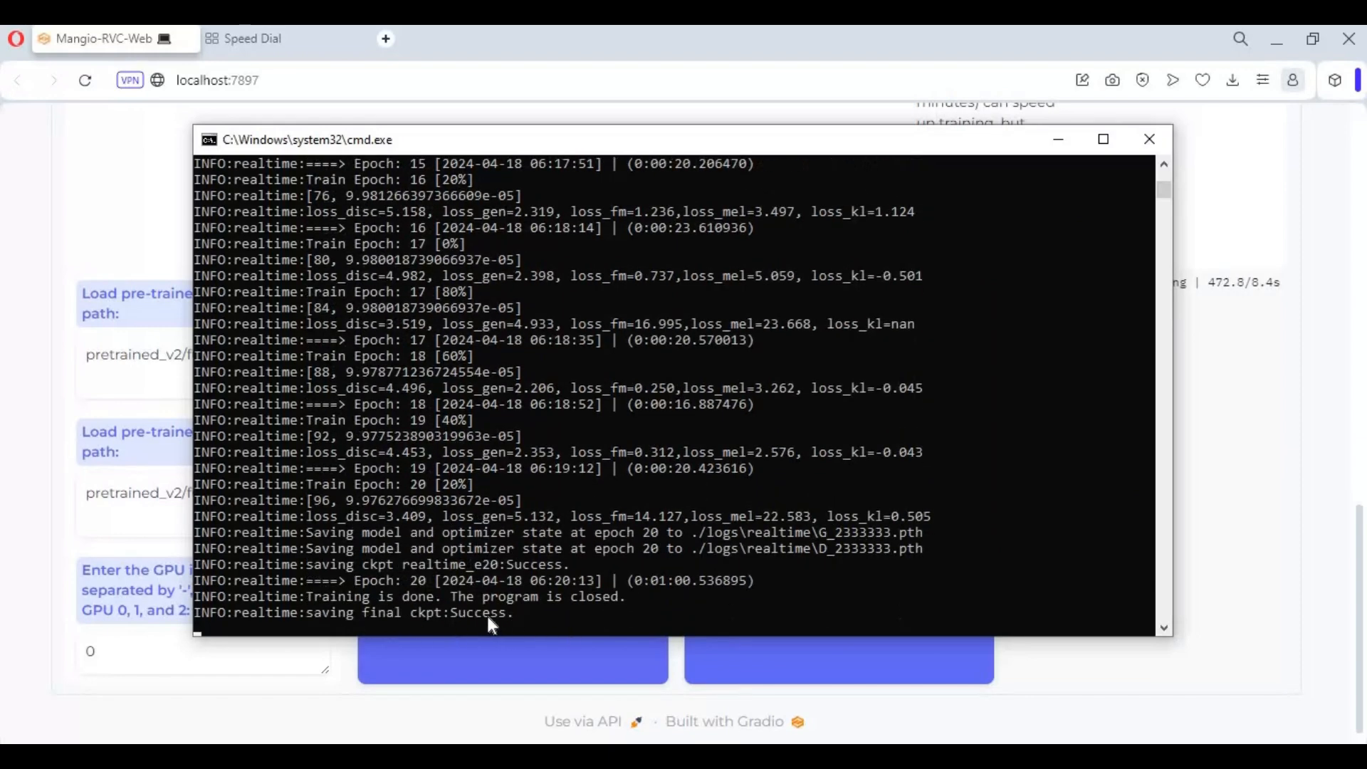
pyautogui.click(1149, 138)
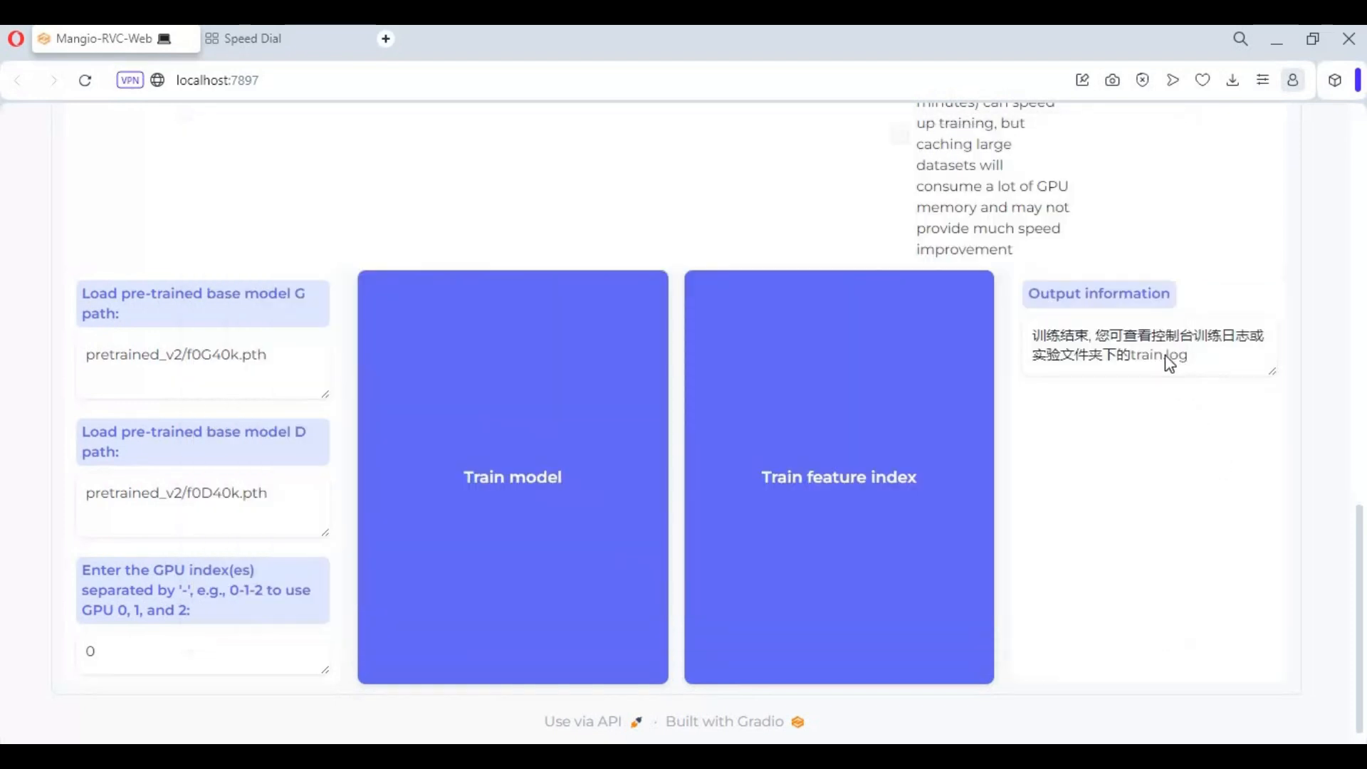
# Build the realtime v2 feature index, then close the training web page
pyautogui.doubleClick(1133, 344)
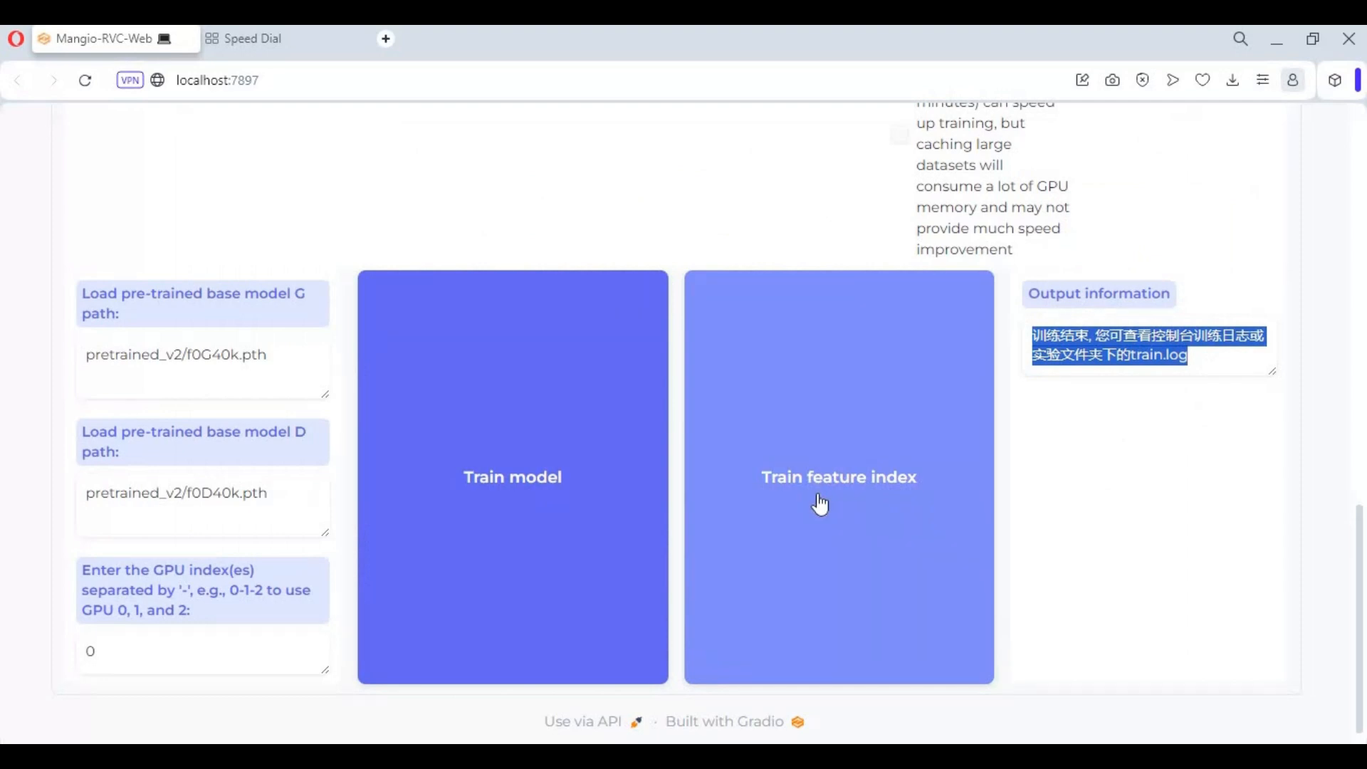
pyautogui.click(837, 477)
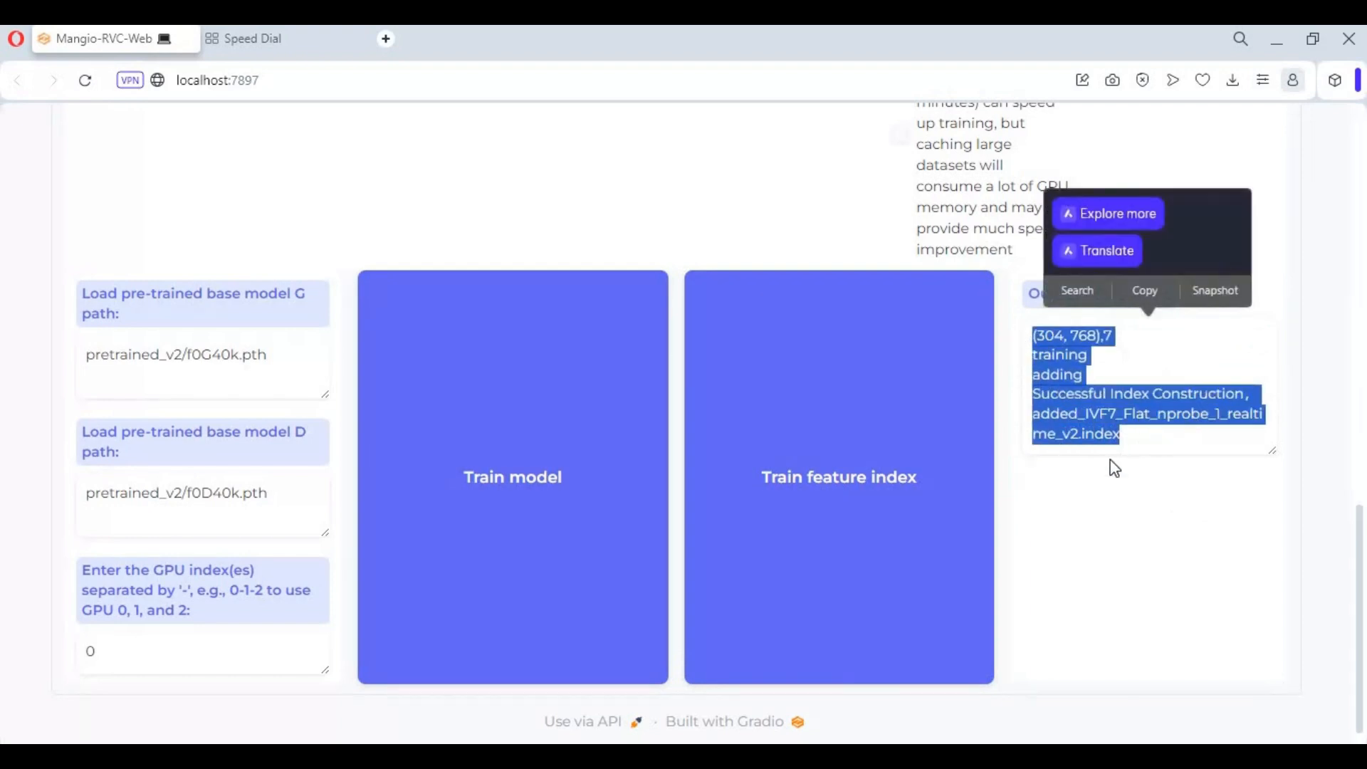
pyautogui.click(471, 227)
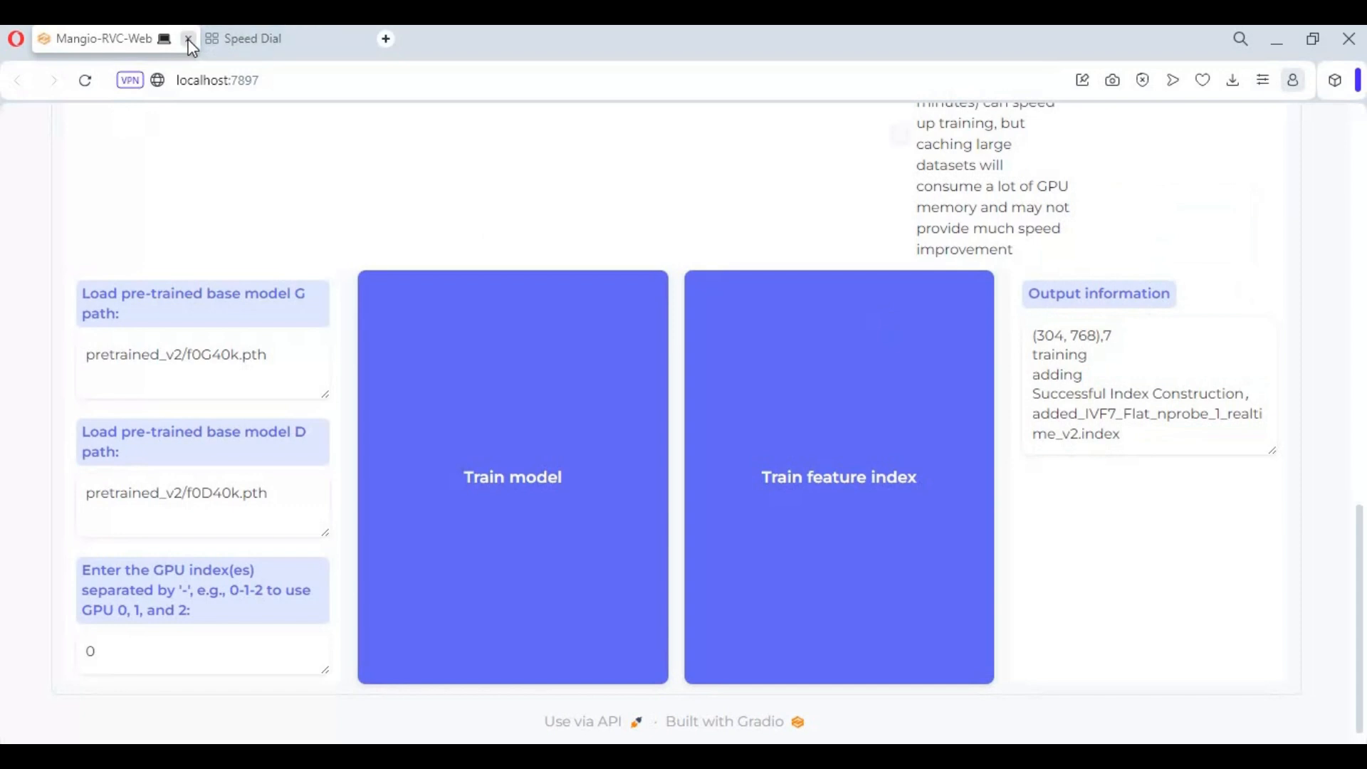
pyautogui.click(188, 38)
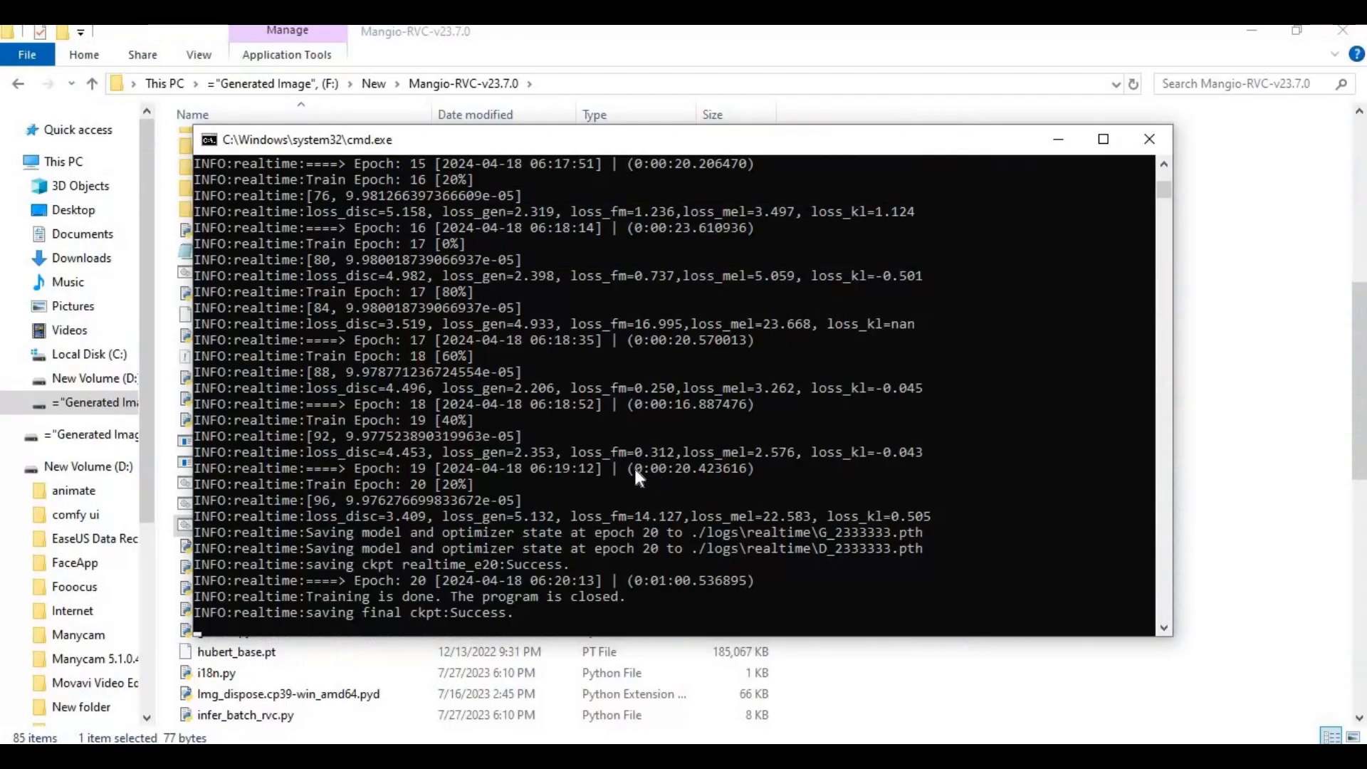
# Close the finished training console and launch go-realtime-gui.bat
pyautogui.click(1149, 138)
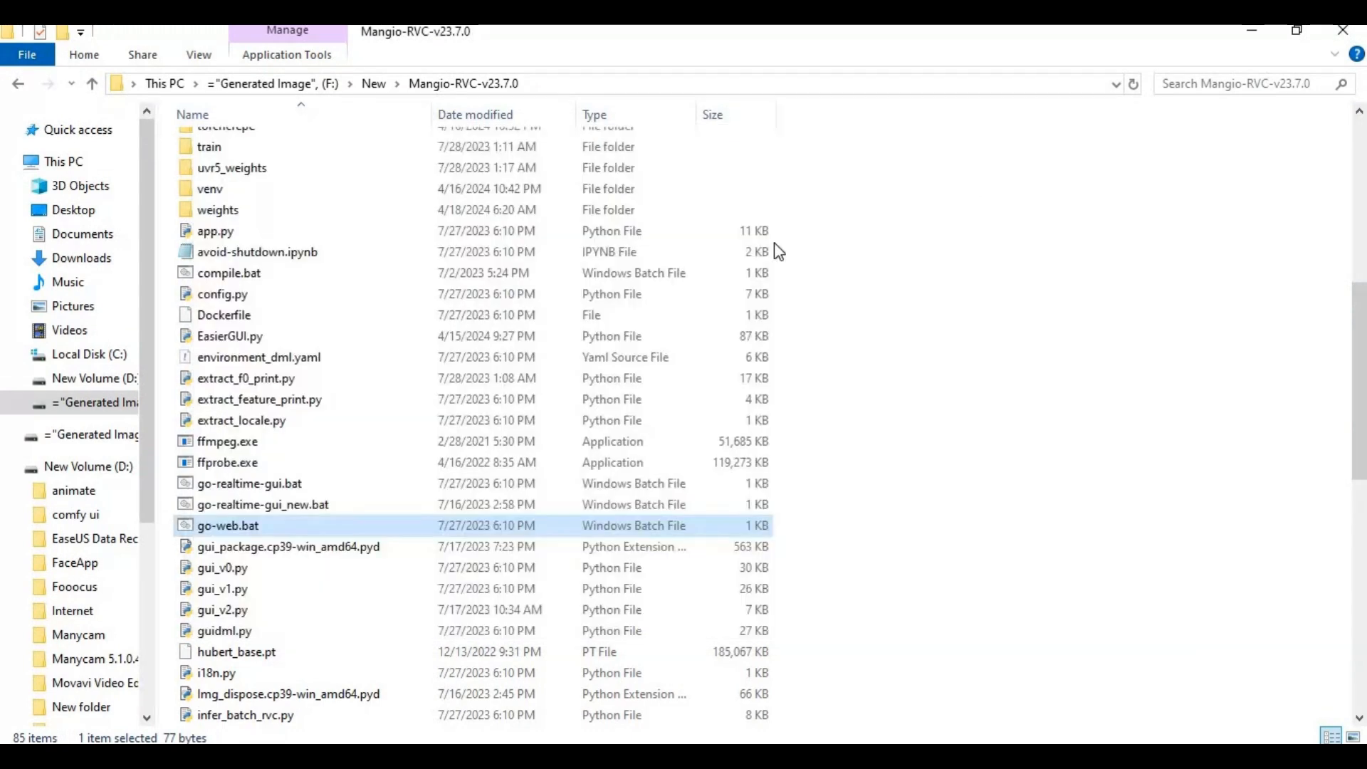
pyautogui.click(248, 483)
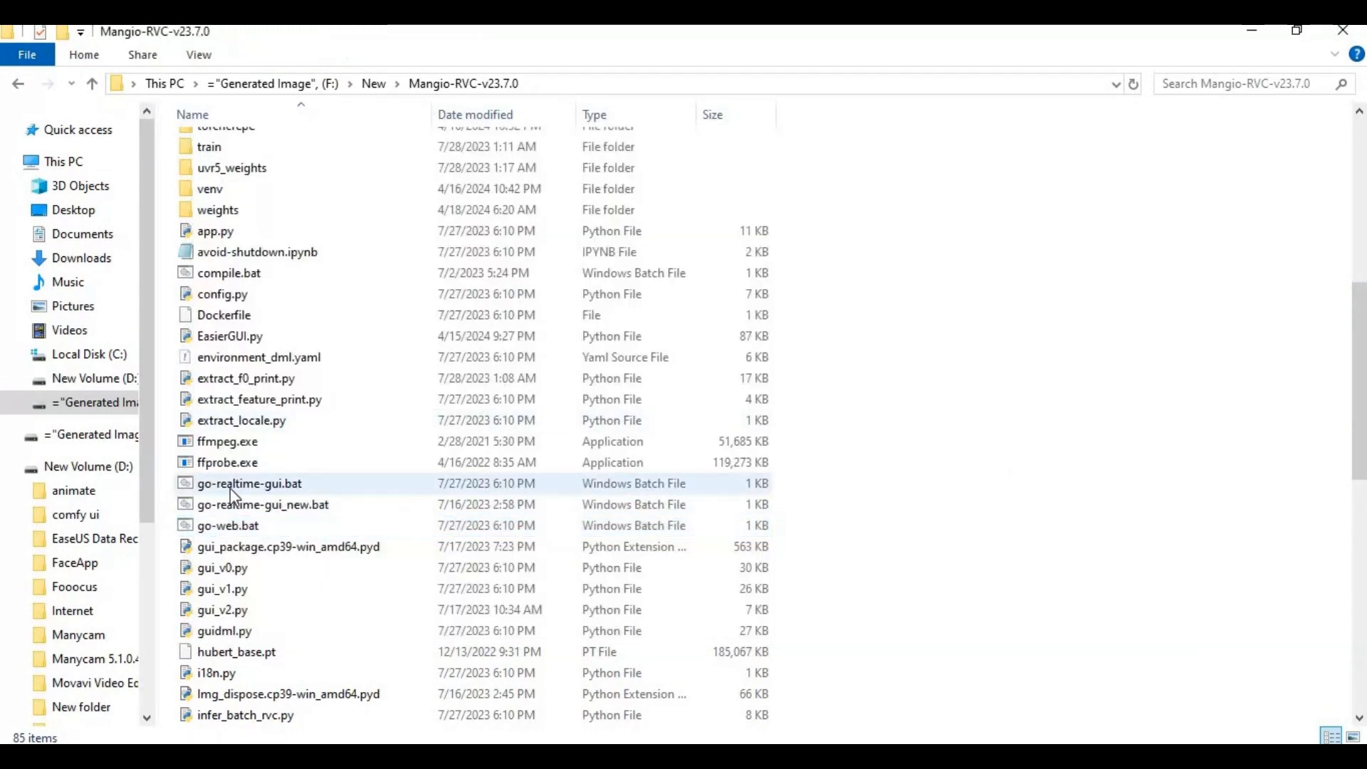
pyautogui.doubleClick(248, 483)
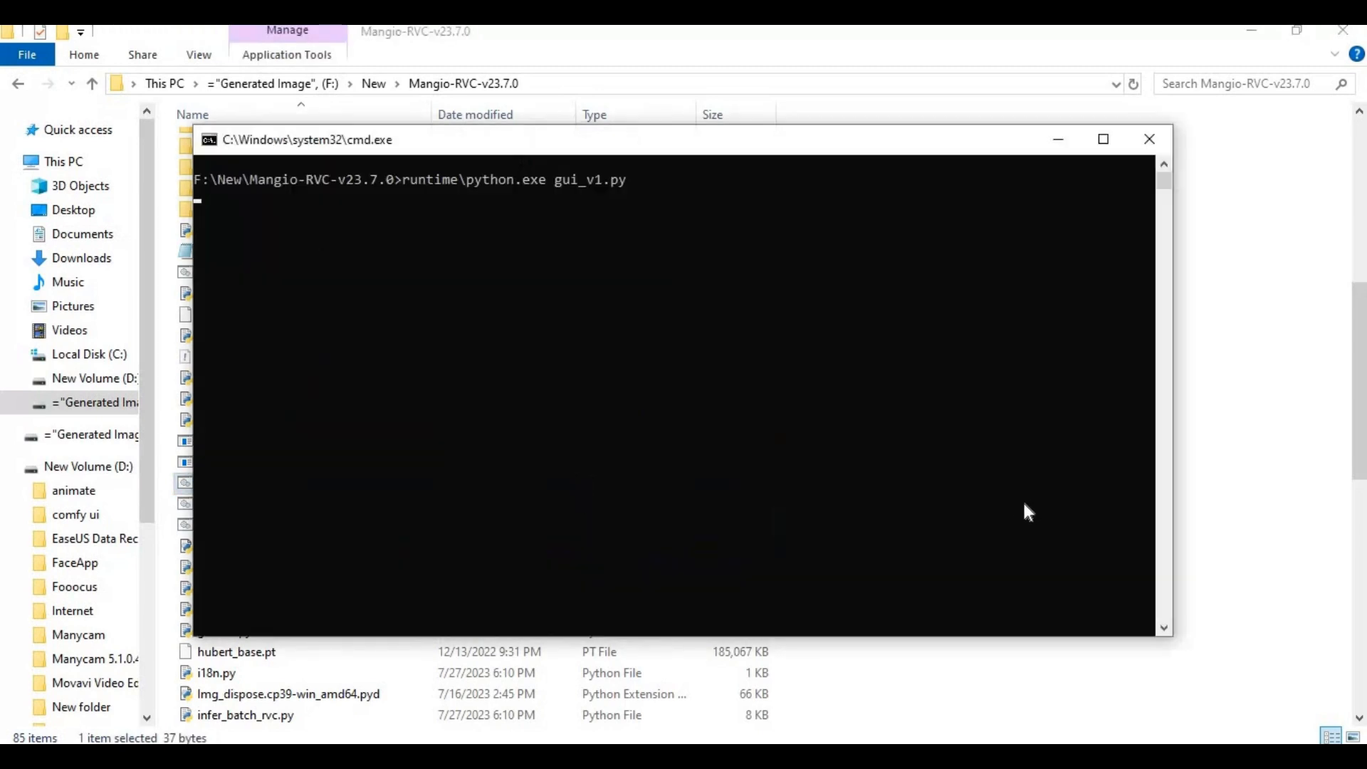
pyautogui.moveTo(1014, 509)
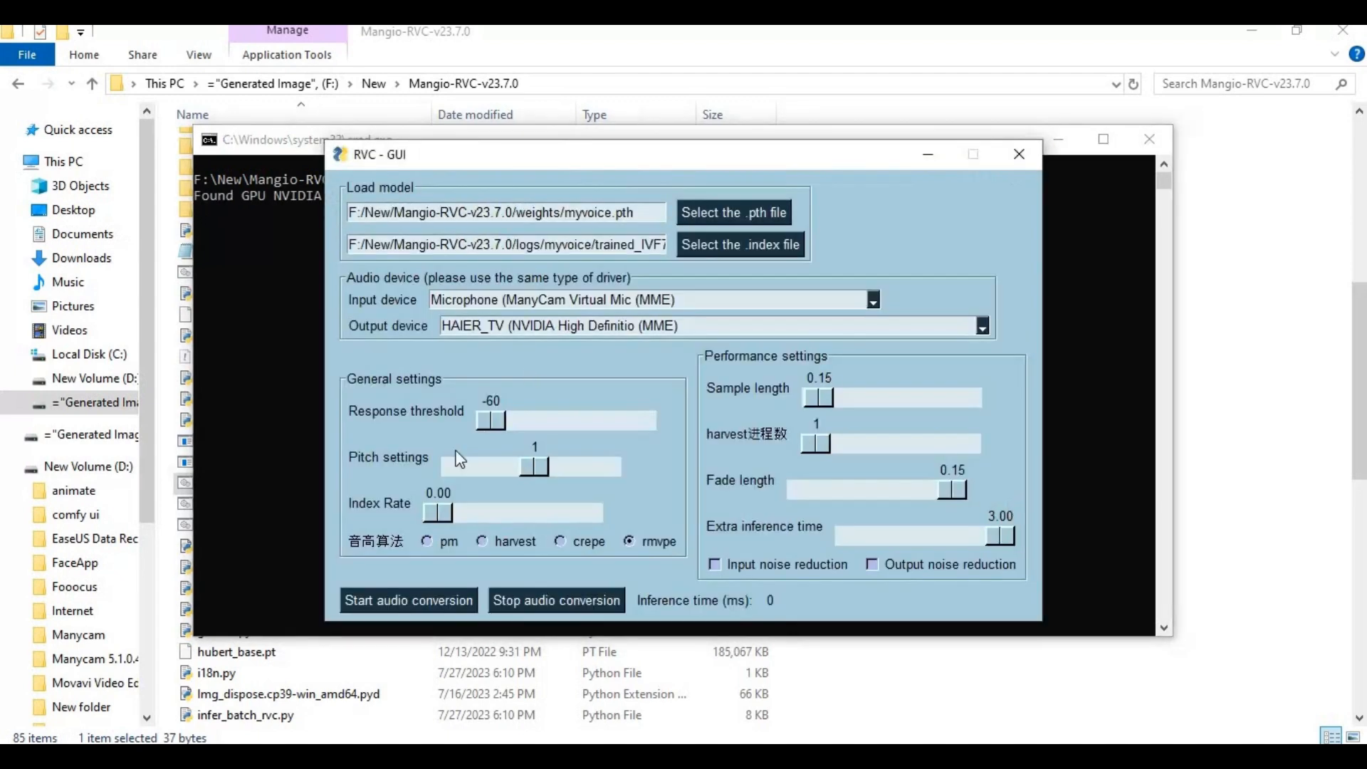
pyautogui.moveTo(726, 209)
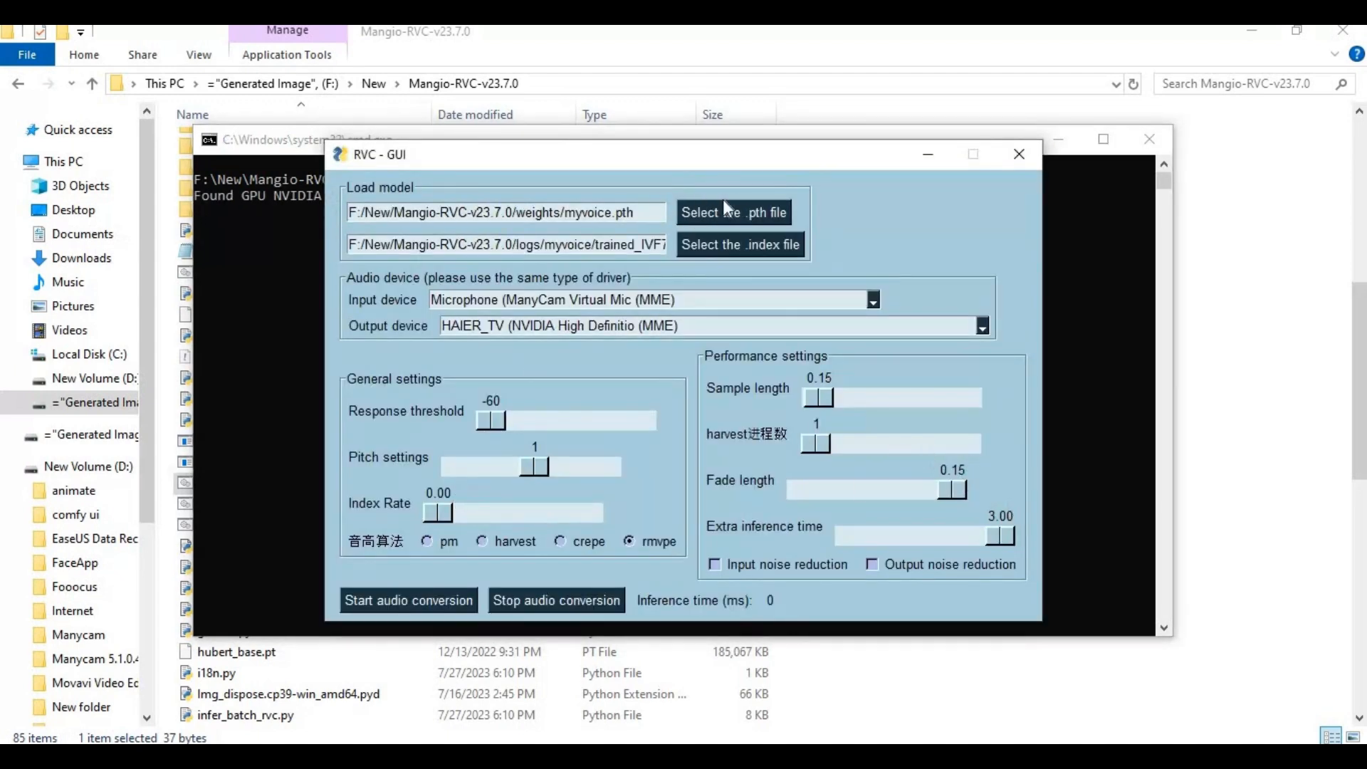
# Load realtime.pth and the trained_IVF7 index from logs/realtime into RVC - GUI
pyautogui.click(733, 212)
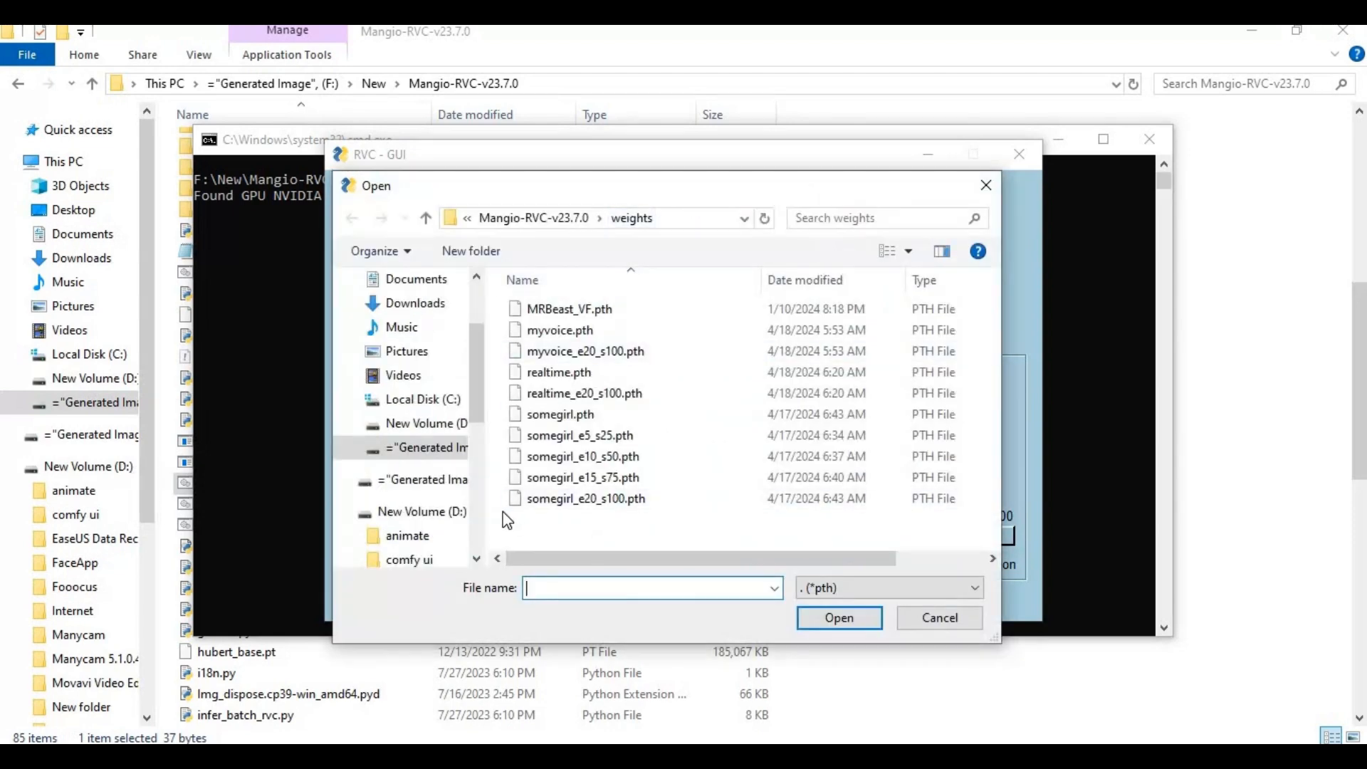
pyautogui.moveTo(558, 372)
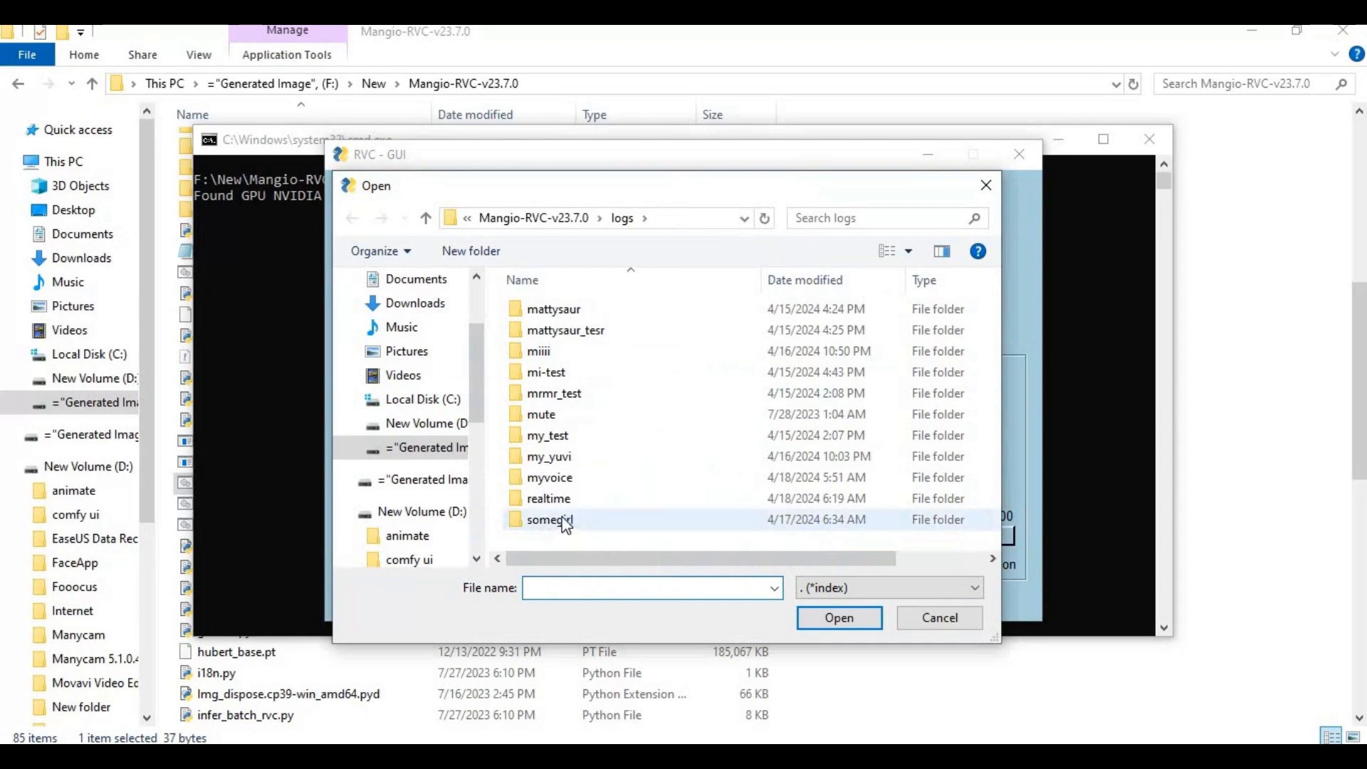
pyautogui.doubleClick(548, 498)
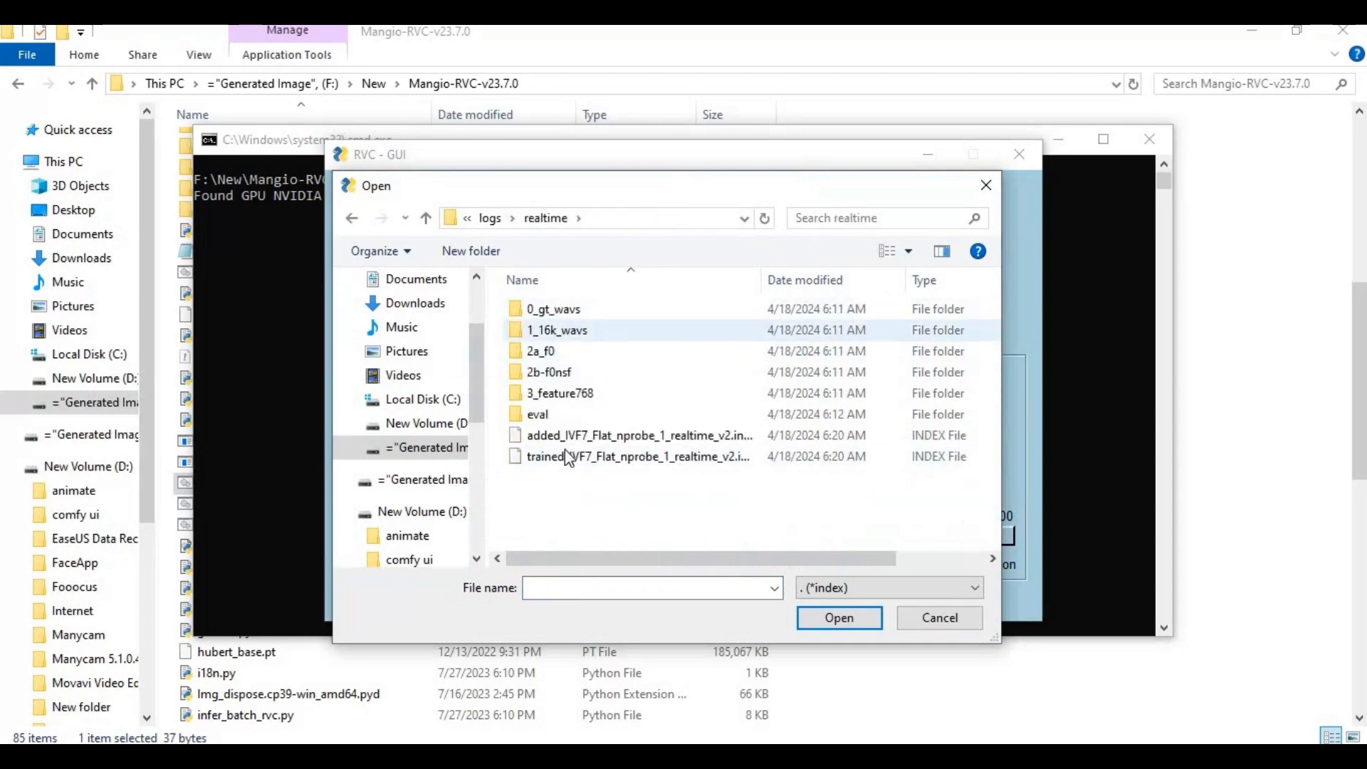
pyautogui.click(636, 455)
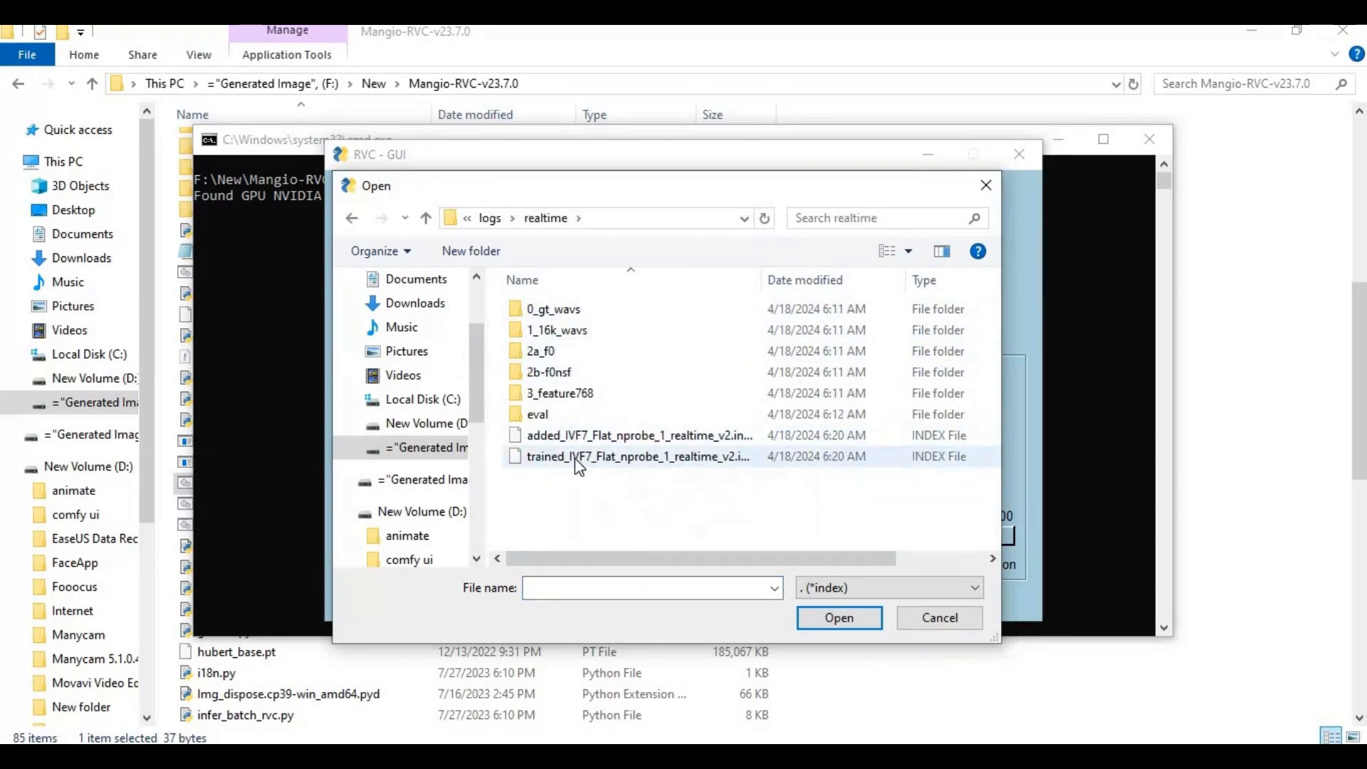
pyautogui.moveTo(581, 455)
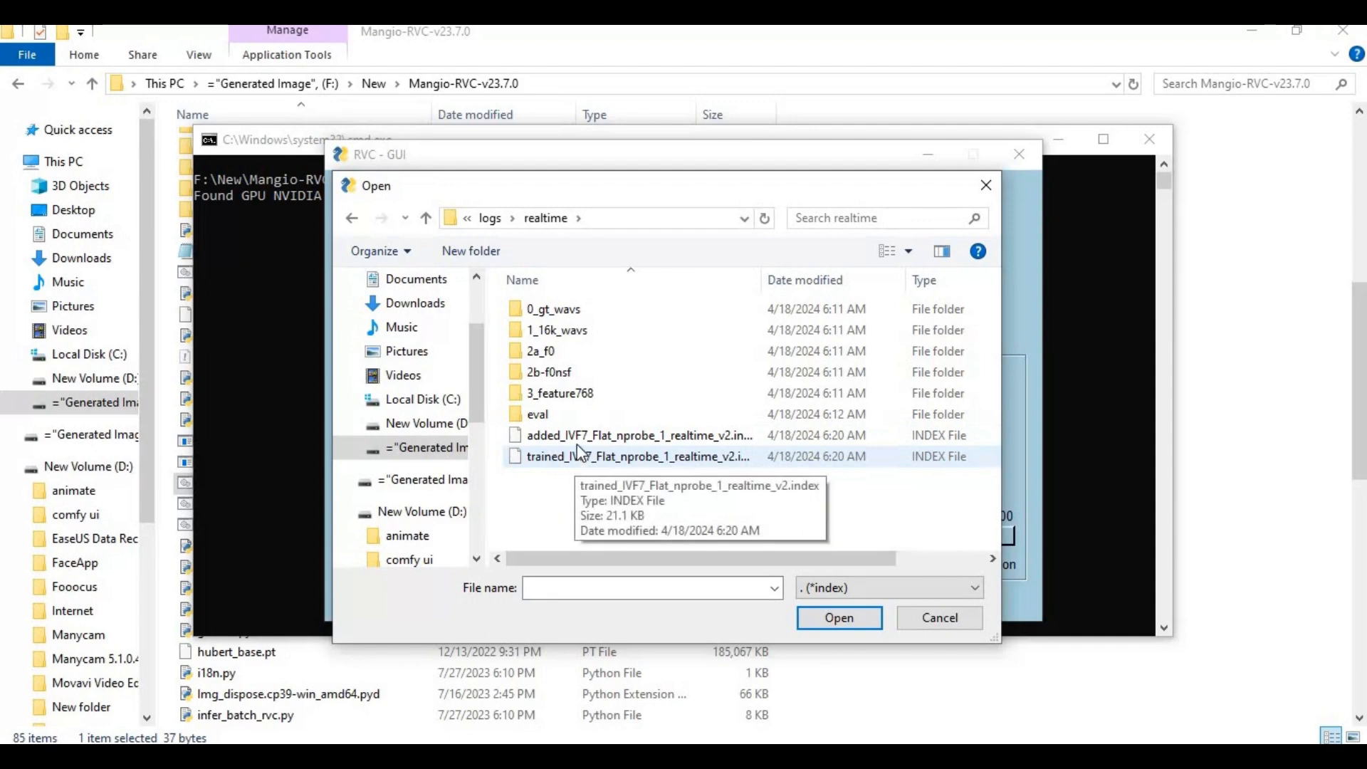
pyautogui.moveTo(581, 445)
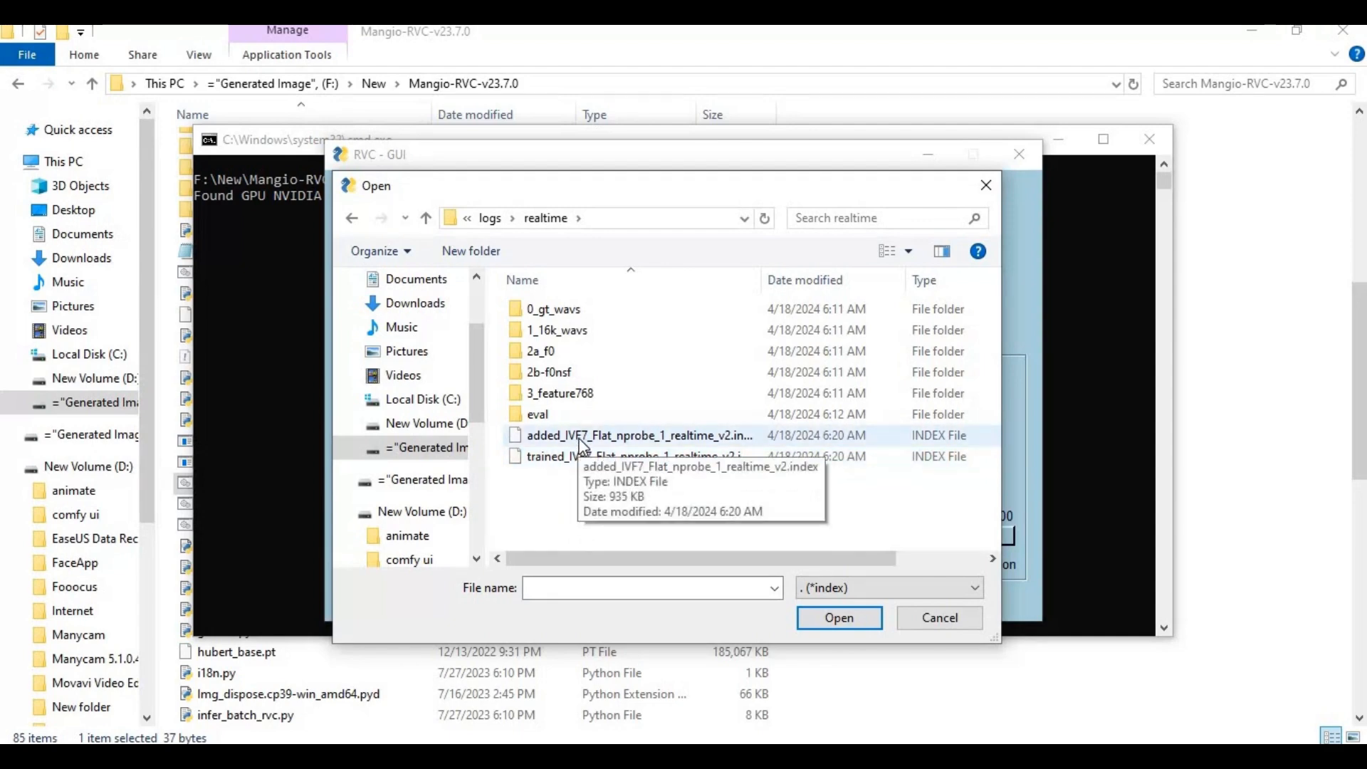
pyautogui.moveTo(575, 456)
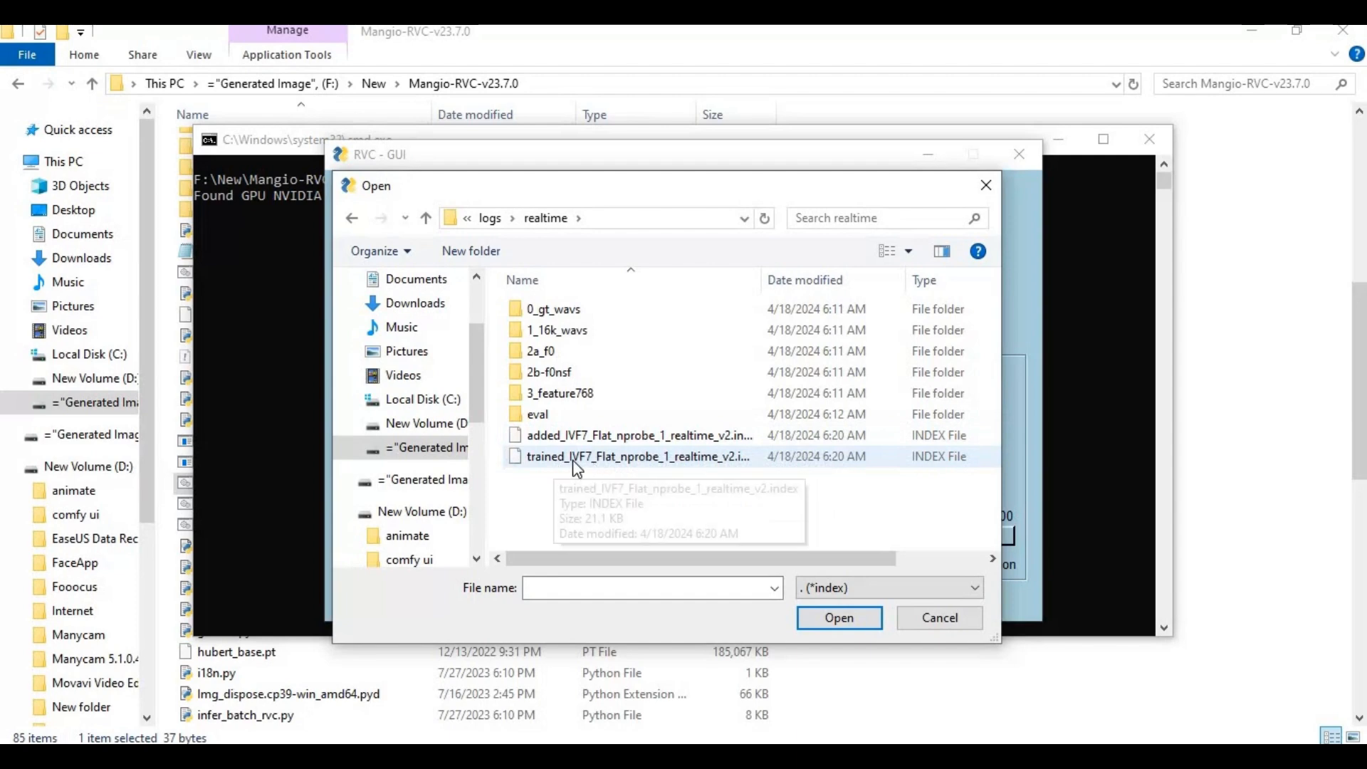
pyautogui.click(837, 616)
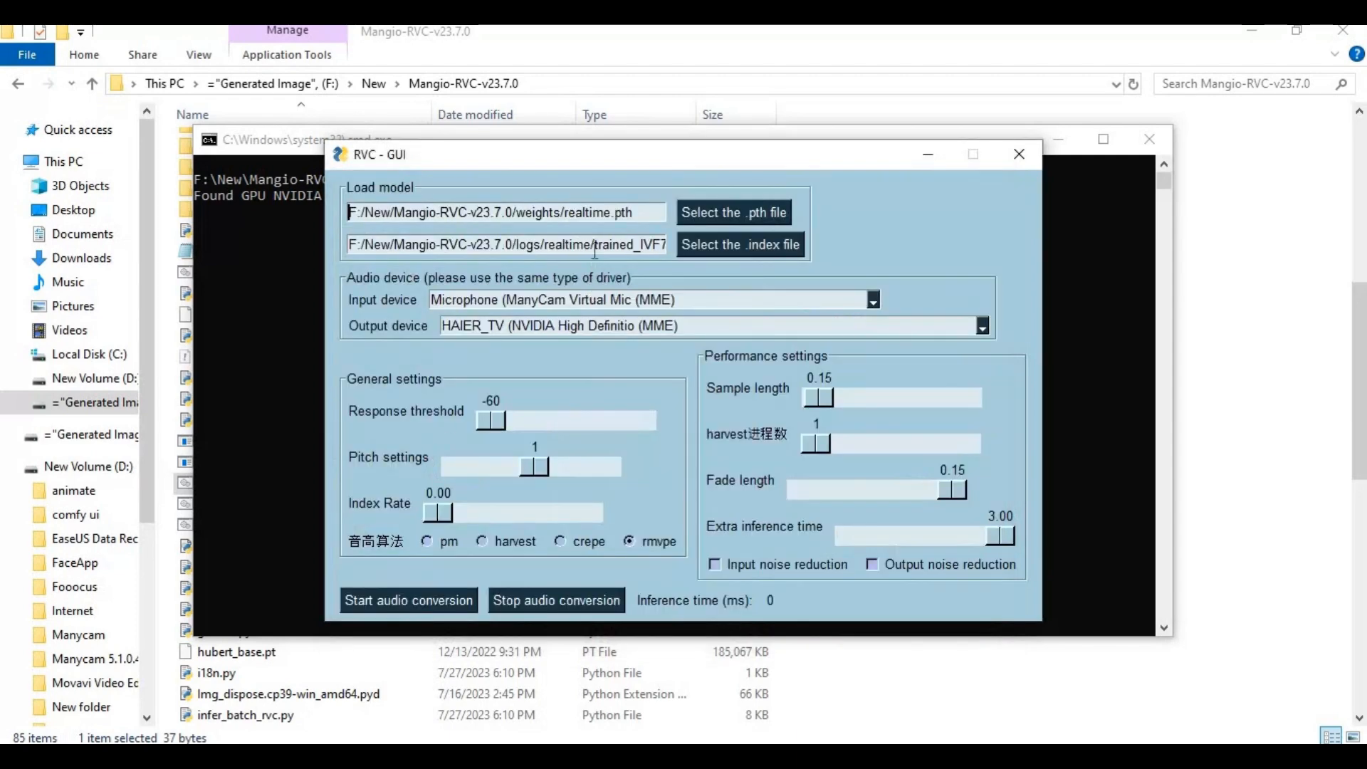
pyautogui.moveTo(492, 288)
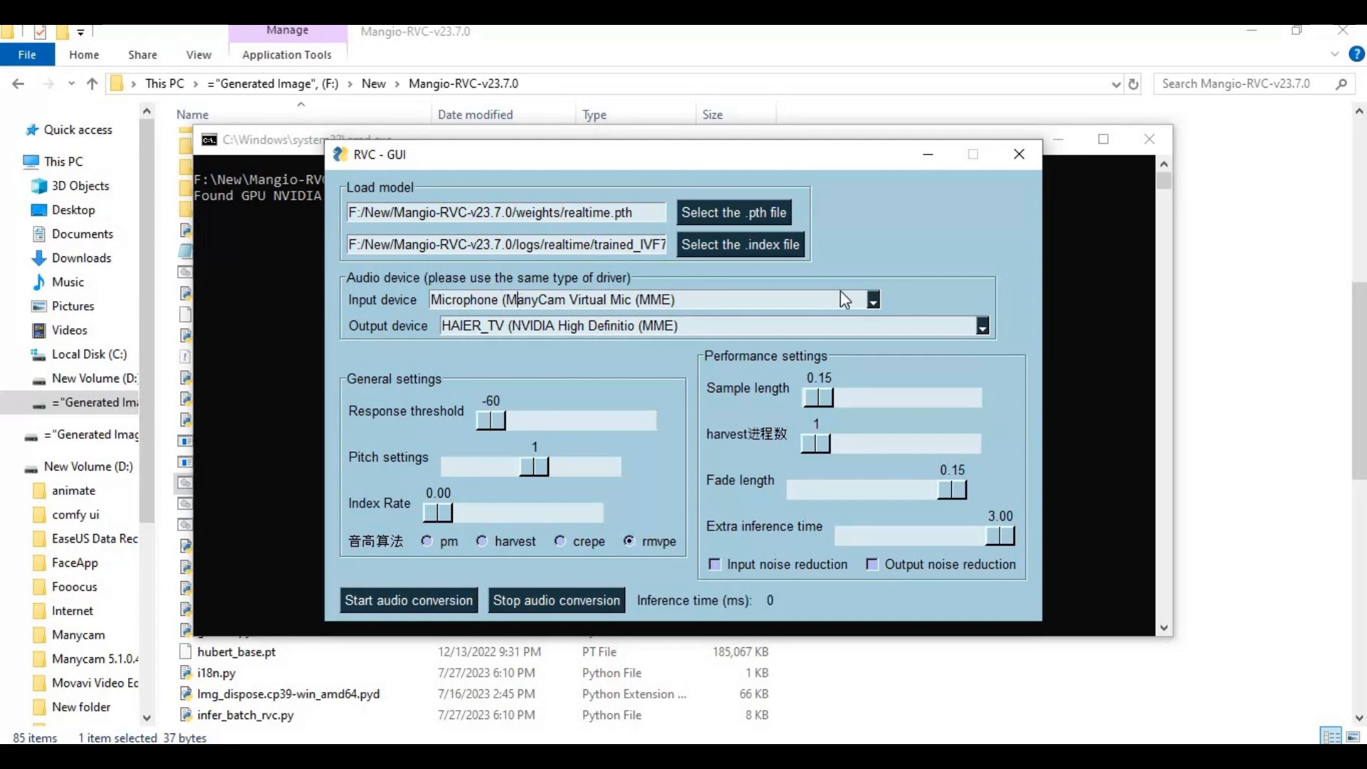
pyautogui.click(871, 299)
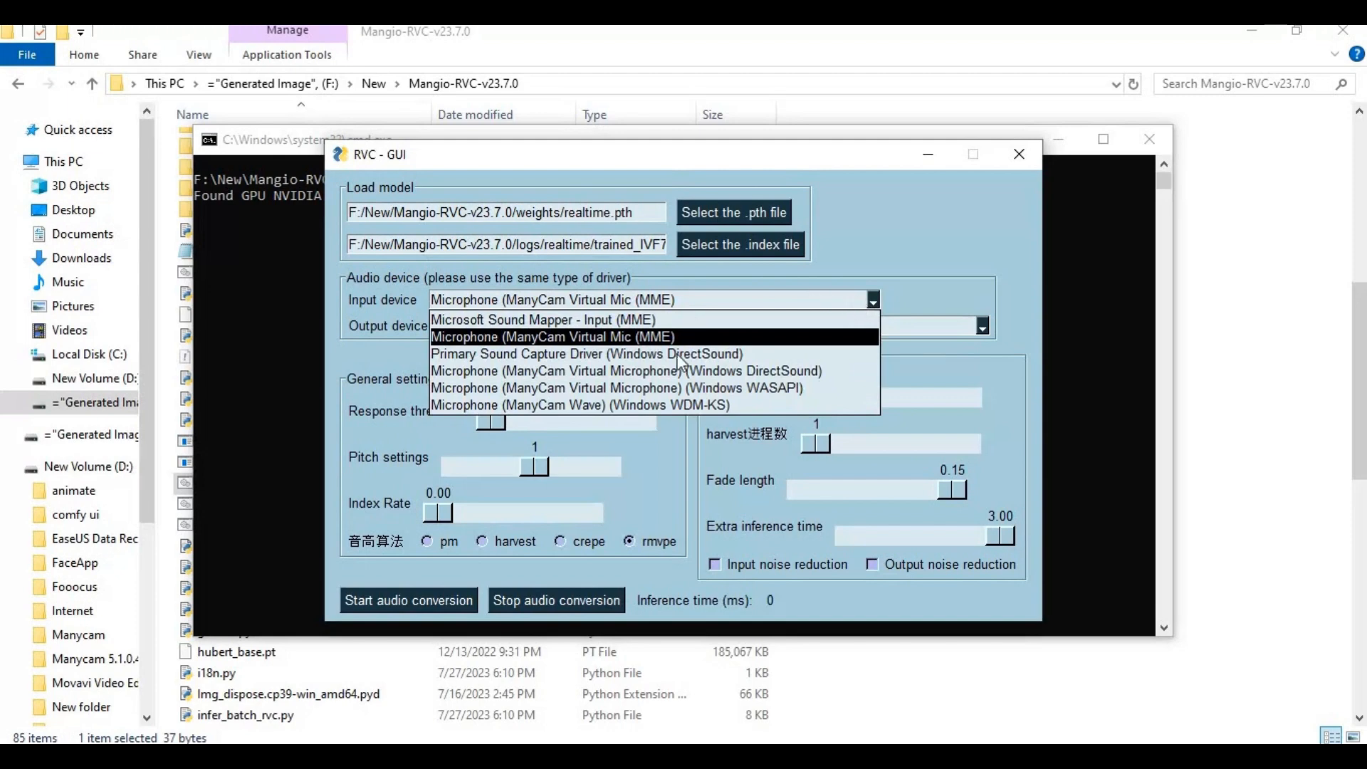
pyautogui.click(551, 336)
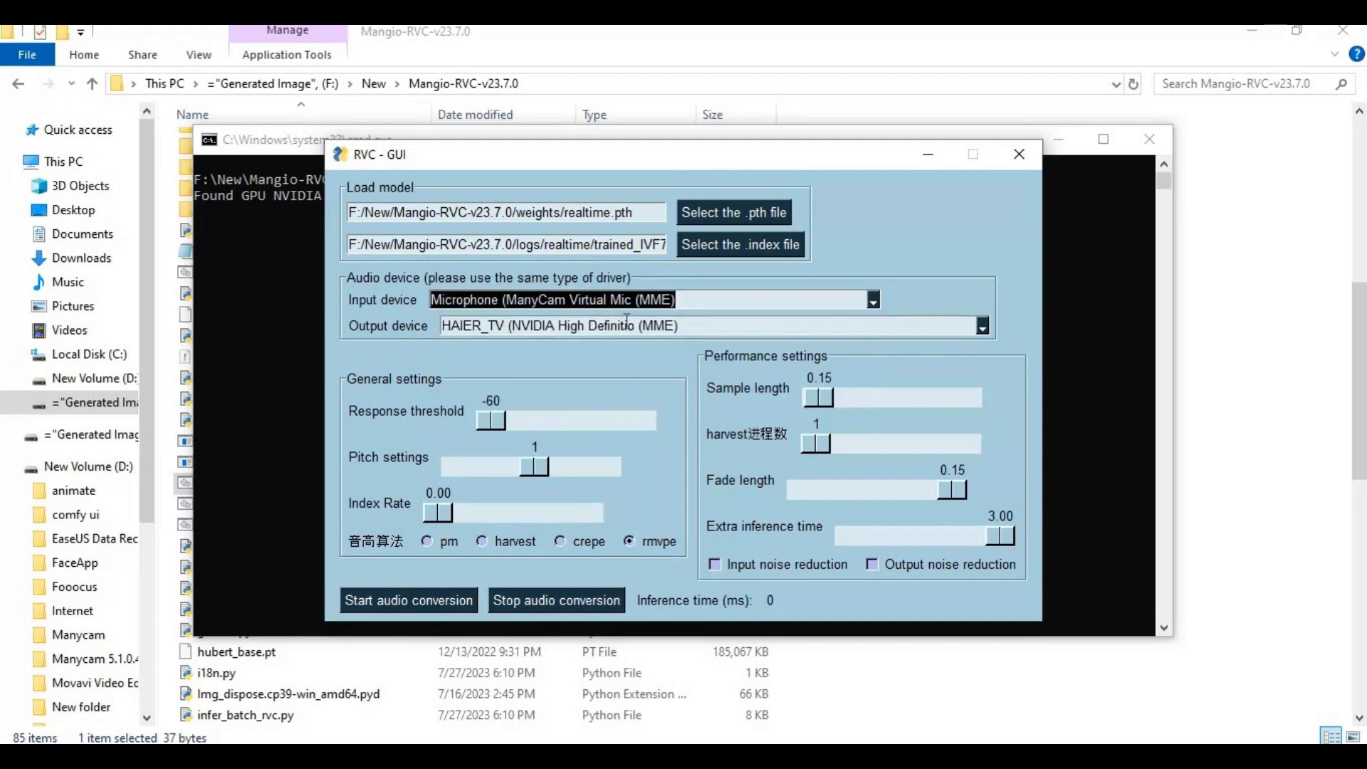
pyautogui.moveTo(397, 332)
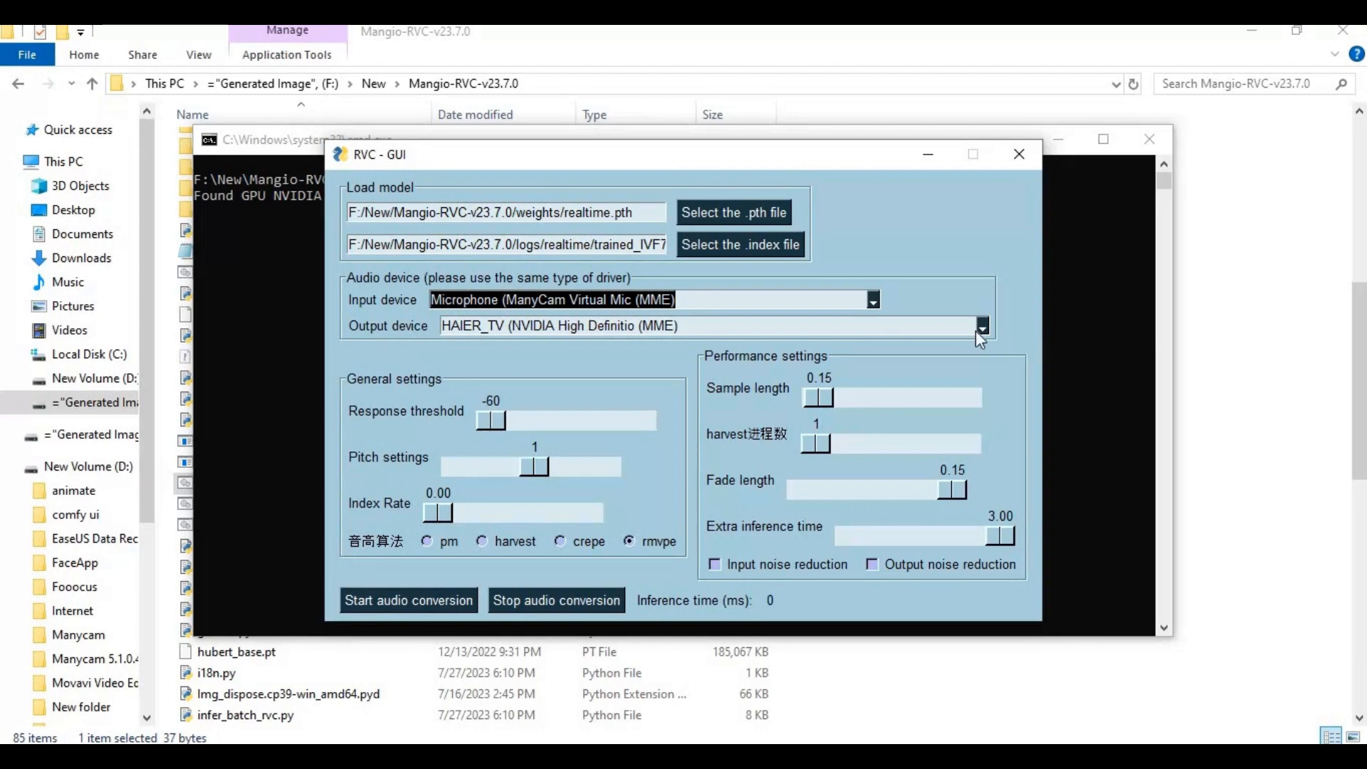
pyautogui.moveTo(985, 333)
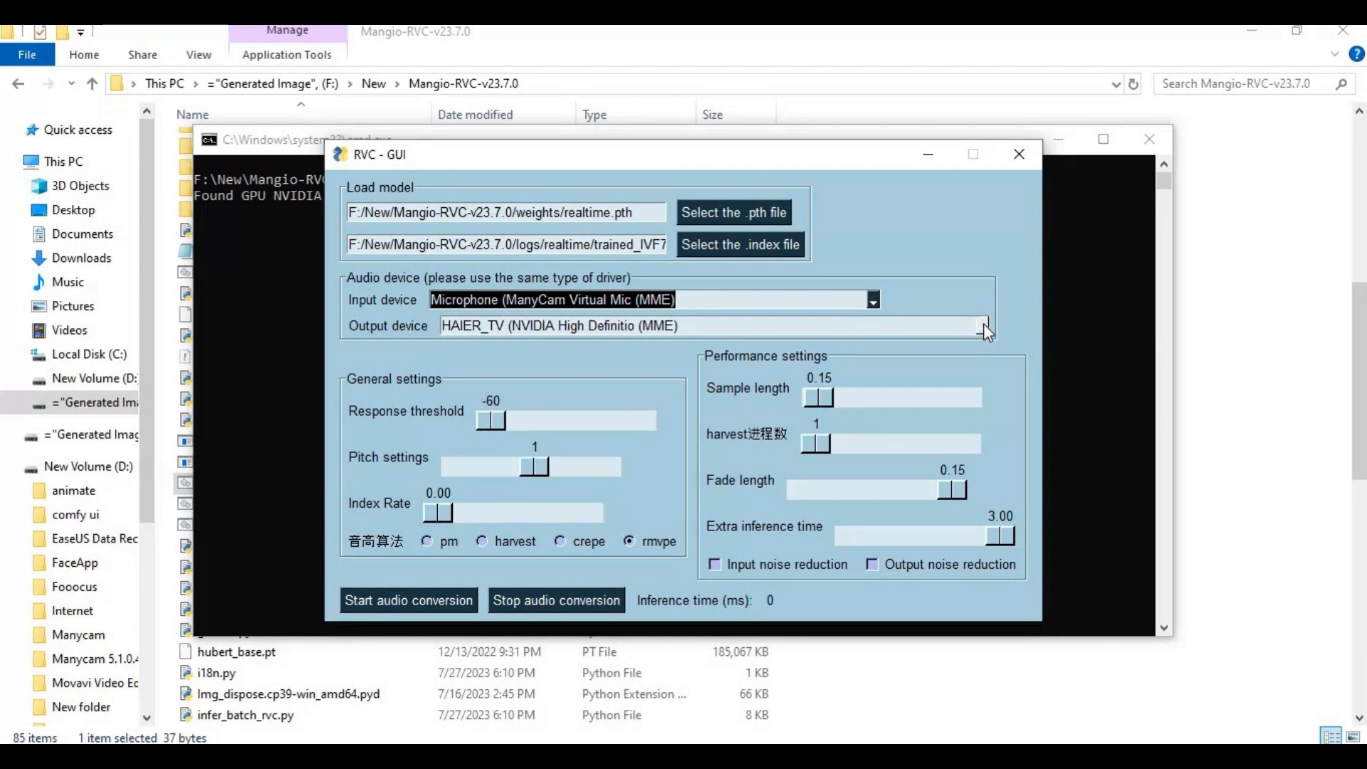
pyautogui.click(981, 325)
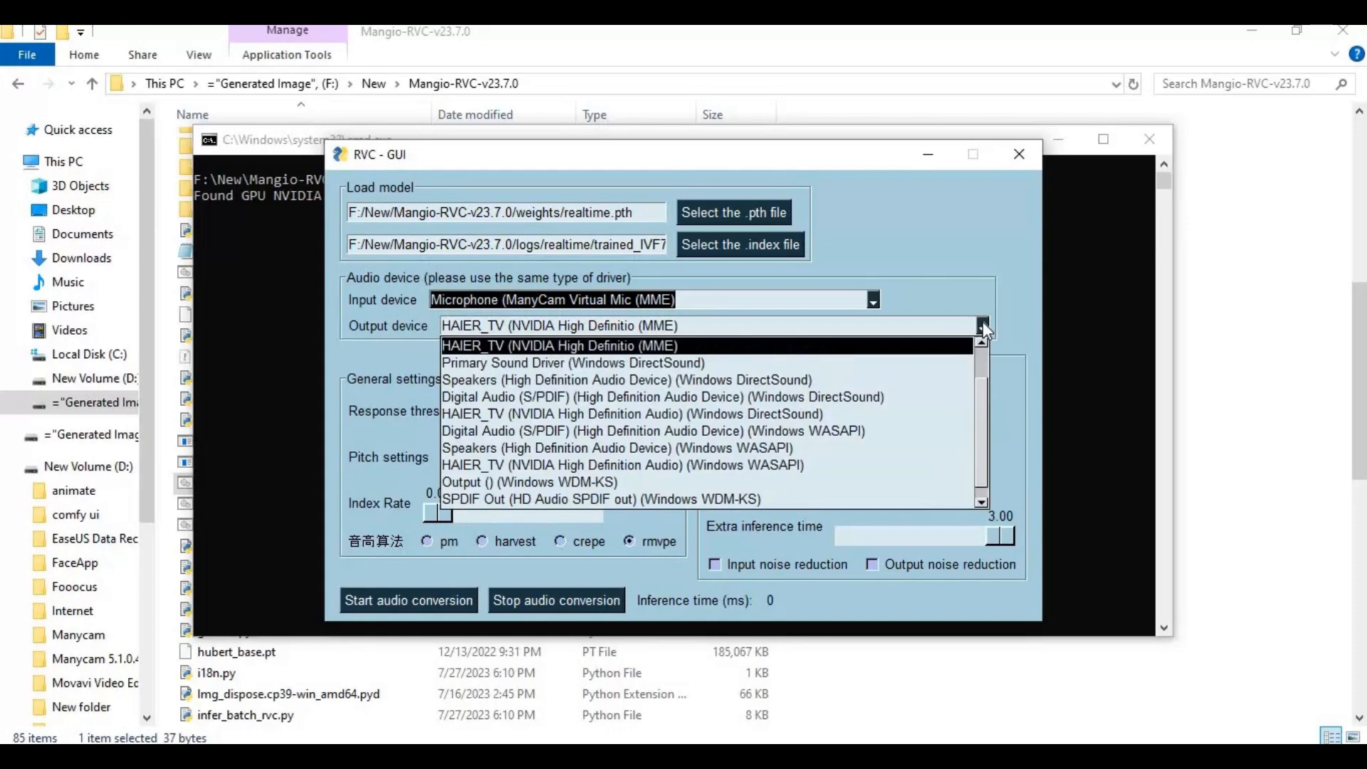
pyautogui.moveTo(790, 498)
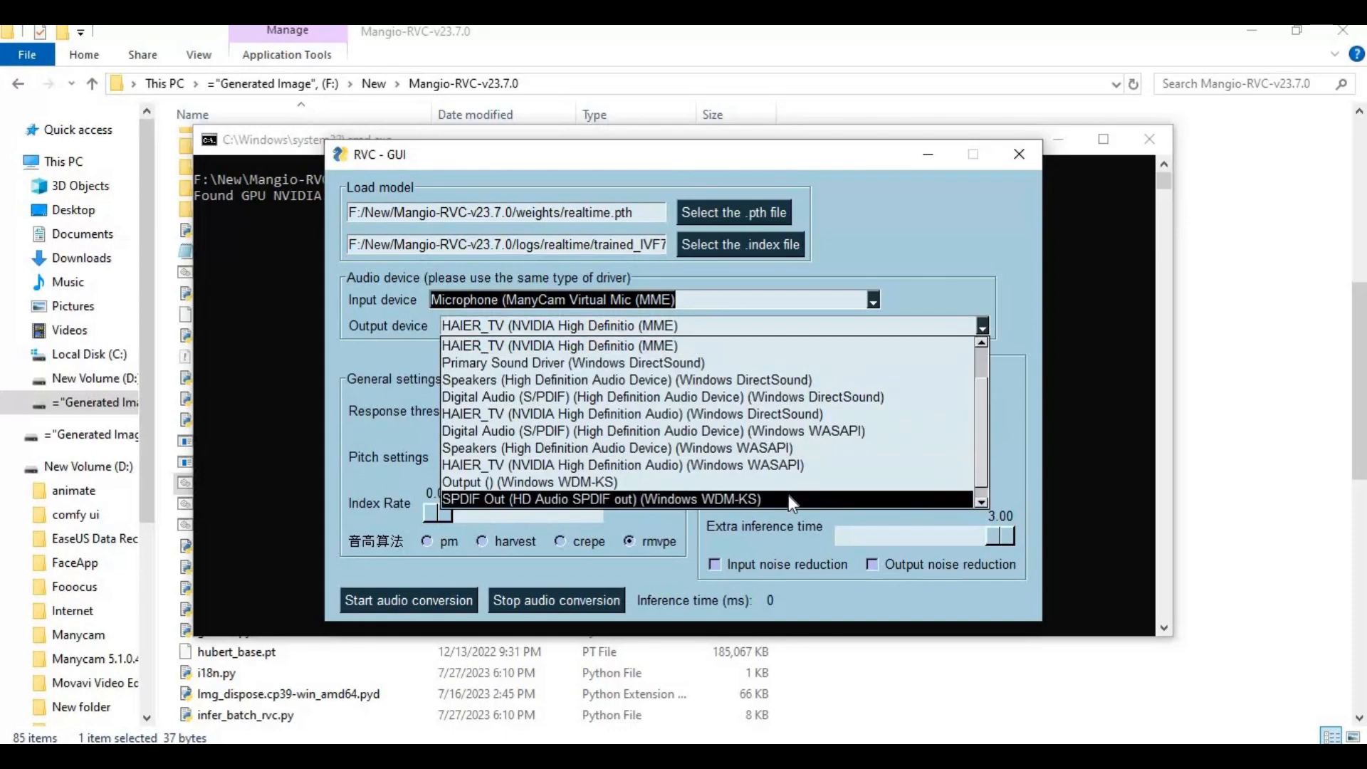
pyautogui.moveTo(826, 413)
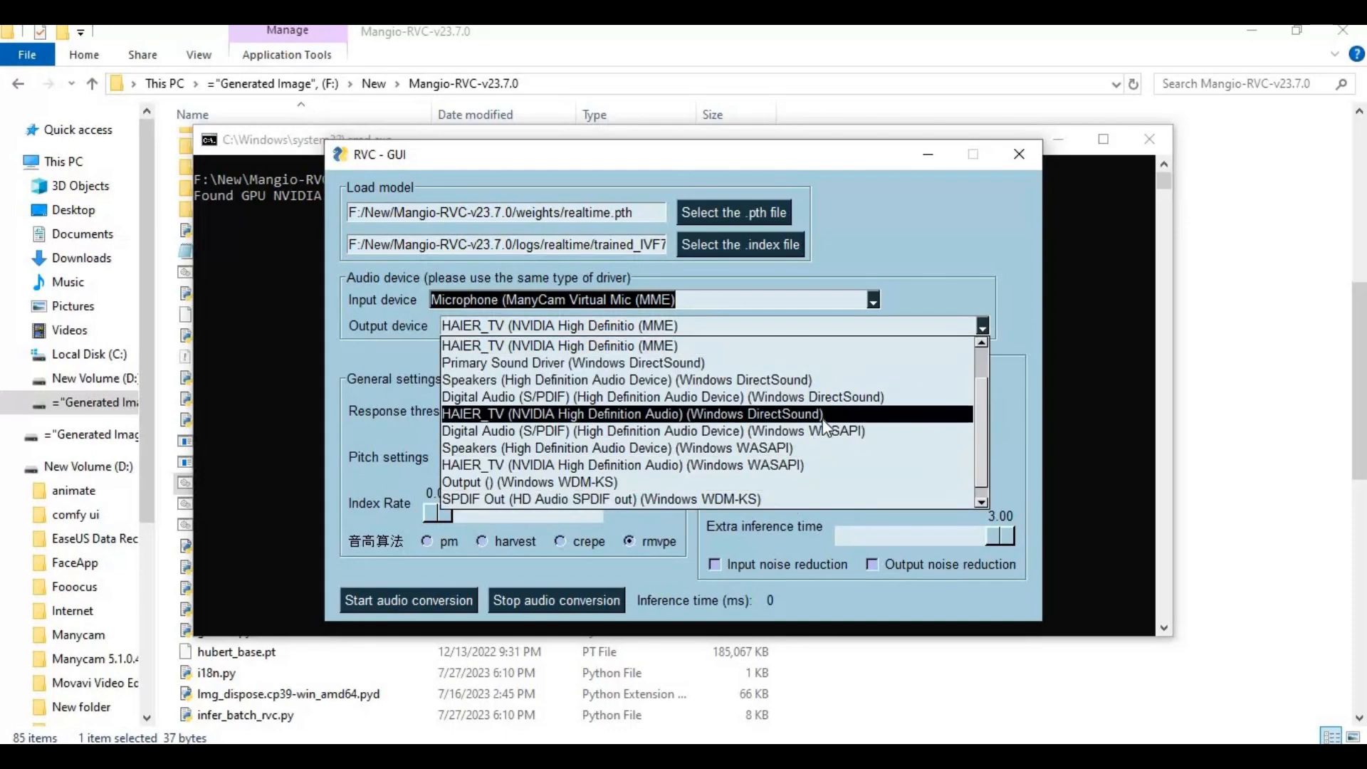
pyautogui.moveTo(820, 378)
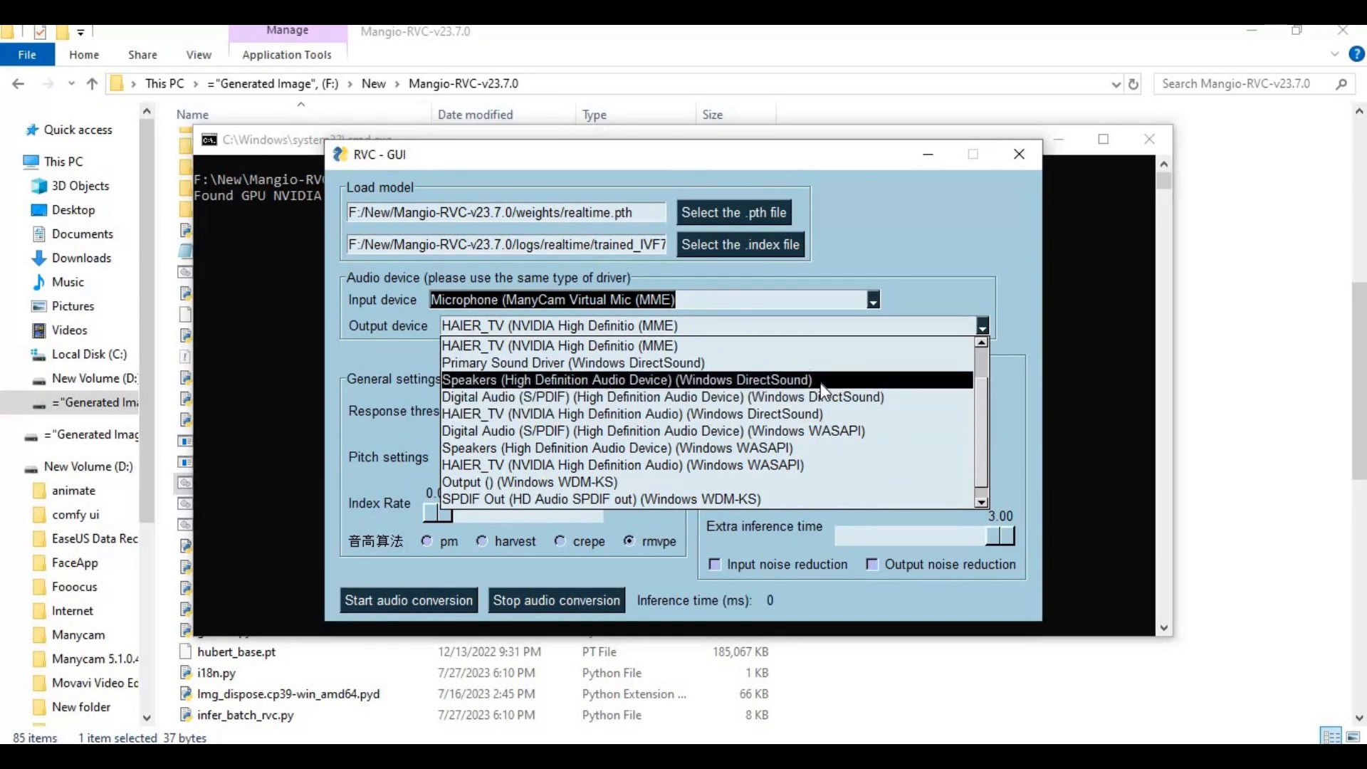
pyautogui.click(559, 345)
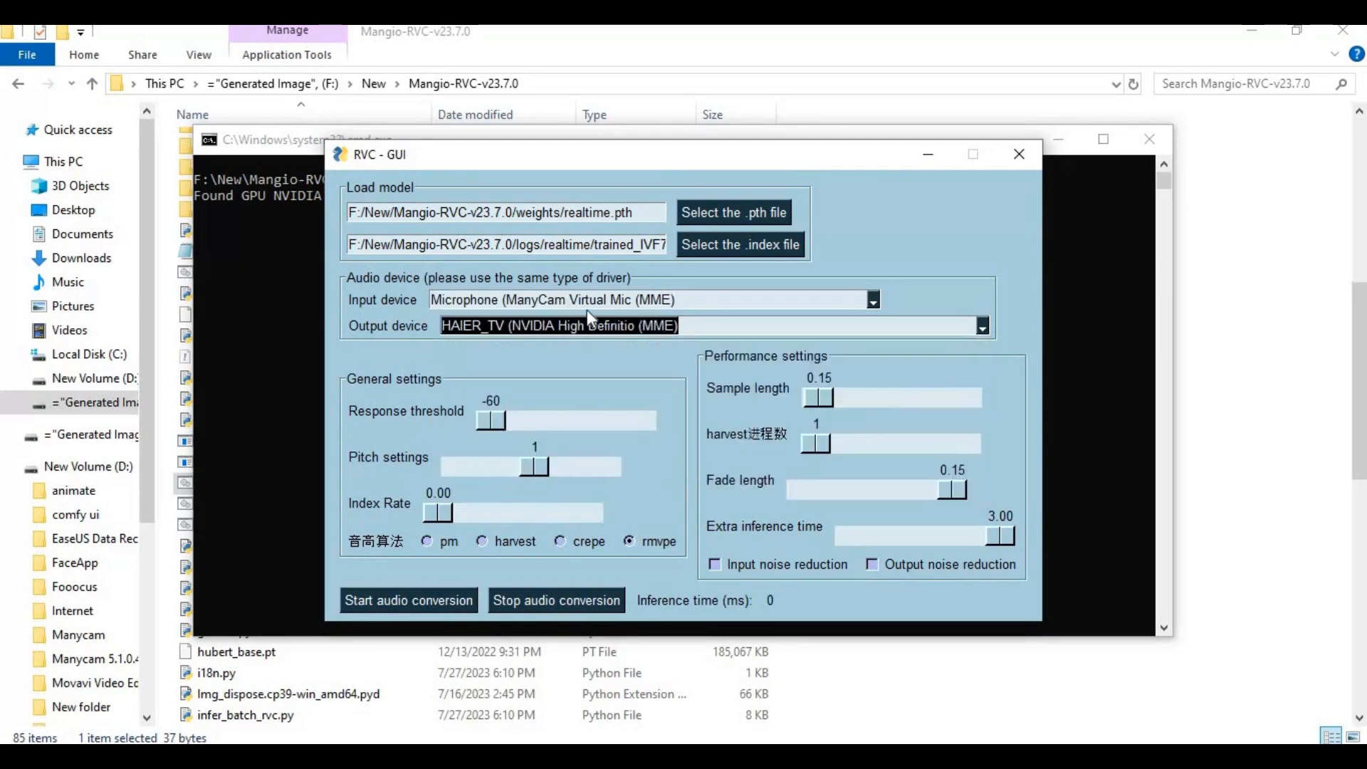
pyautogui.moveTo(529, 554)
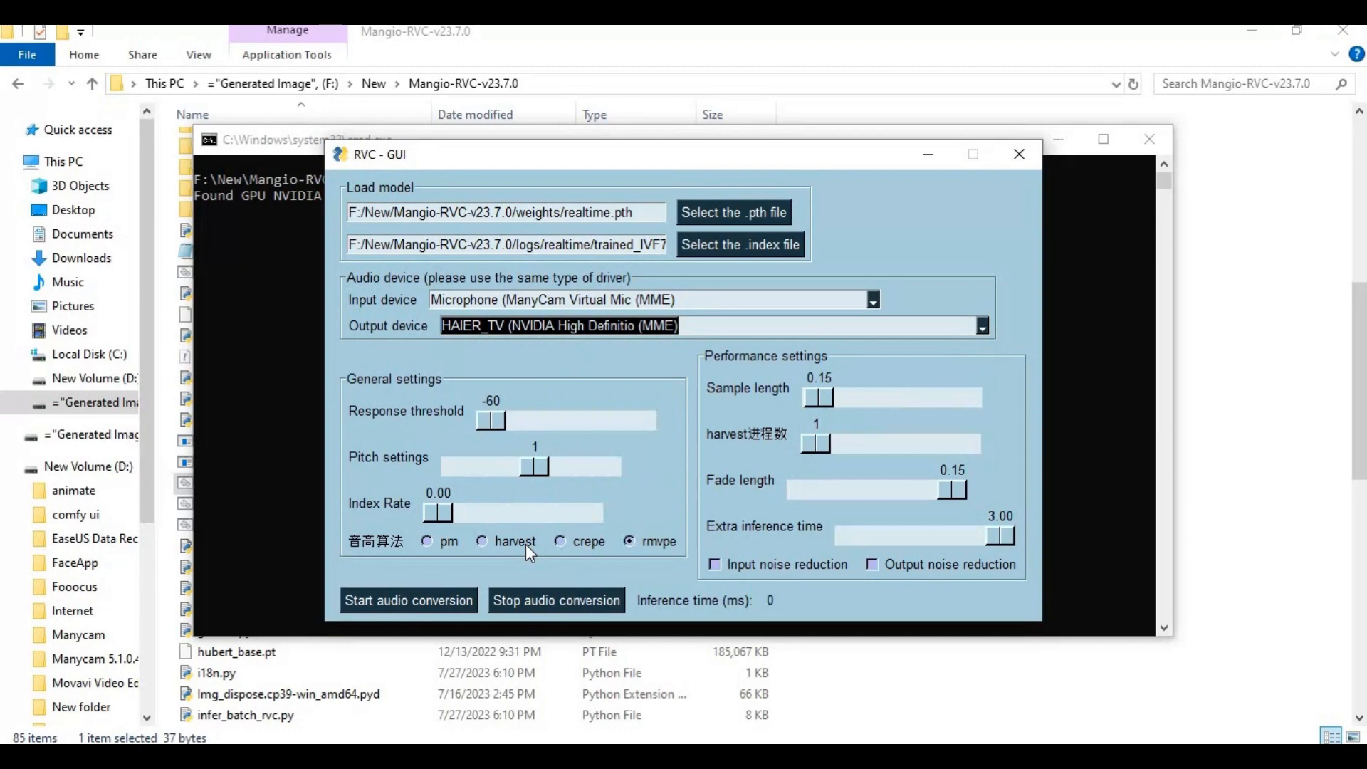
pyautogui.moveTo(567, 495)
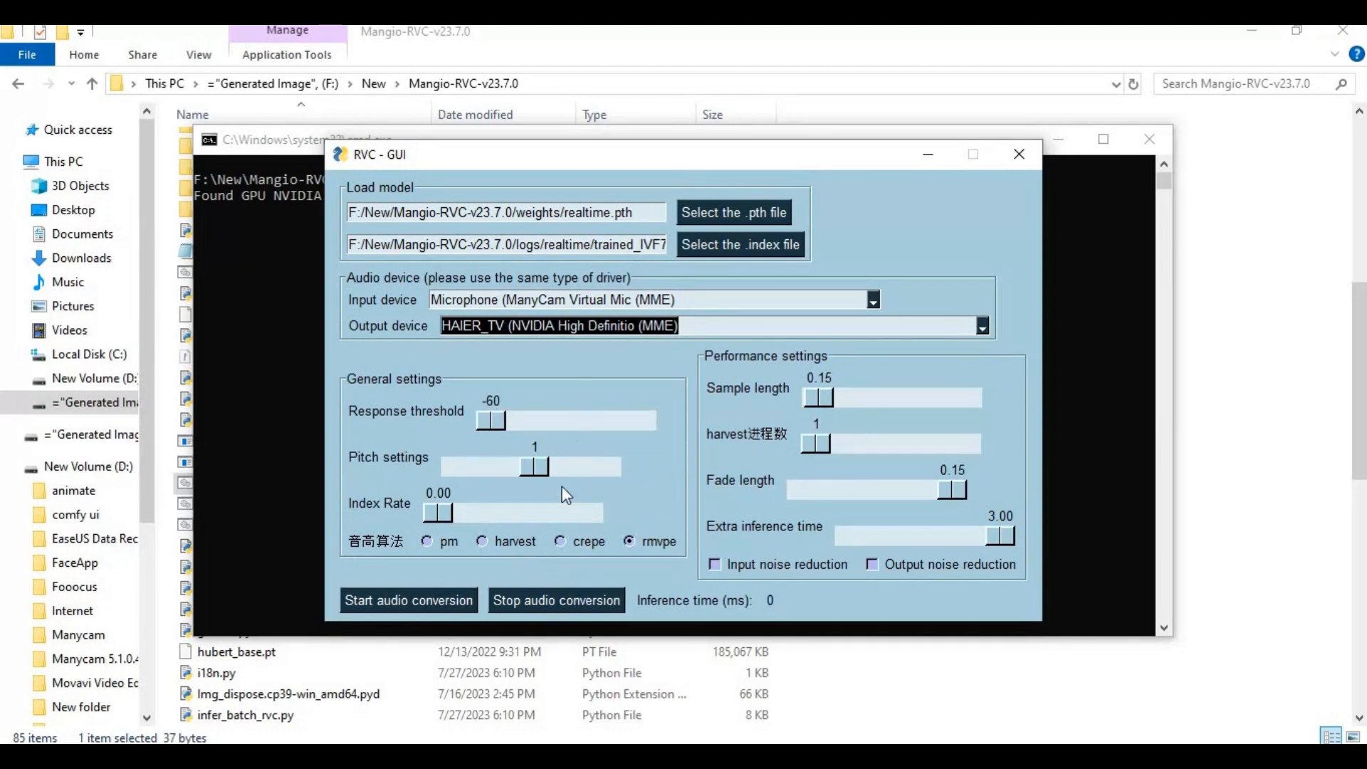
pyautogui.moveTo(607, 265)
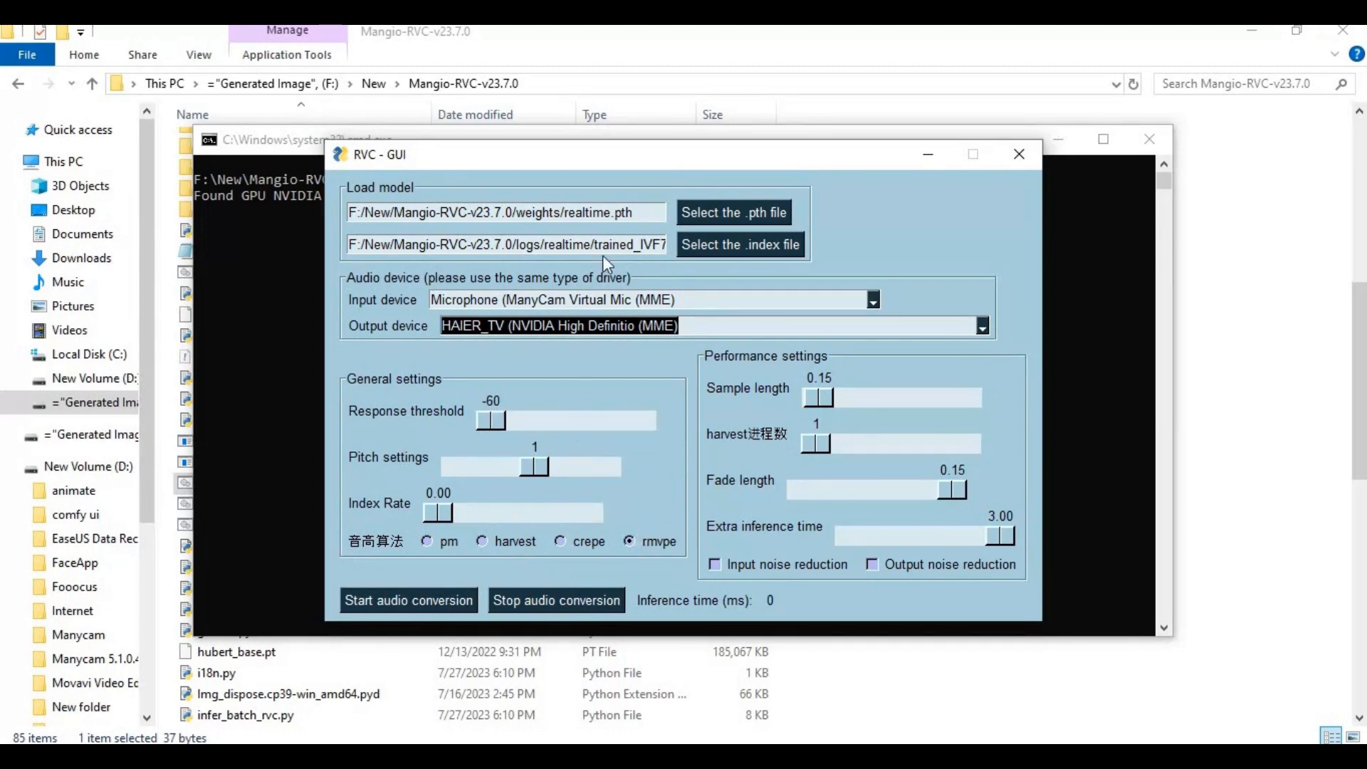
pyautogui.moveTo(379, 607)
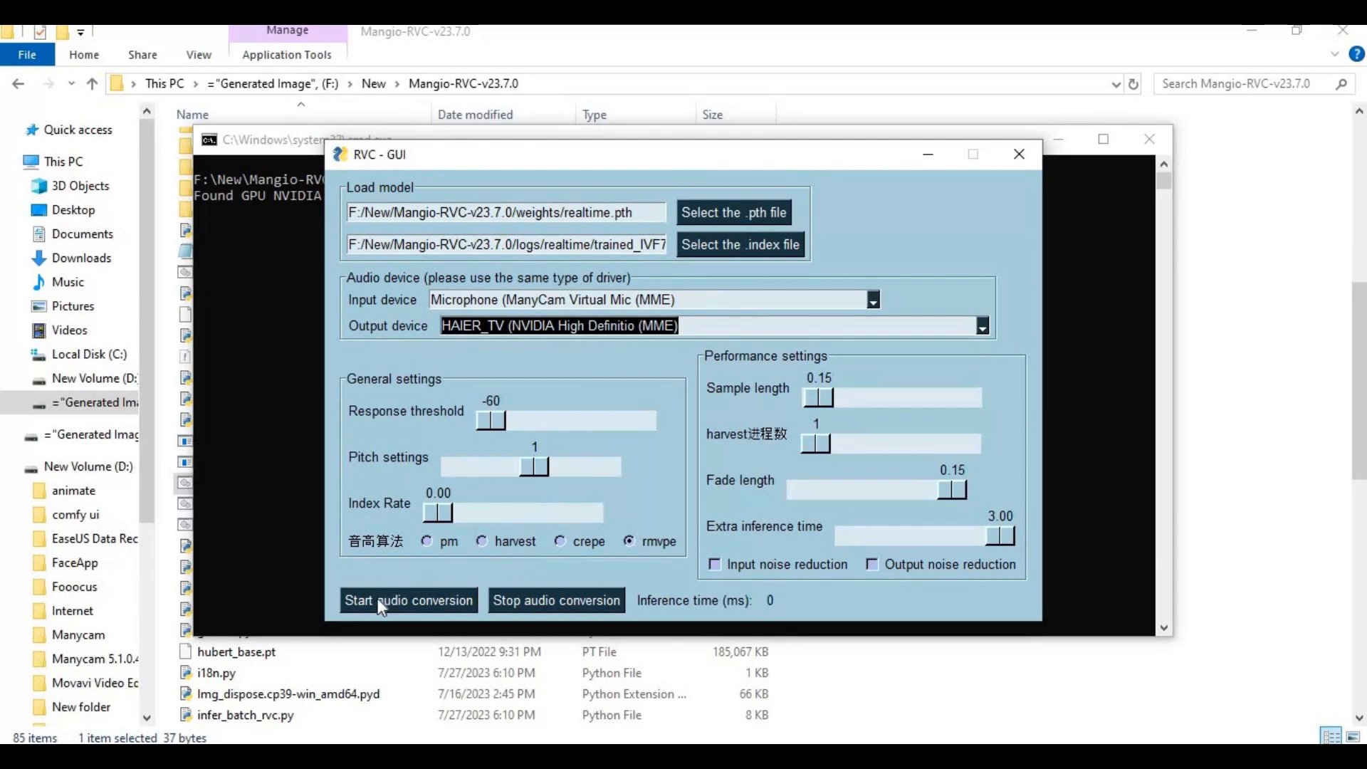
# Start real-time audio conversion in RVC - GUI
pyautogui.click(407, 600)
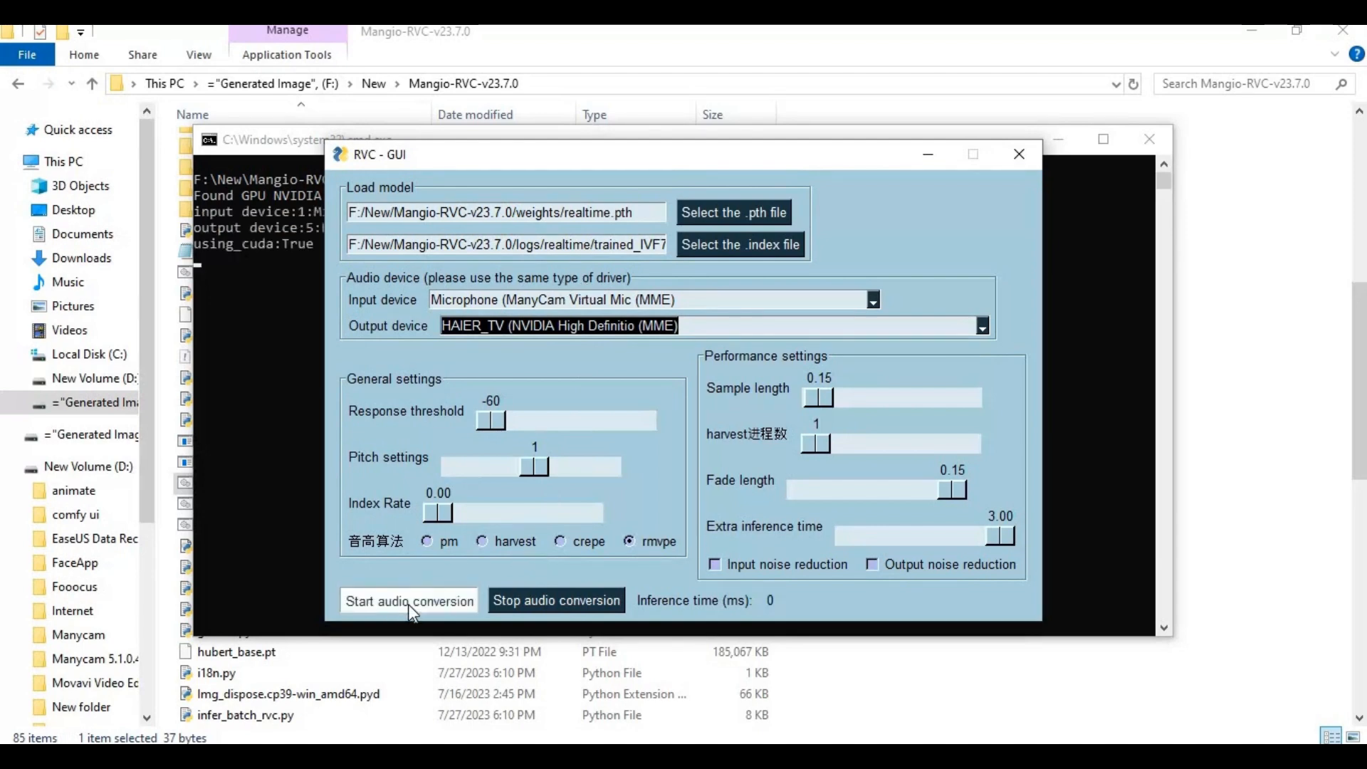
pyautogui.click(408, 601)
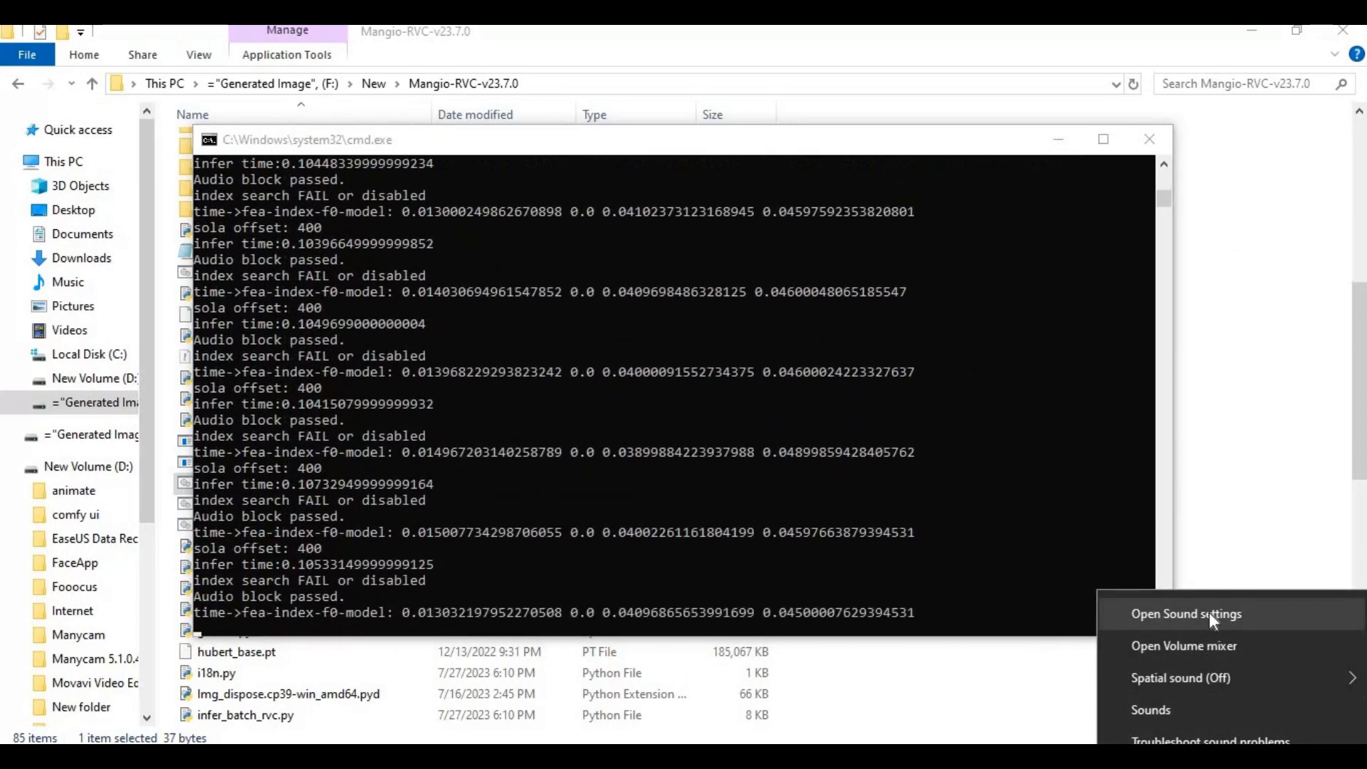
# In Windows Sound settings keep Speakers (High Definition Audio Device) as output, then close Settings
pyautogui.click(1186, 614)
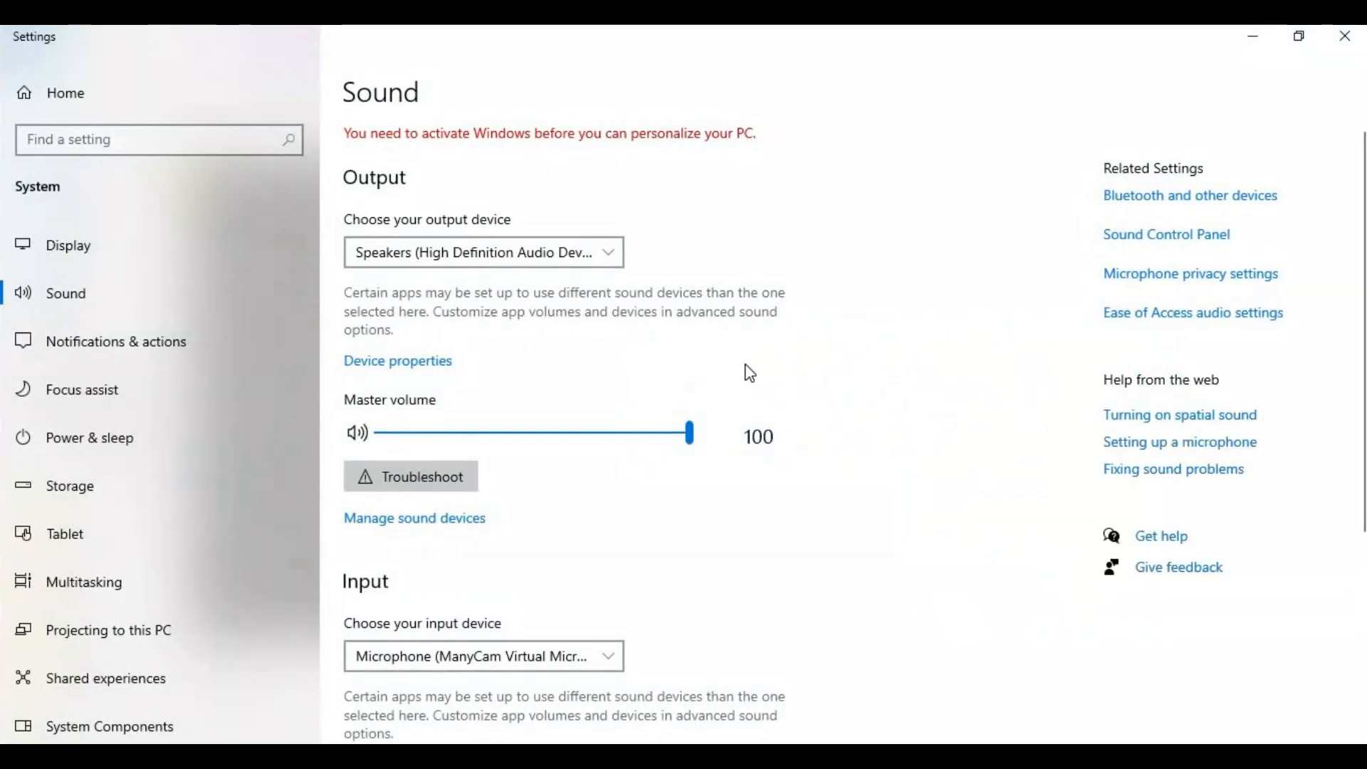
pyautogui.moveTo(514, 258)
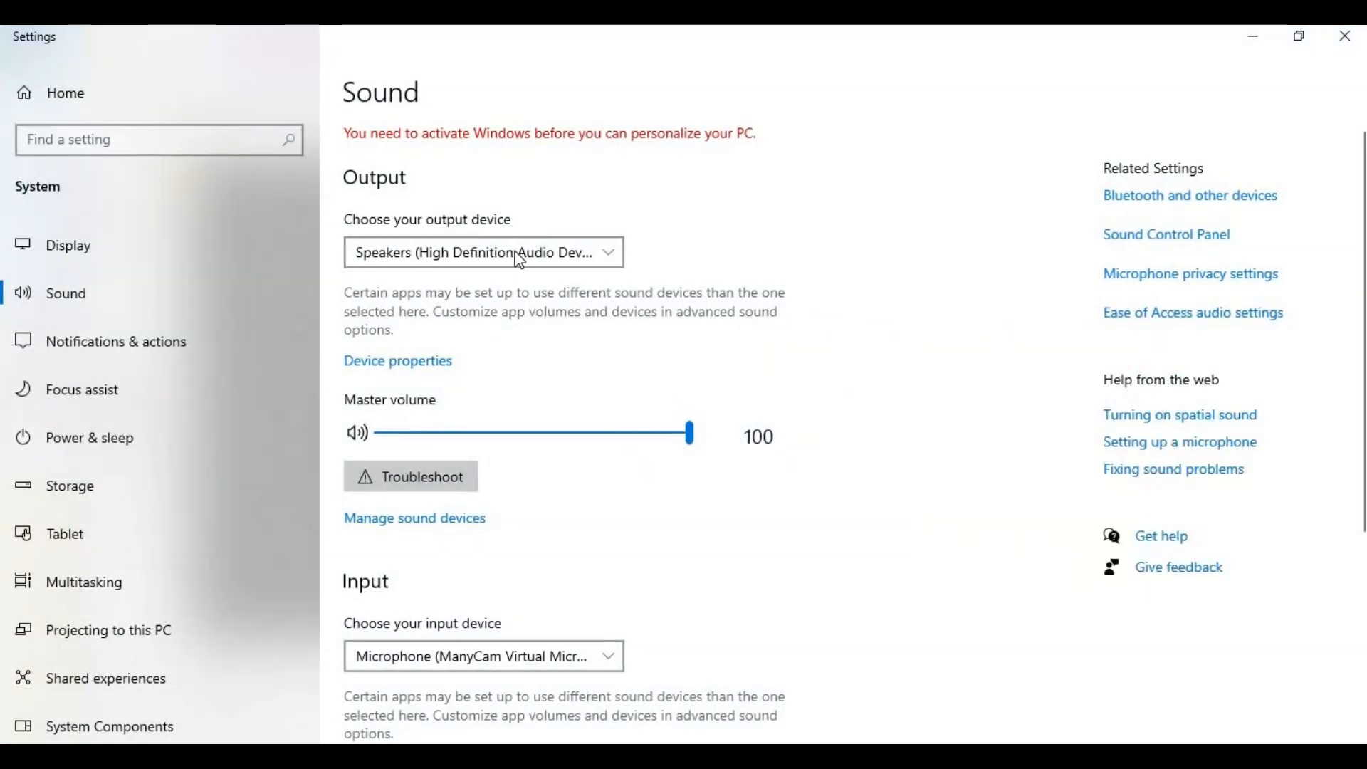
pyautogui.click(482, 252)
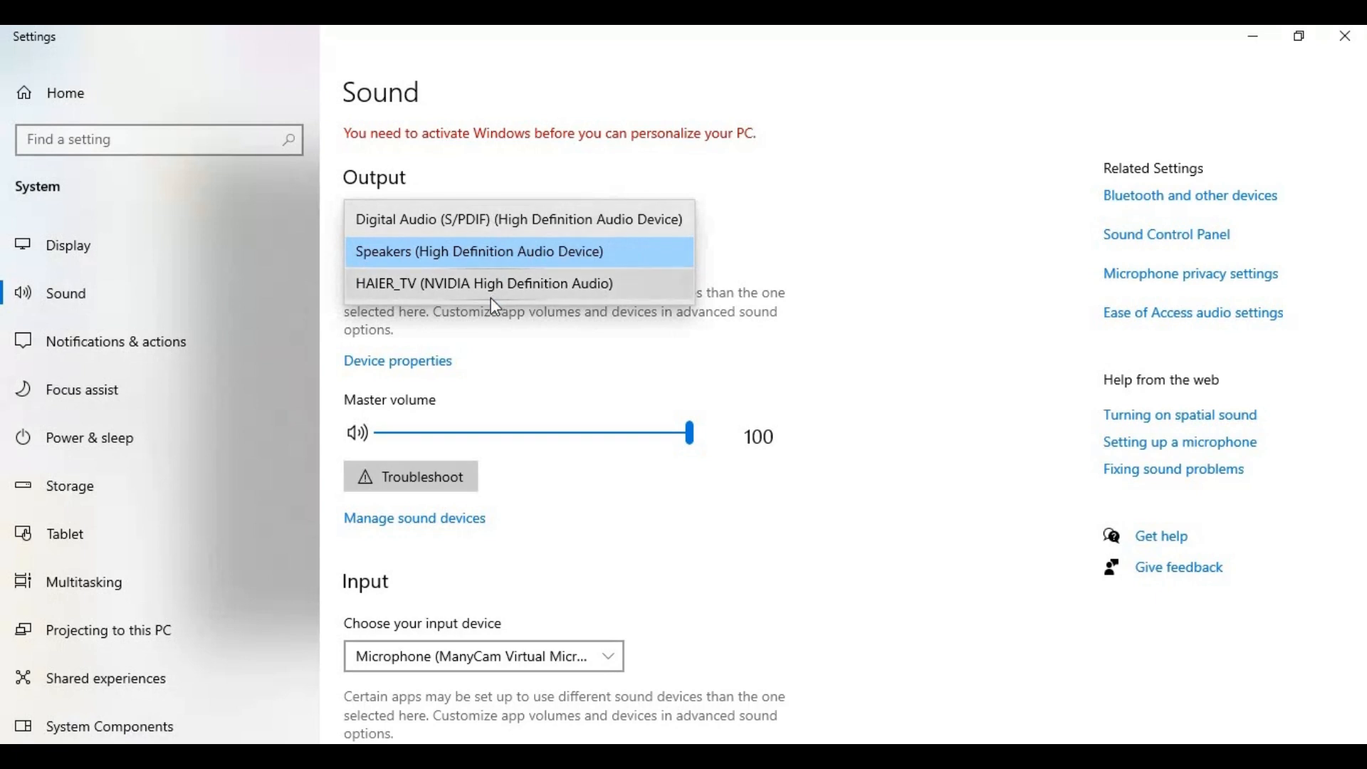
pyautogui.moveTo(908, 316)
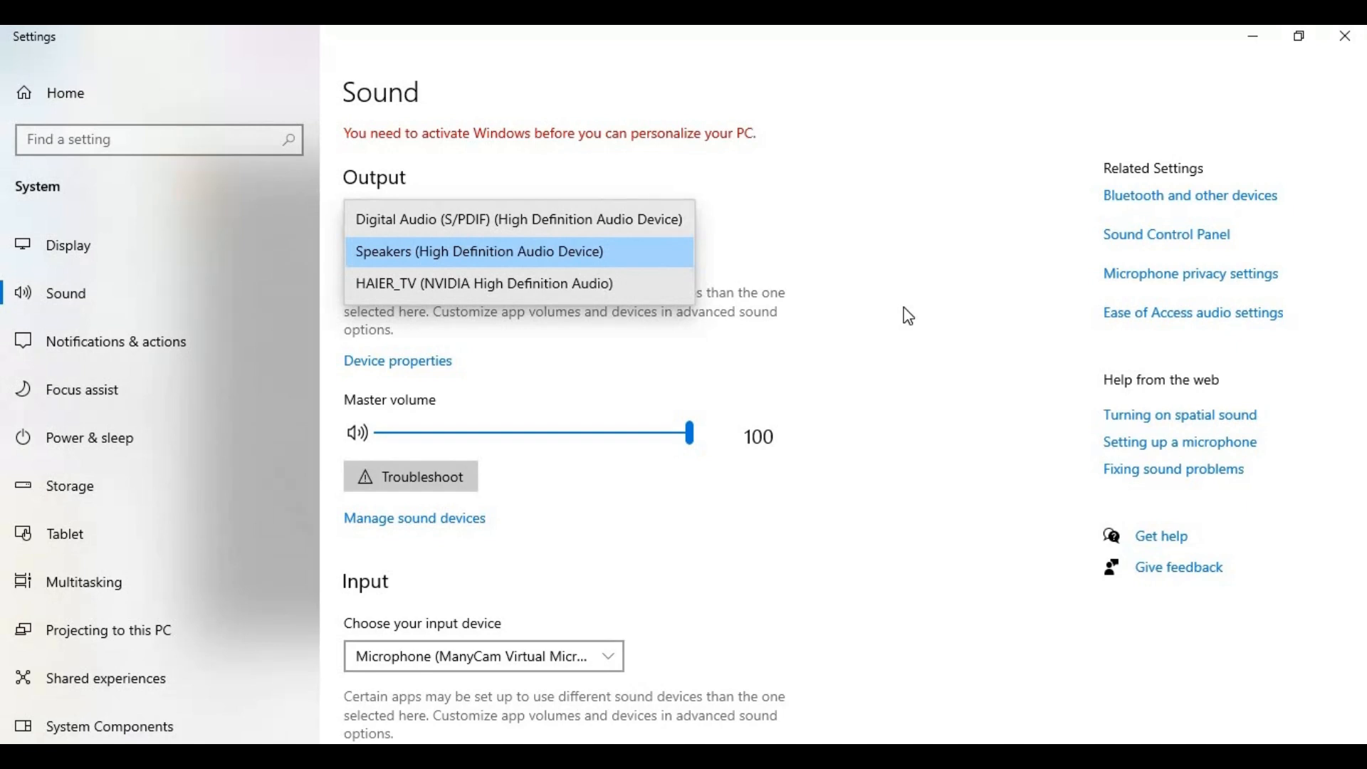
pyautogui.click(478, 251)
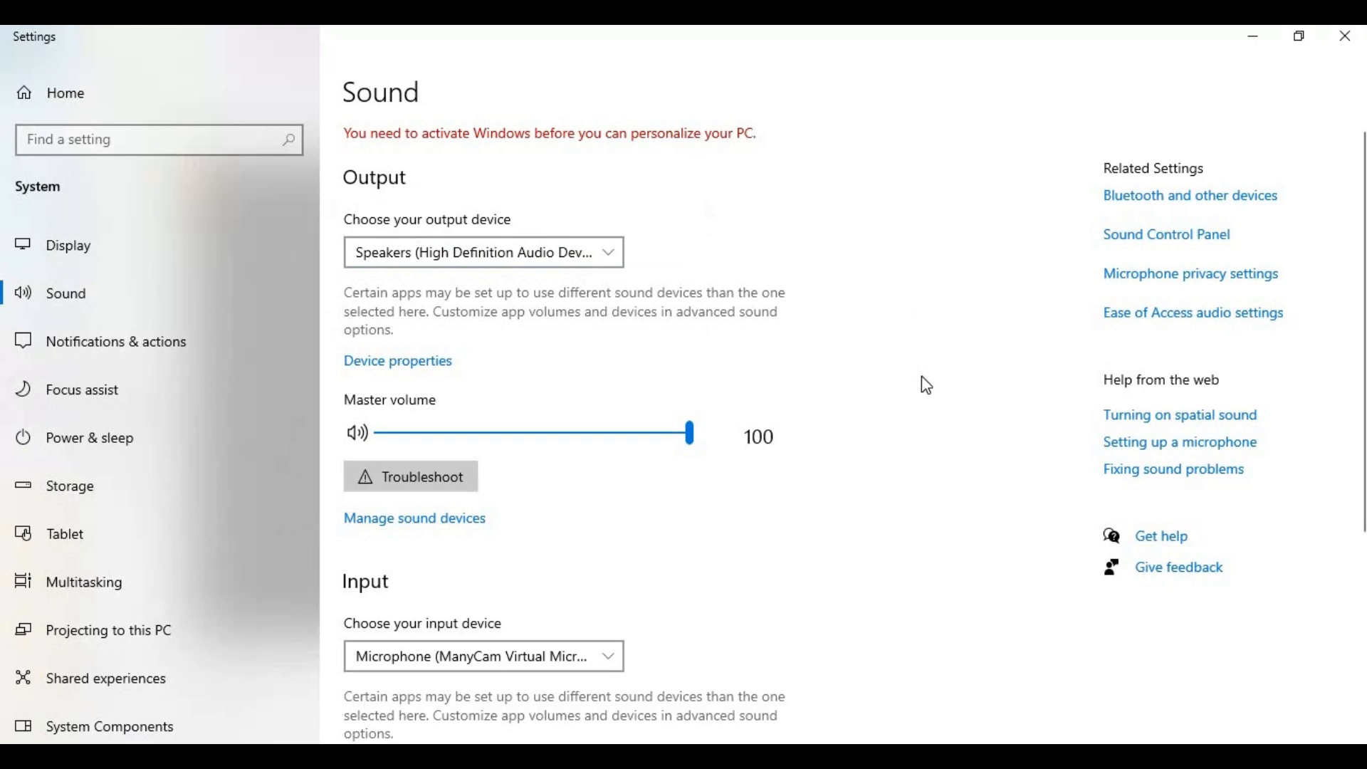
pyautogui.moveTo(1350, 47)
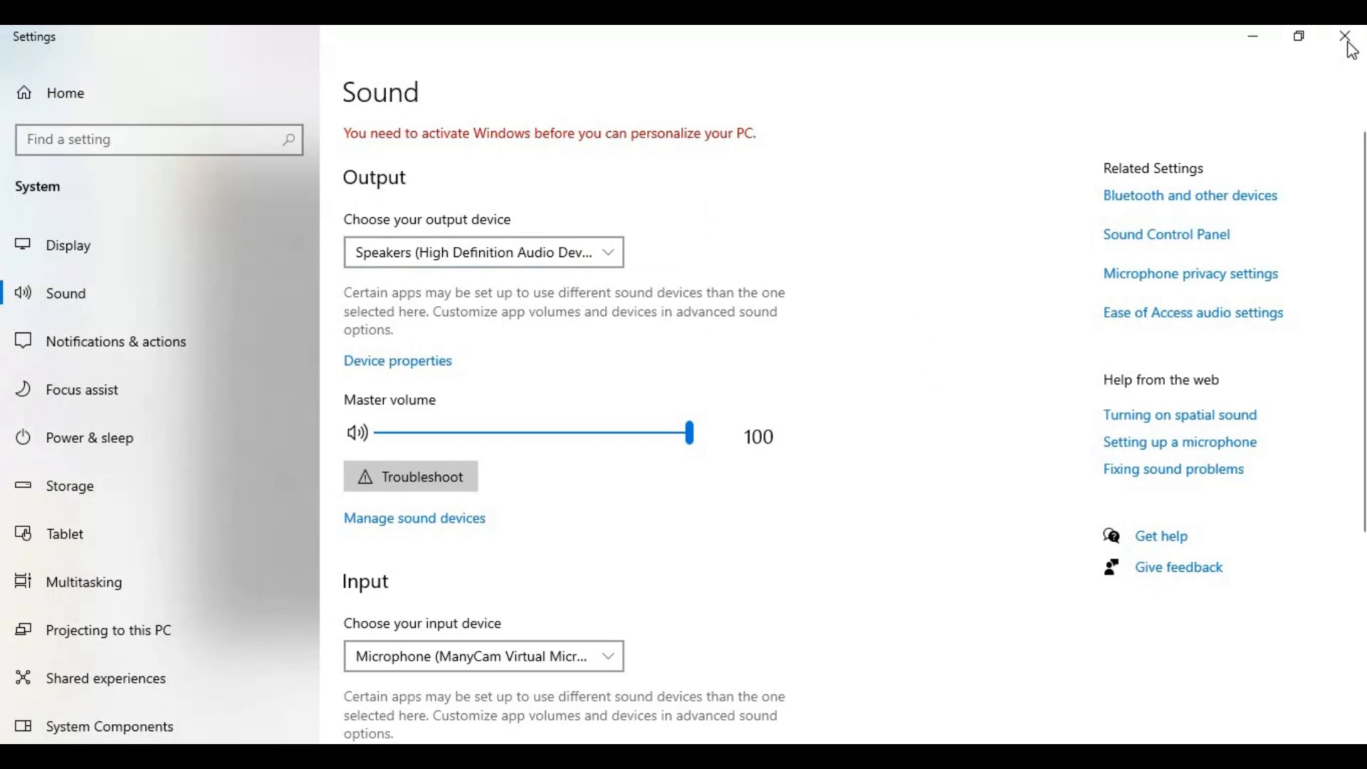
pyautogui.click(1345, 38)
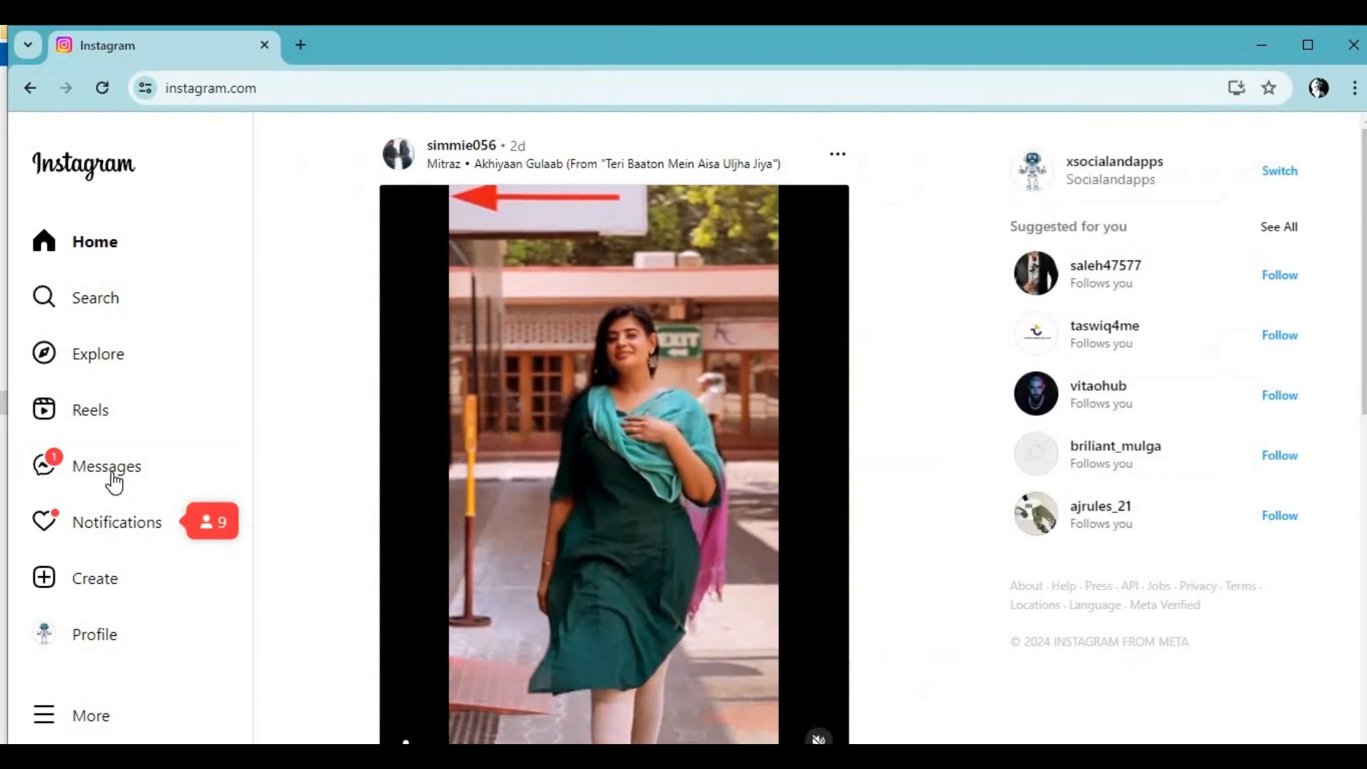
# Go to Messages, enter the chat with Danica and start an audio call
pyautogui.click(106, 465)
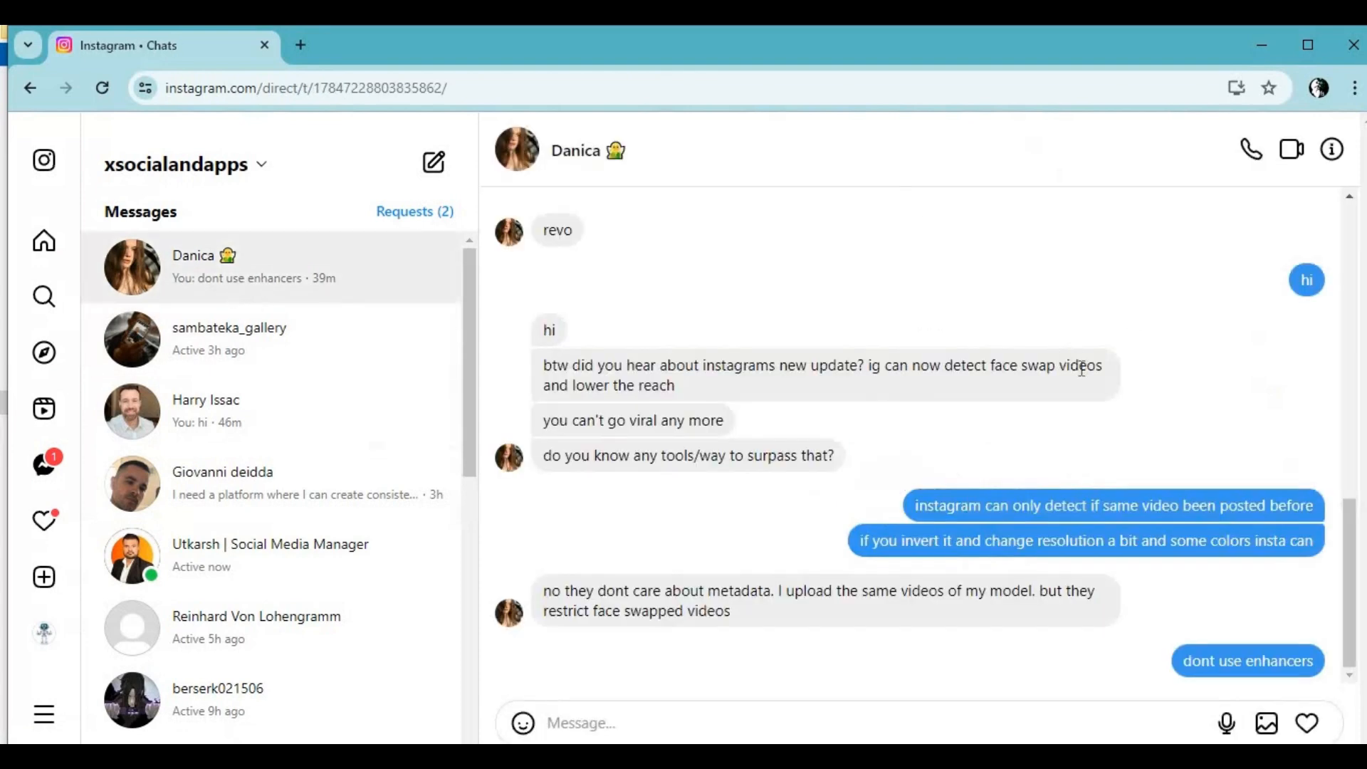
pyautogui.moveTo(1250, 149)
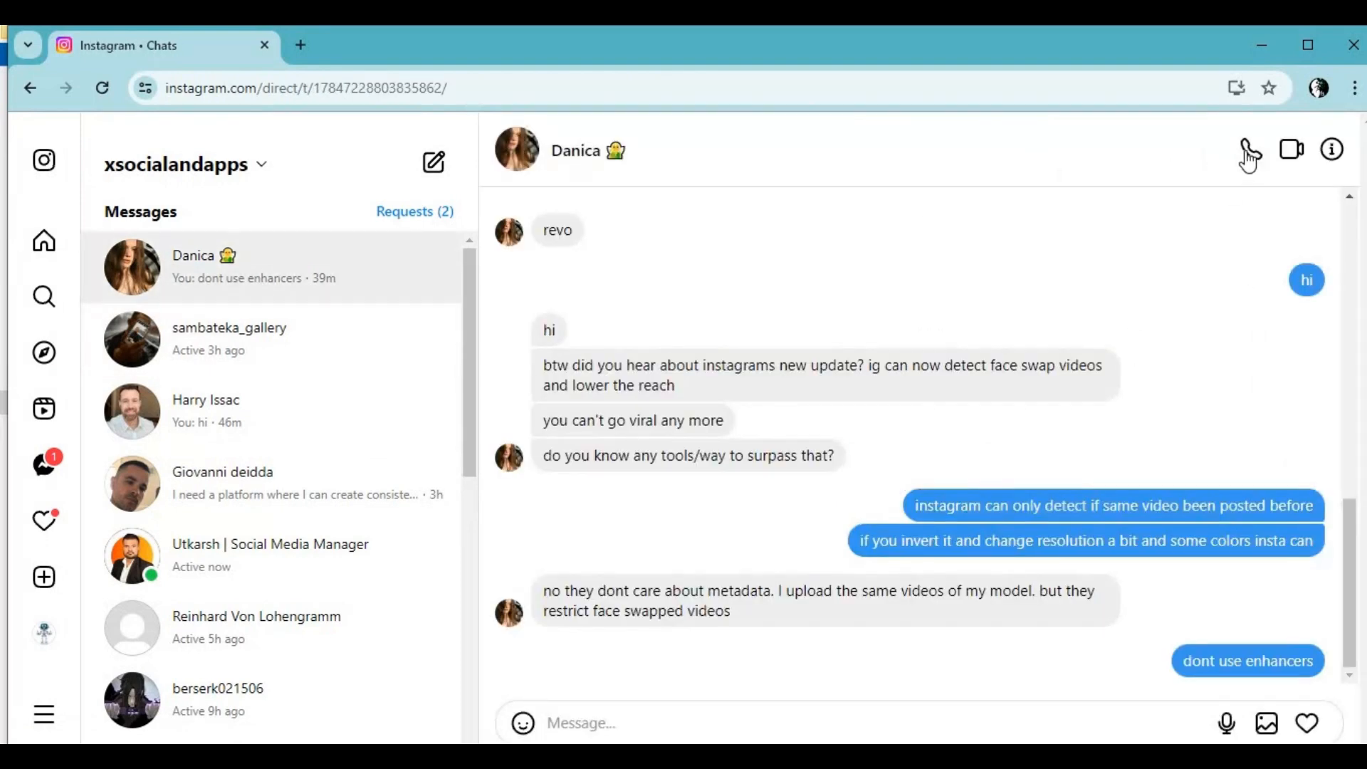
pyautogui.moveTo(1249, 150)
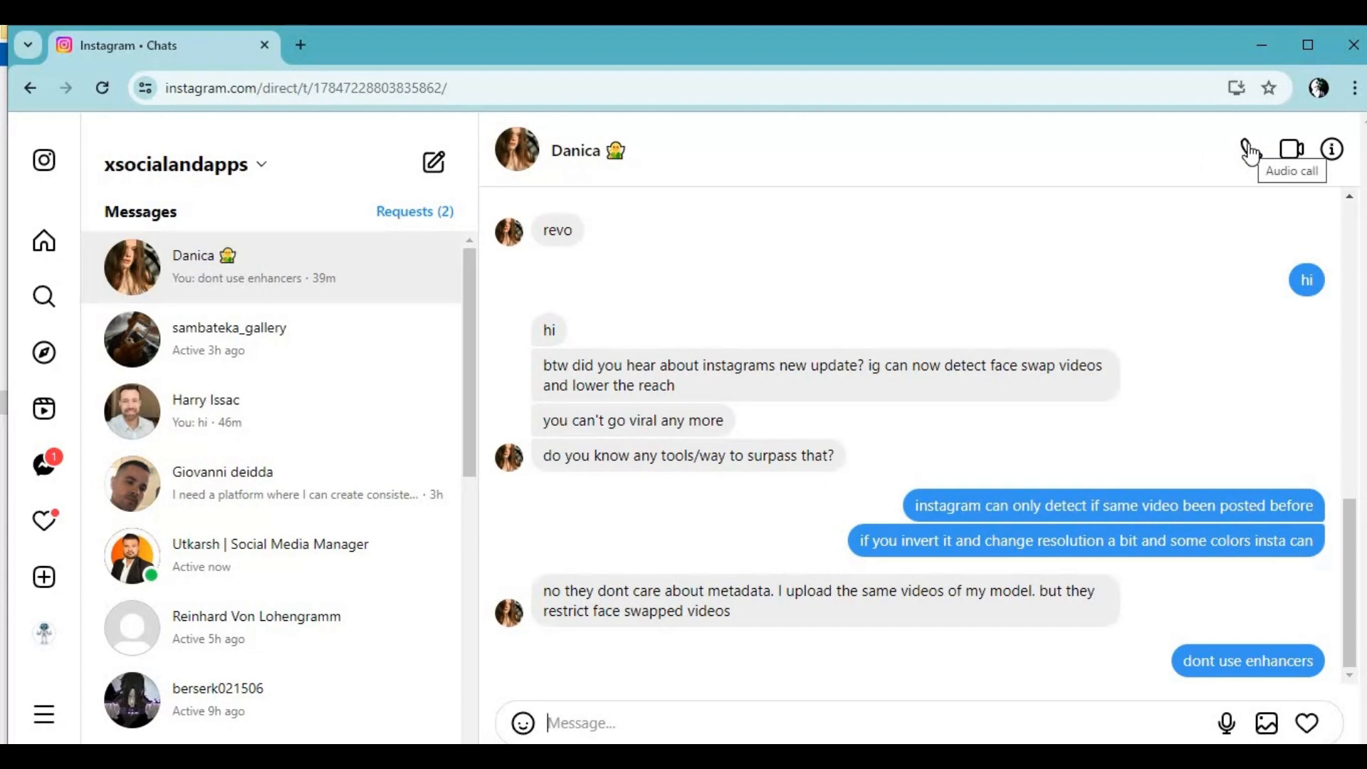
pyautogui.click(1250, 149)
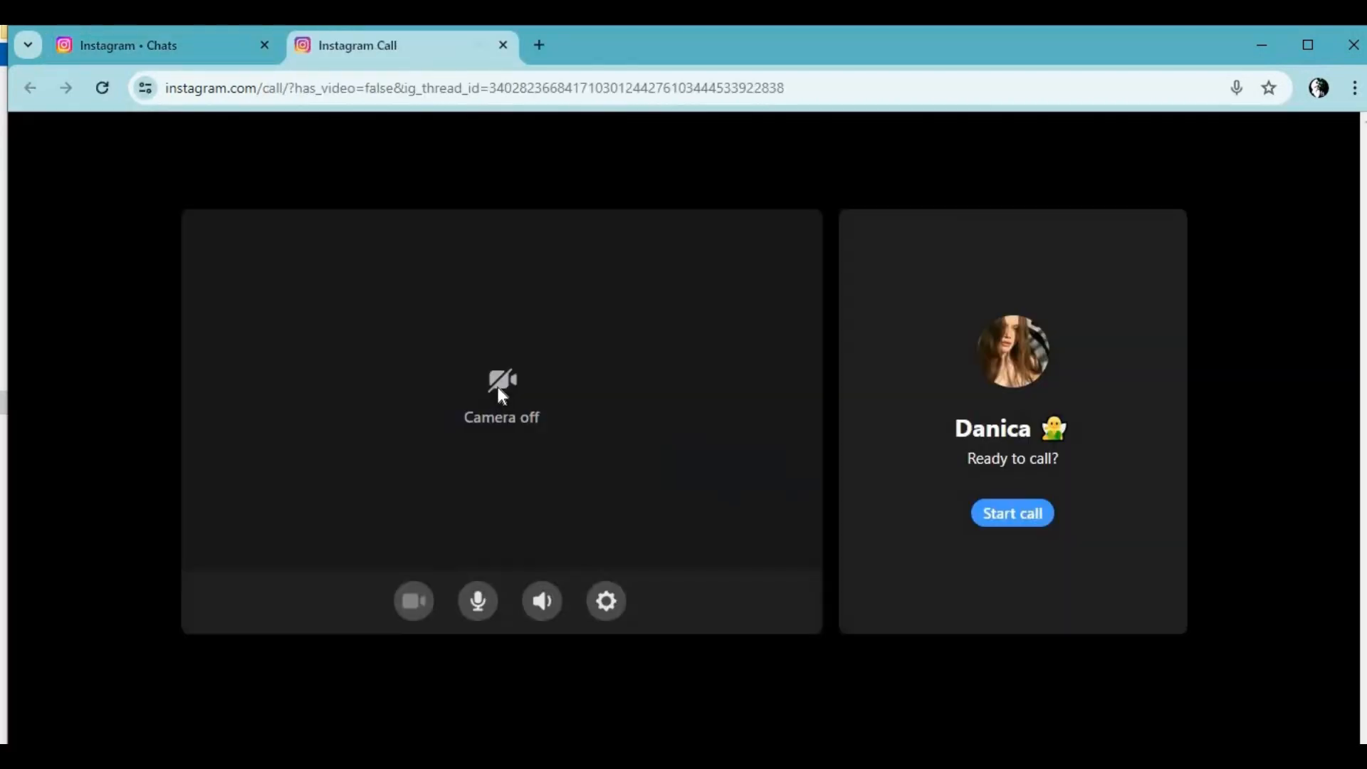
pyautogui.moveTo(605, 601)
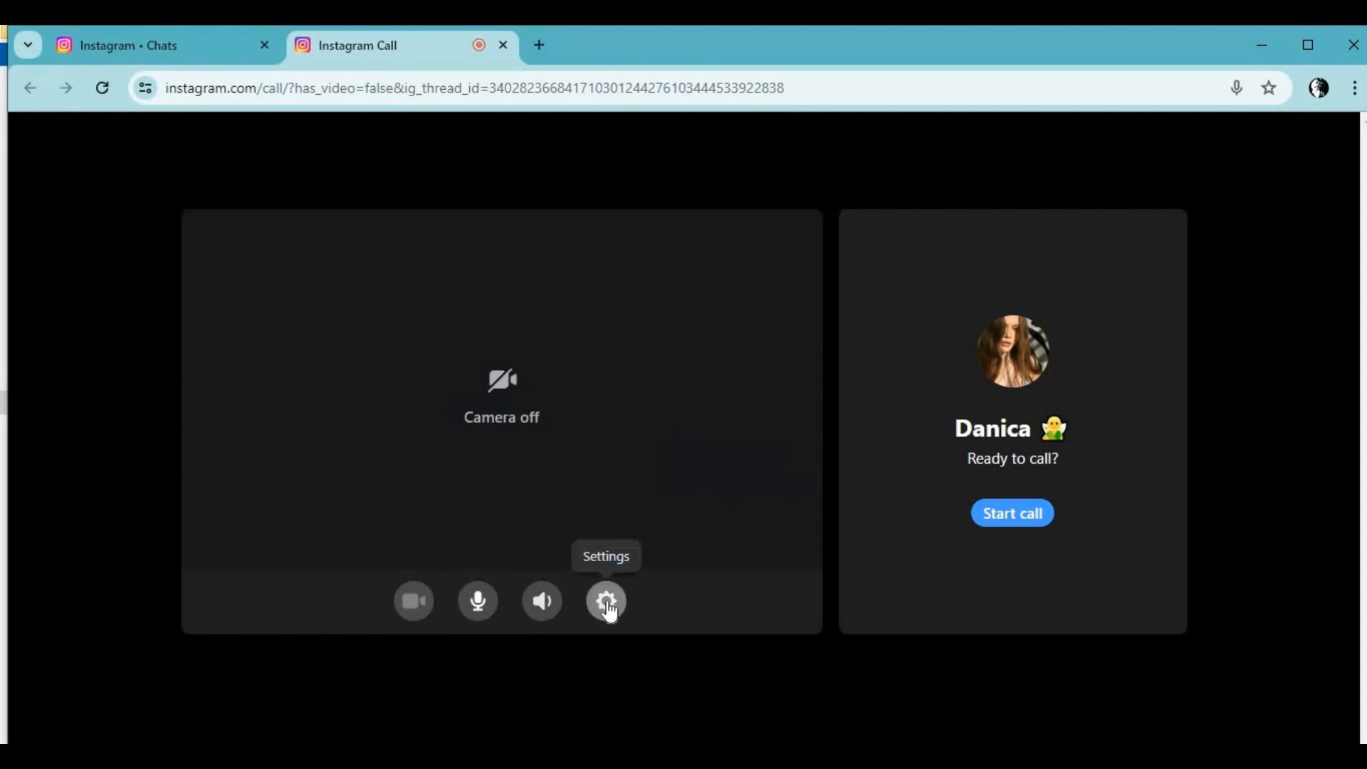
pyautogui.click(605, 600)
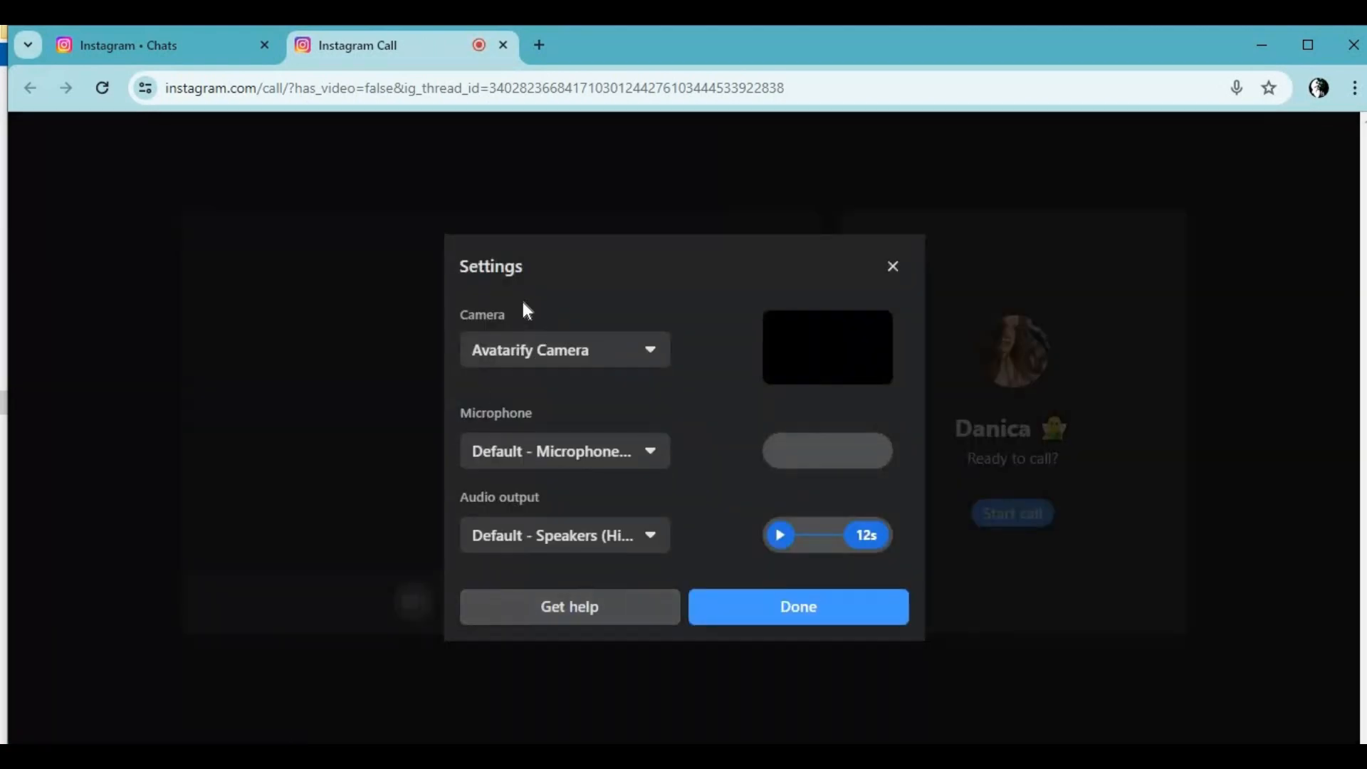
pyautogui.moveTo(649, 460)
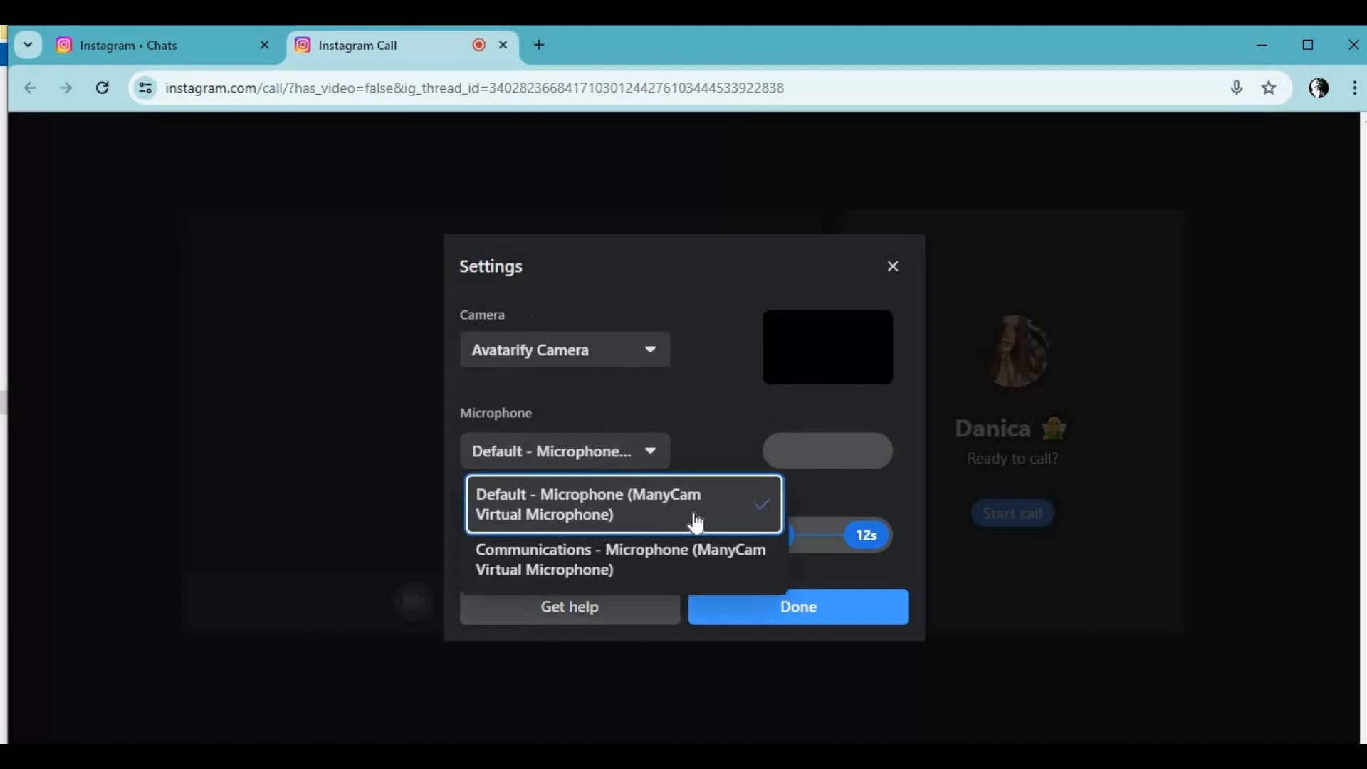
pyautogui.moveTo(736, 530)
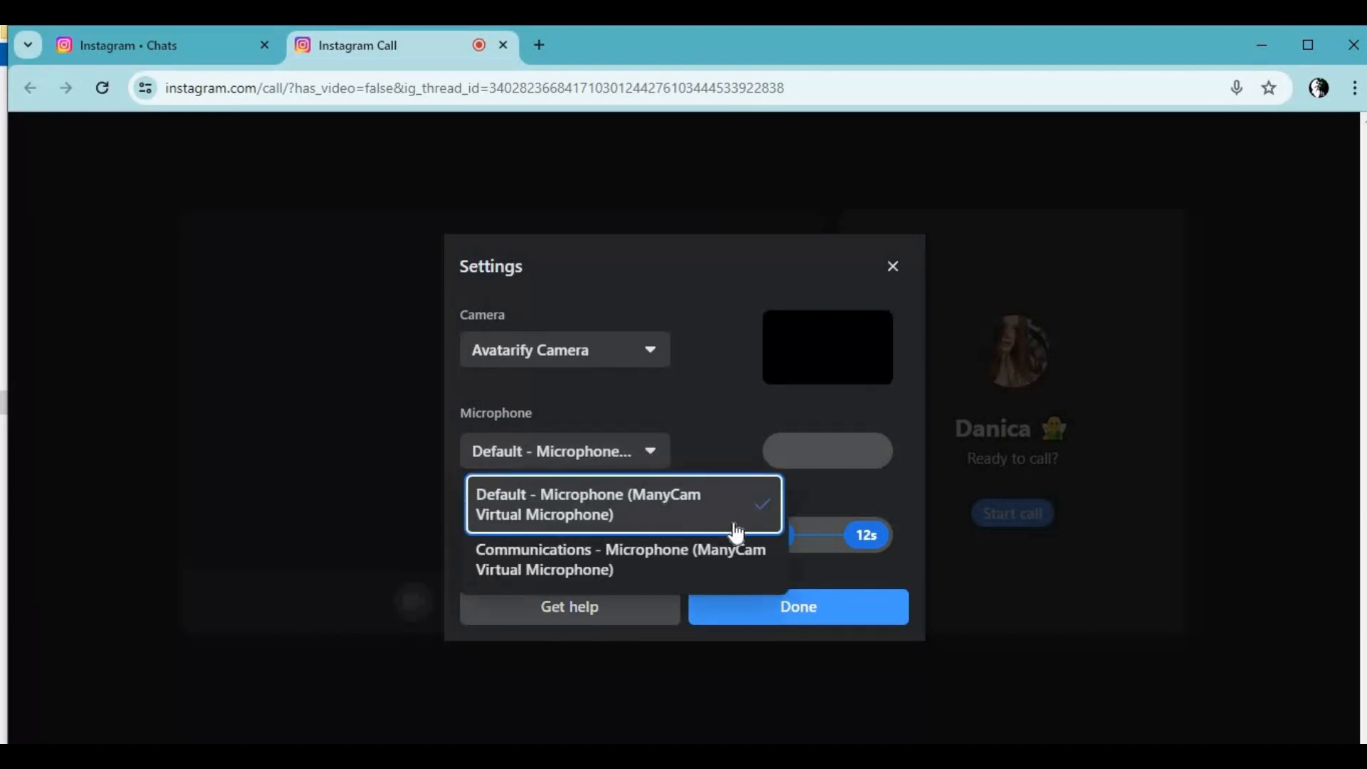
pyautogui.moveTo(373, 486)
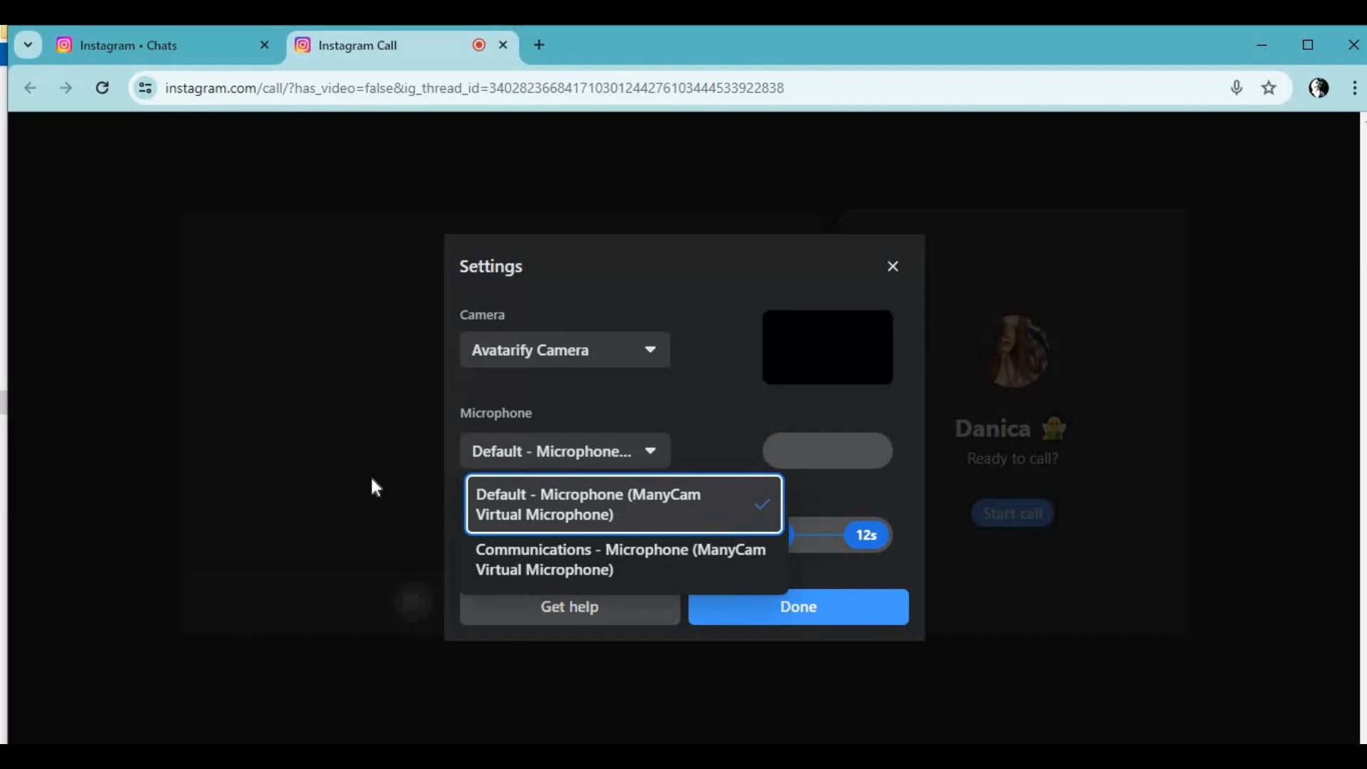
pyautogui.click(797, 606)
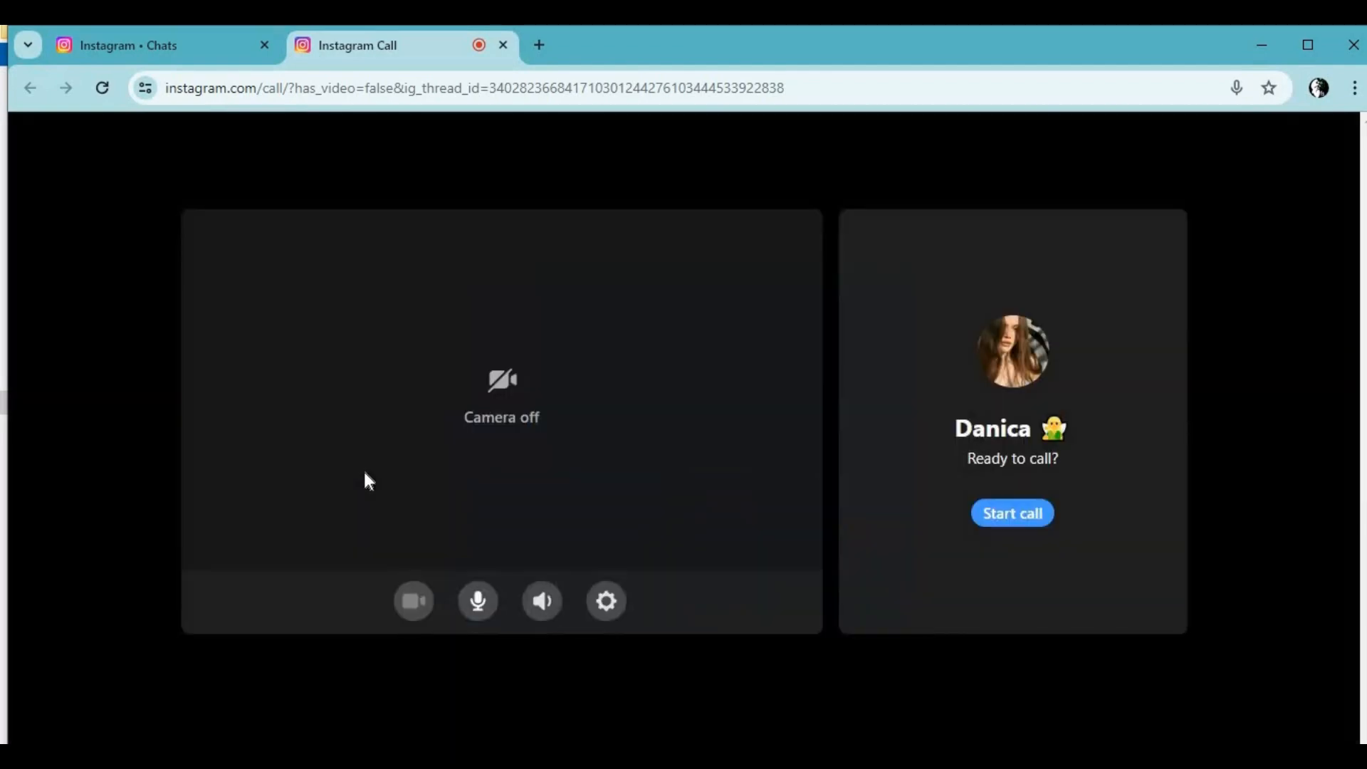
pyautogui.moveTo(949, 457)
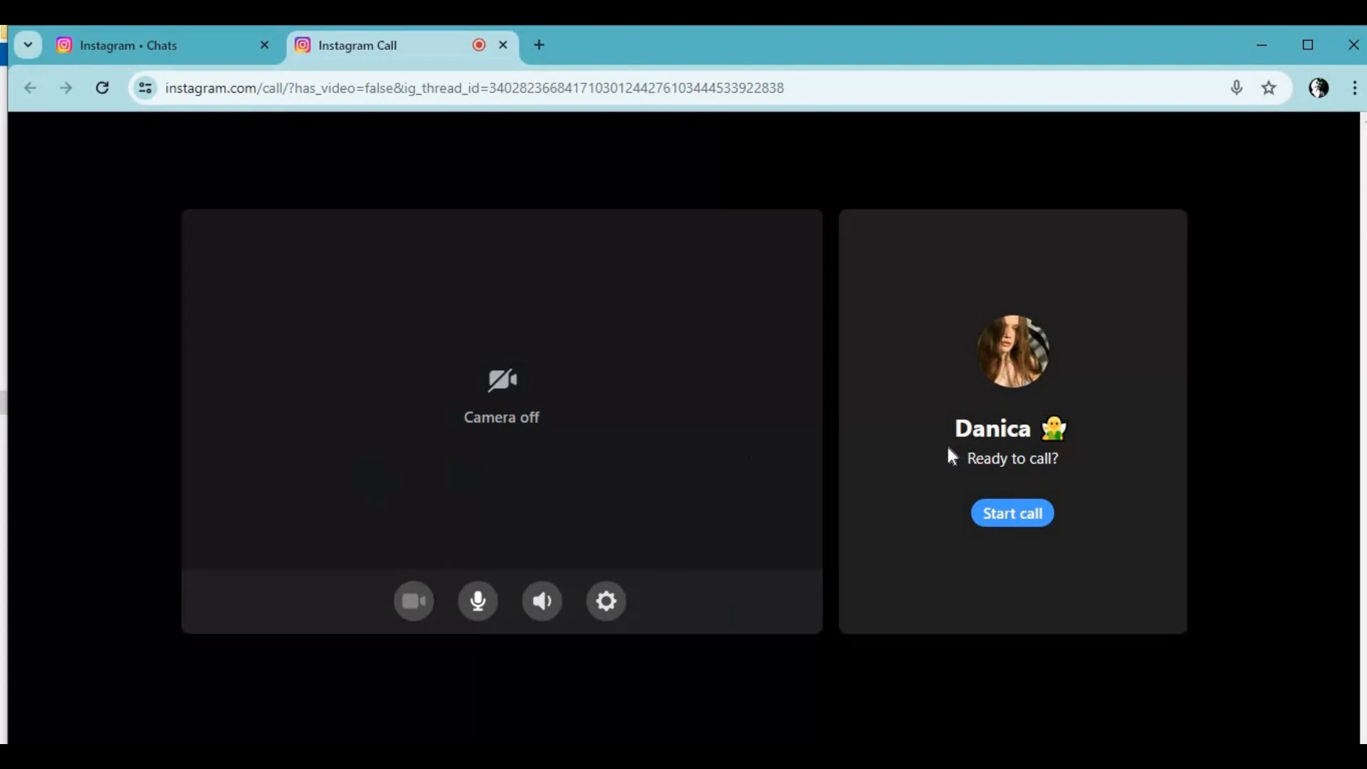
pyautogui.moveTo(1013, 513)
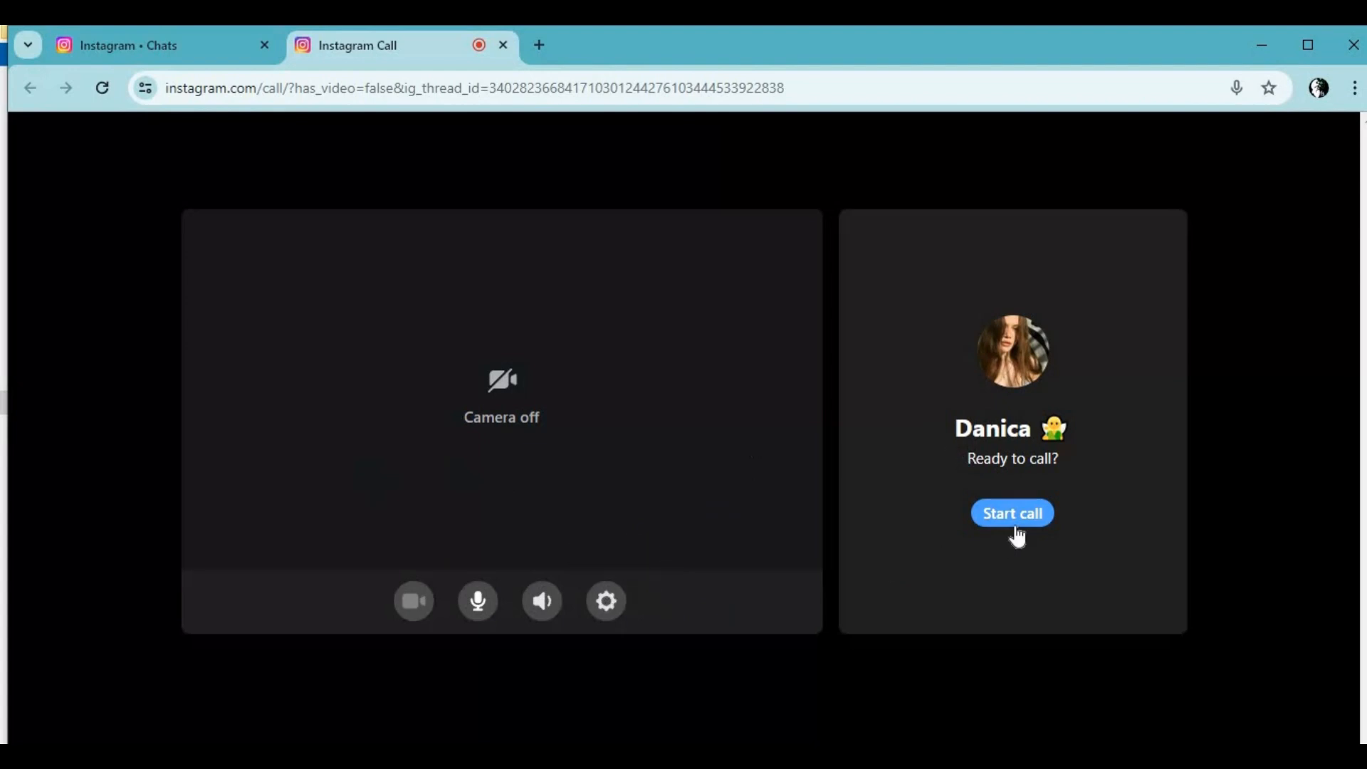
pyautogui.moveTo(464, 332)
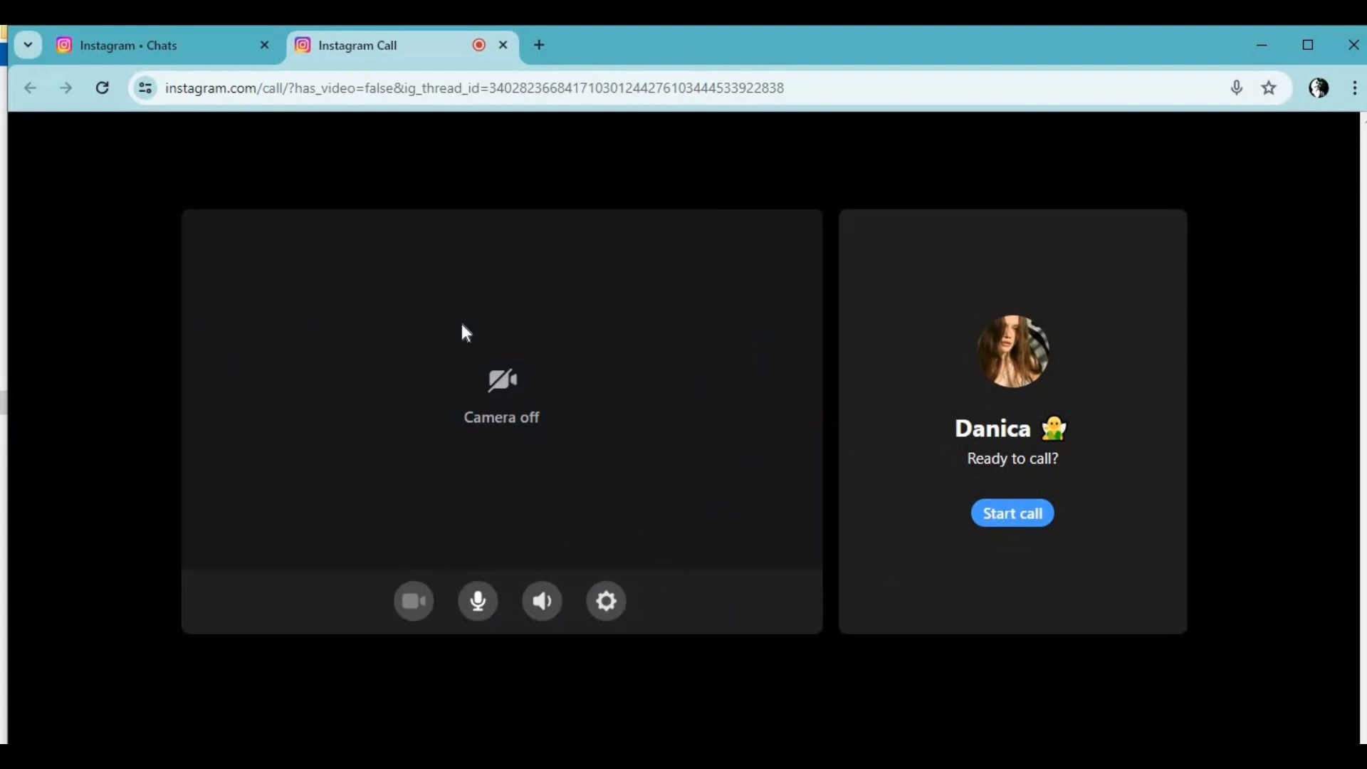
pyautogui.moveTo(790, 410)
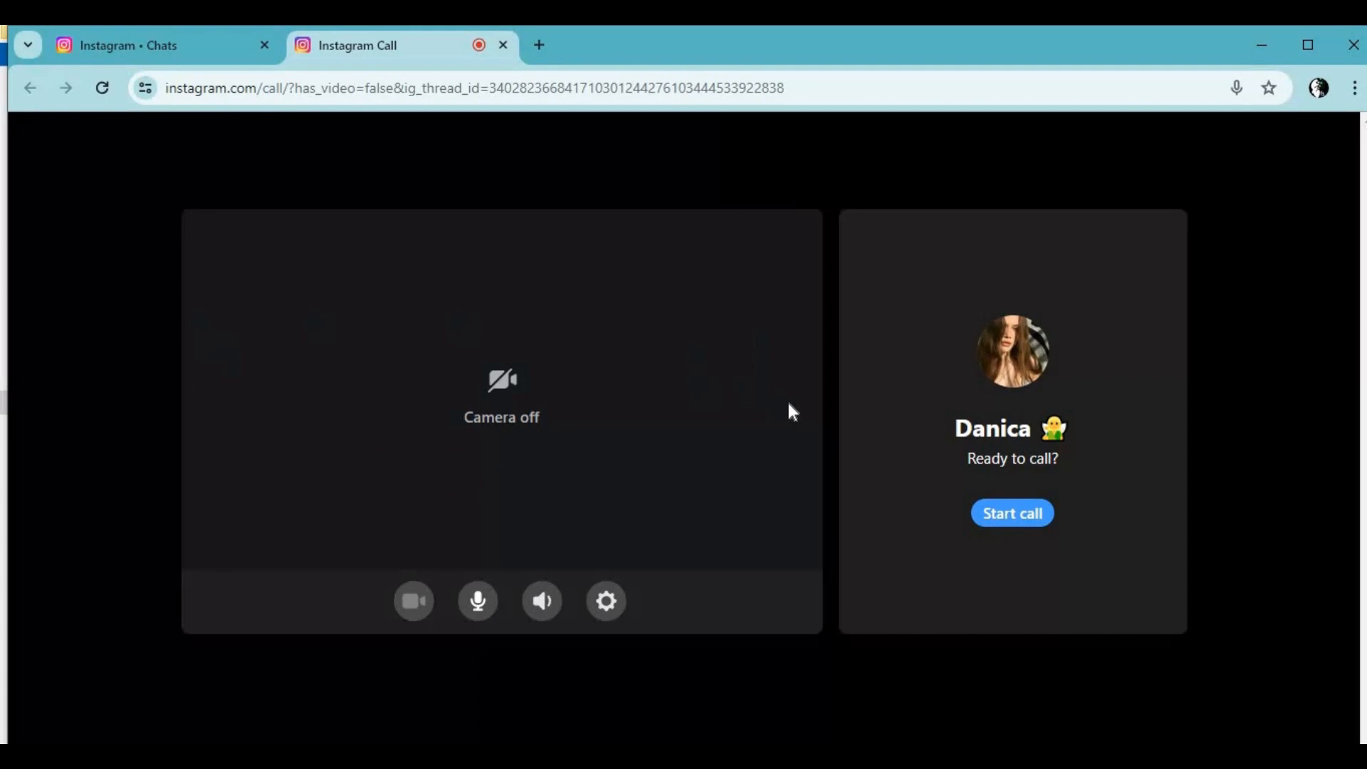
pyautogui.moveTo(783, 407)
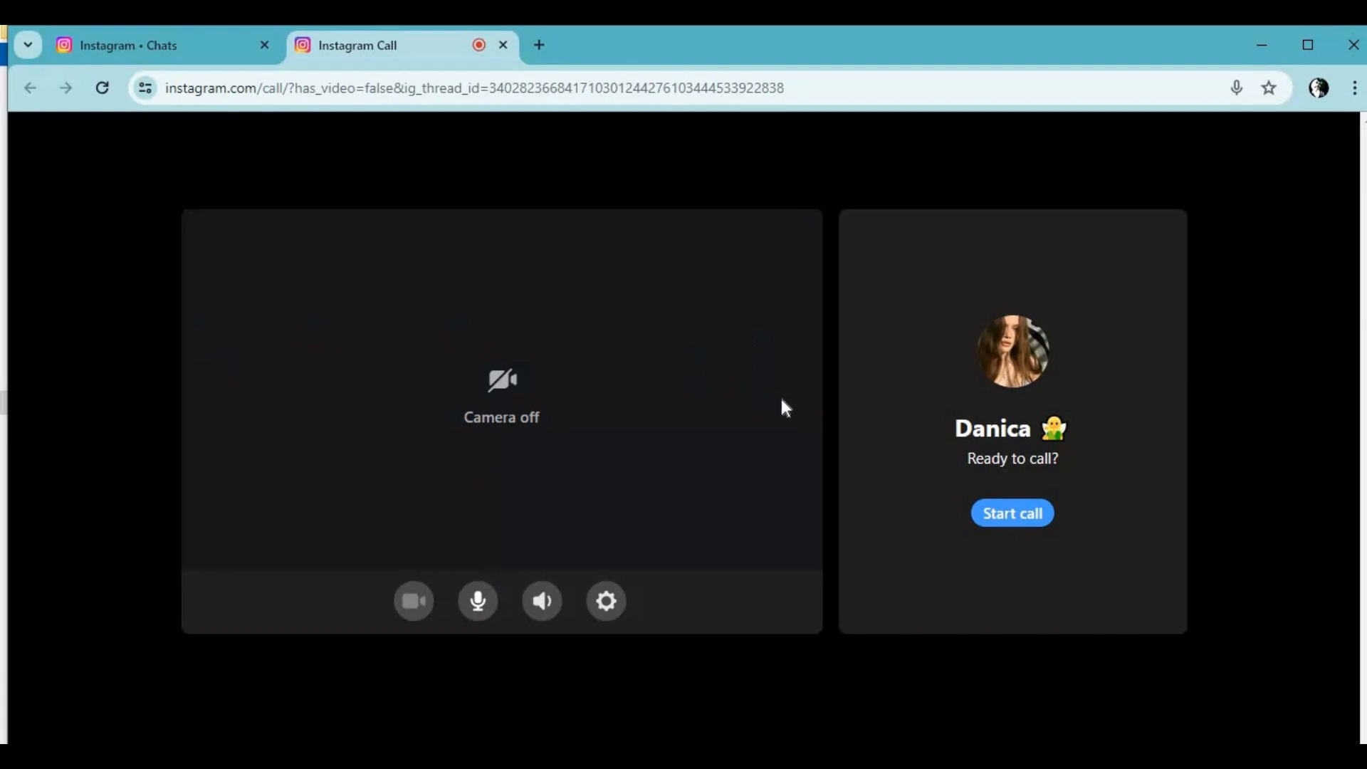
pyautogui.moveTo(606, 600)
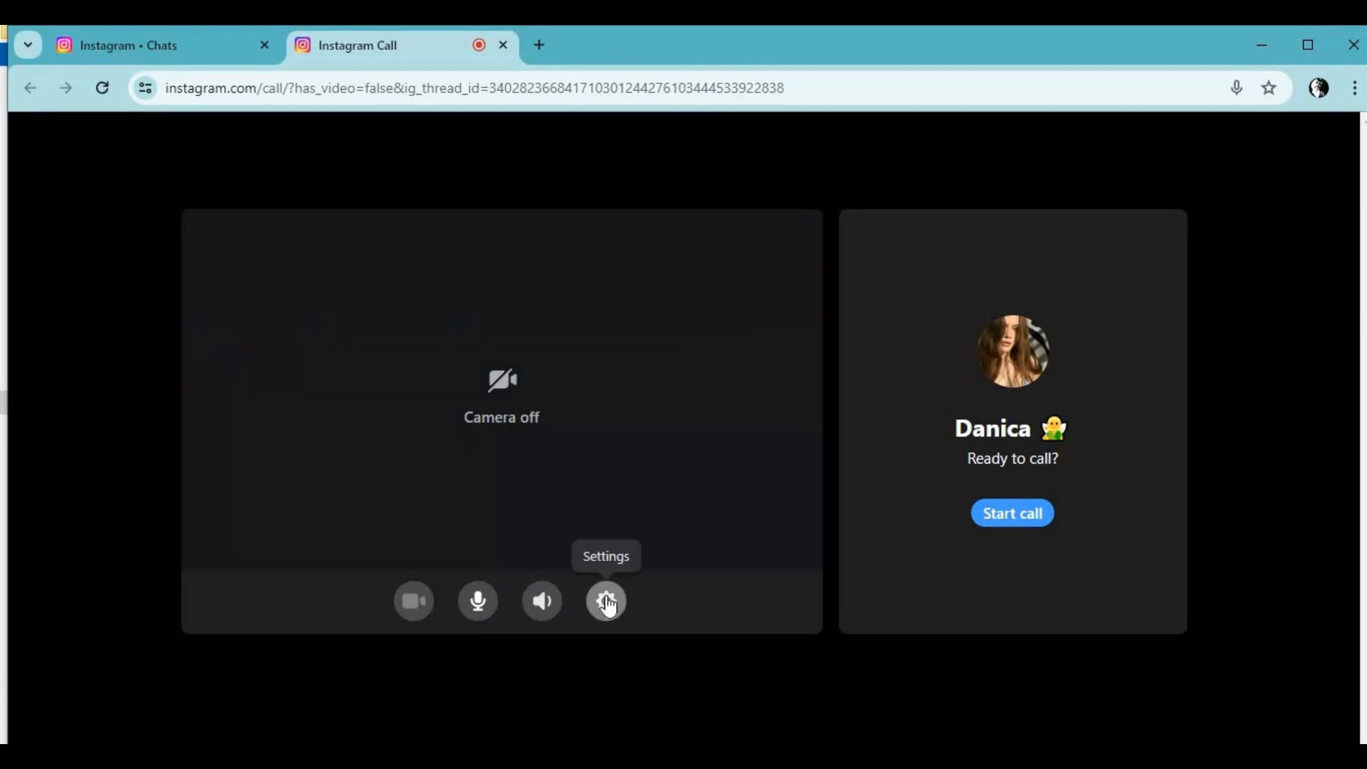